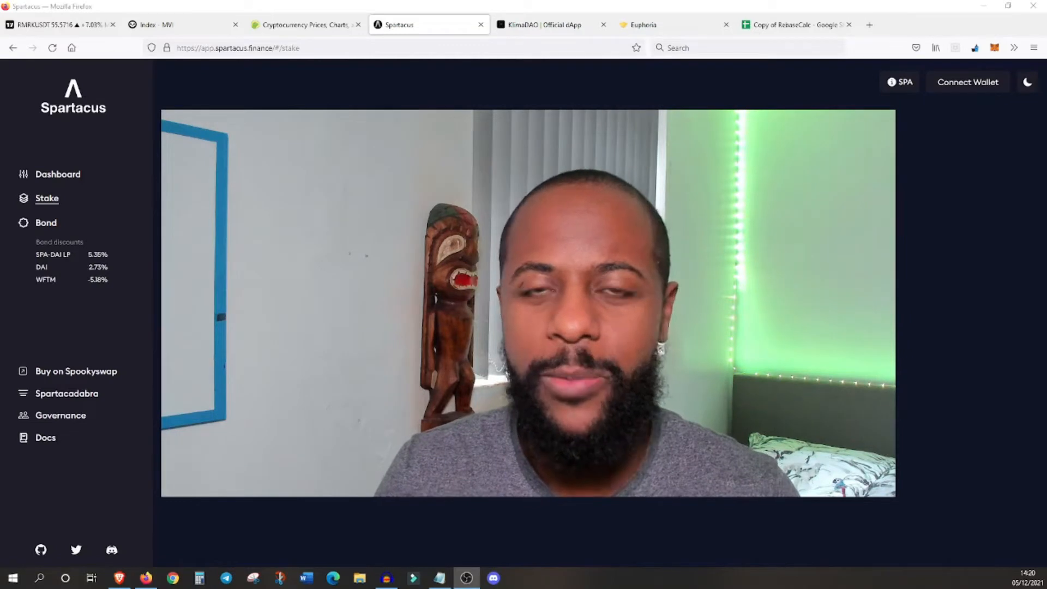
# Step: Switch from the Spartacus stake page to the TradingView TOTAL 1W chart
pyautogui.click(60, 24)
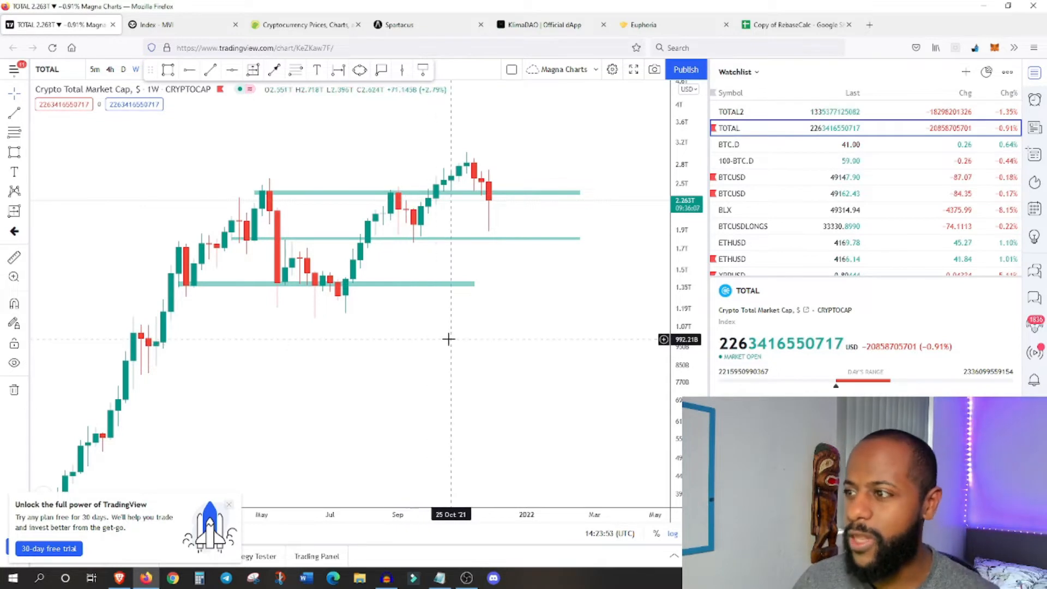
# Step: Pan to the latest weekly candles and measure the recent price drop from the November peak
pyautogui.moveTo(449, 339); pyautogui.dragTo(436, 354)
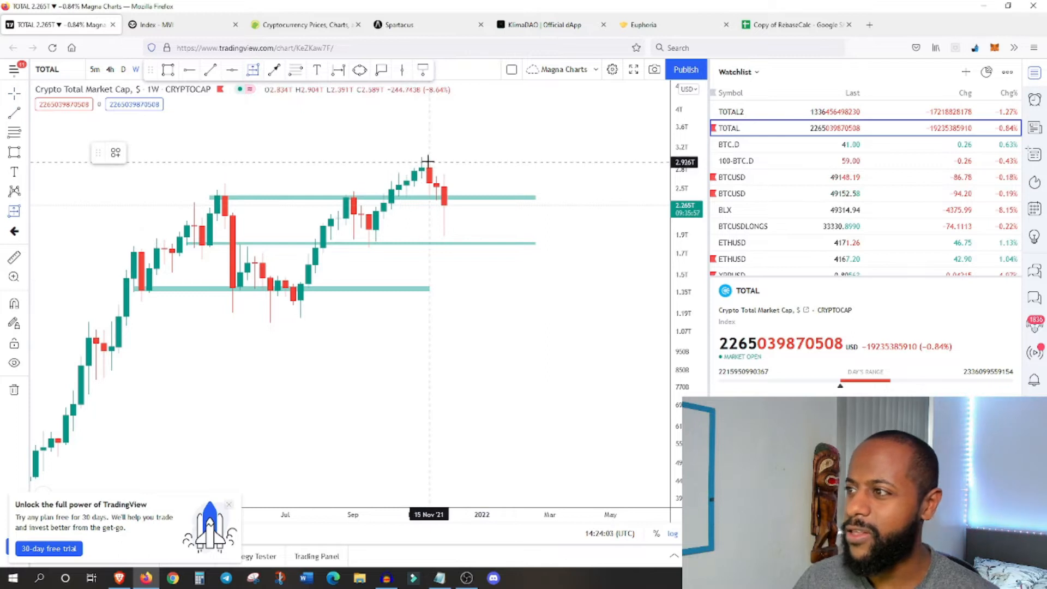
pyautogui.moveTo(421, 158)
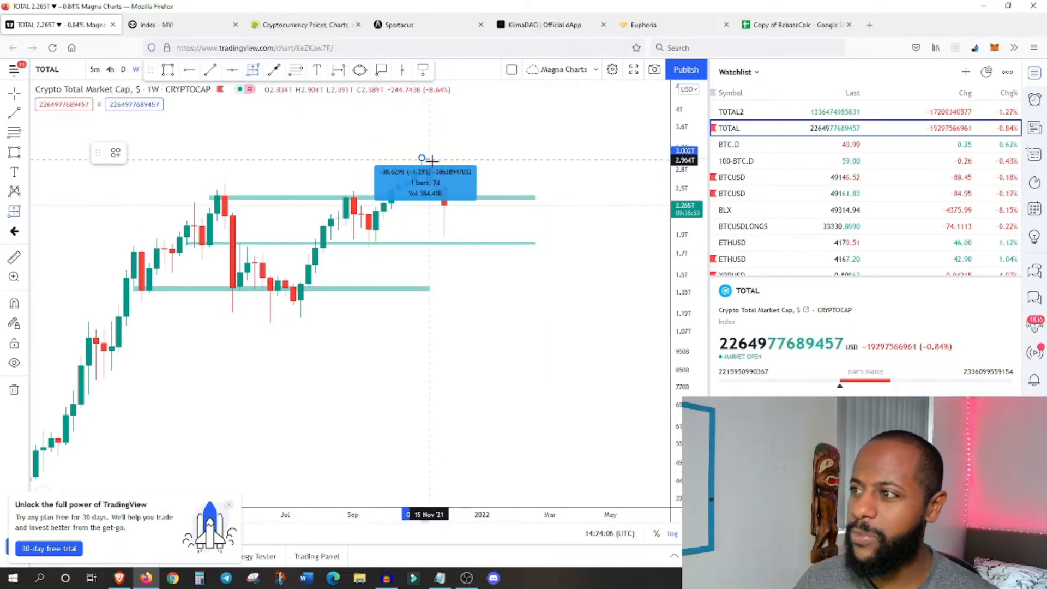
pyautogui.moveTo(422, 158); pyautogui.dragTo(461, 230)
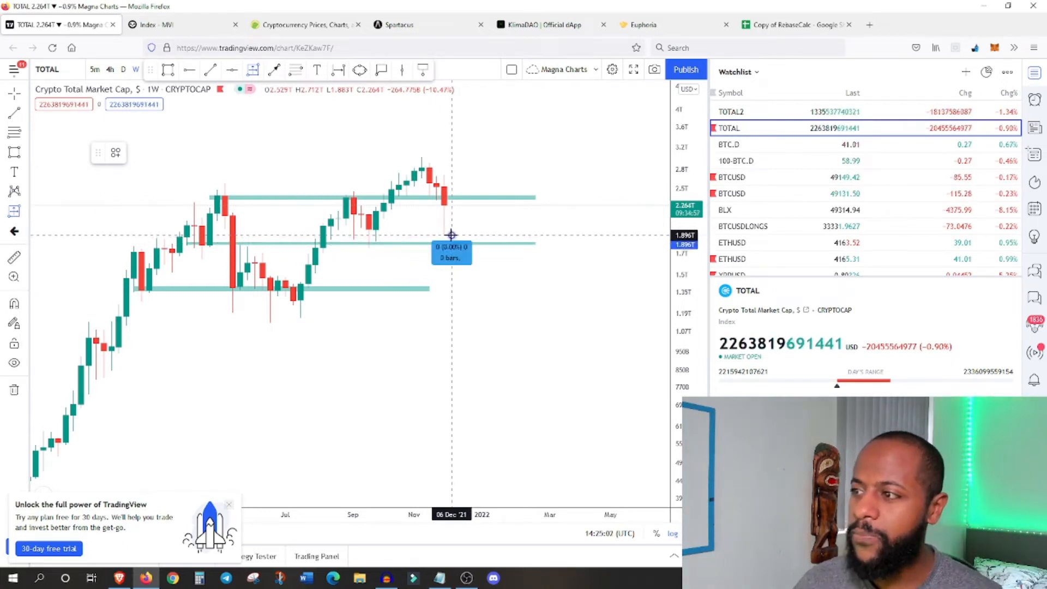
pyautogui.moveTo(451, 235); pyautogui.dragTo(467, 205)
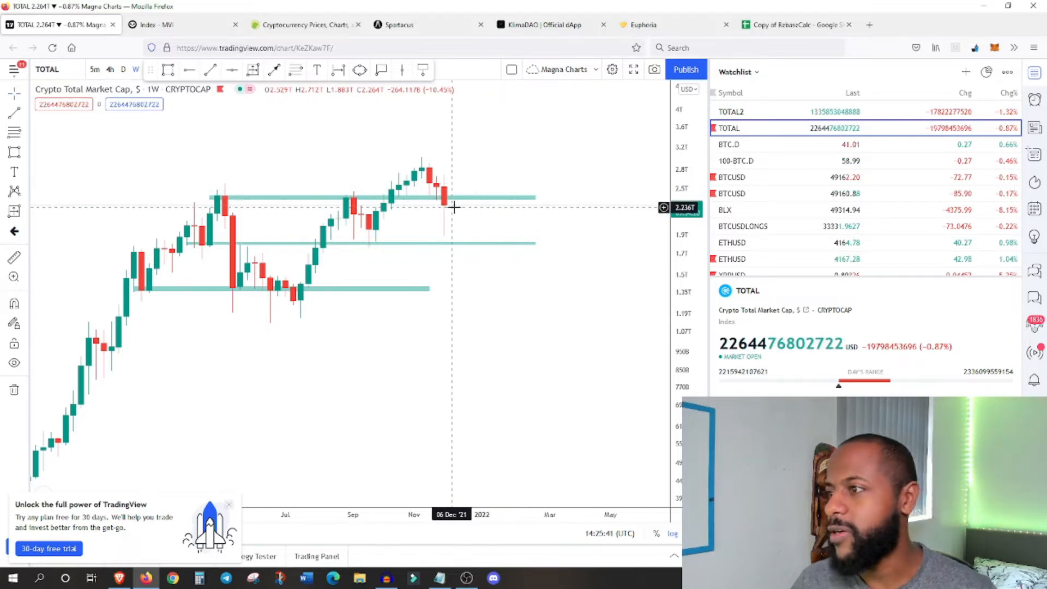
pyautogui.moveTo(459, 211)
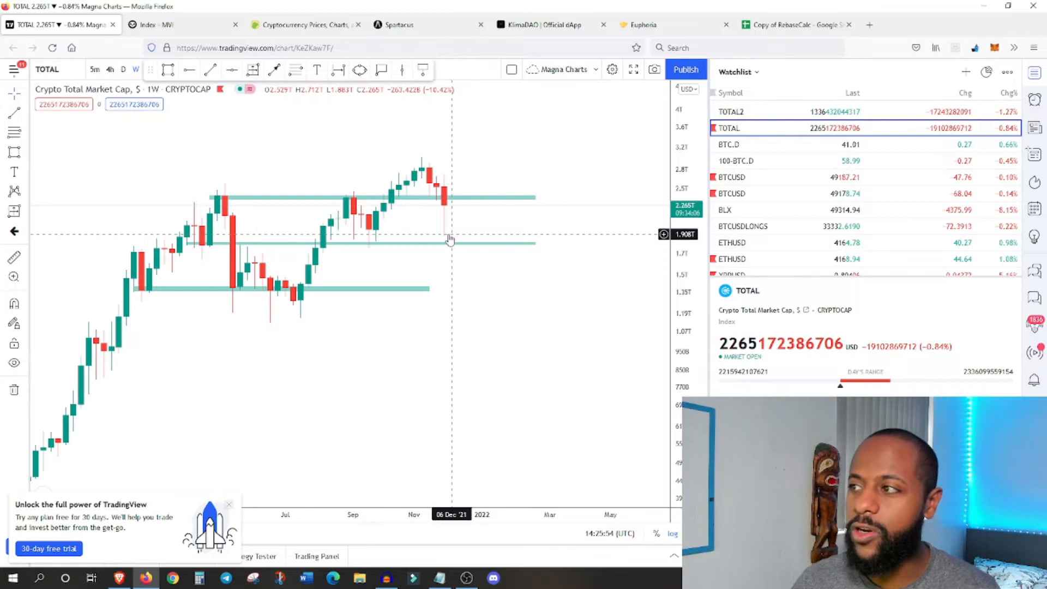
# Step: Switch the chart to weekly BTC dominance from the Watchlist
pyautogui.click(728, 144)
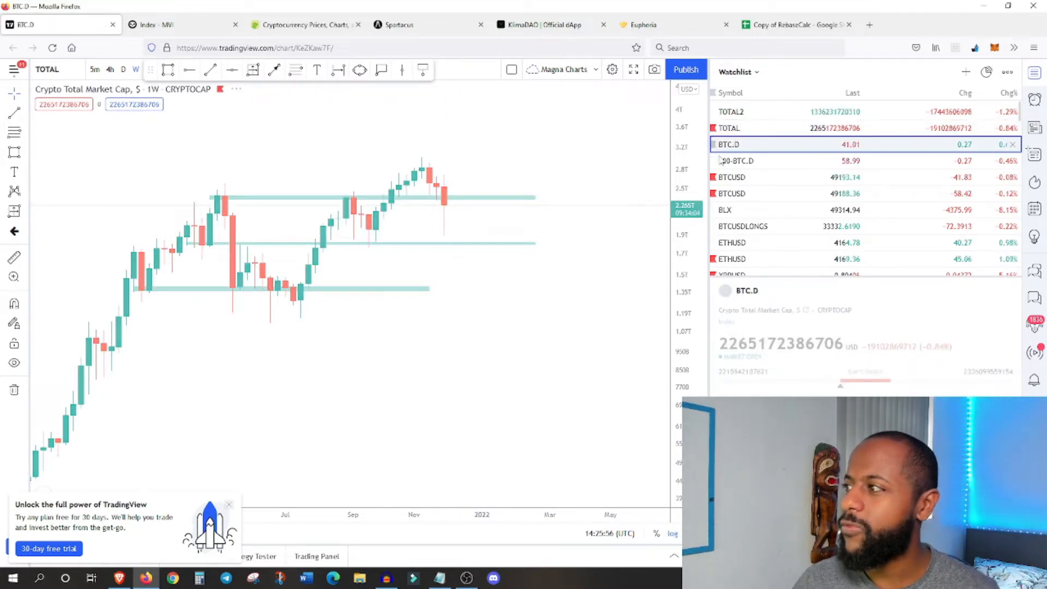
pyautogui.click(728, 144)
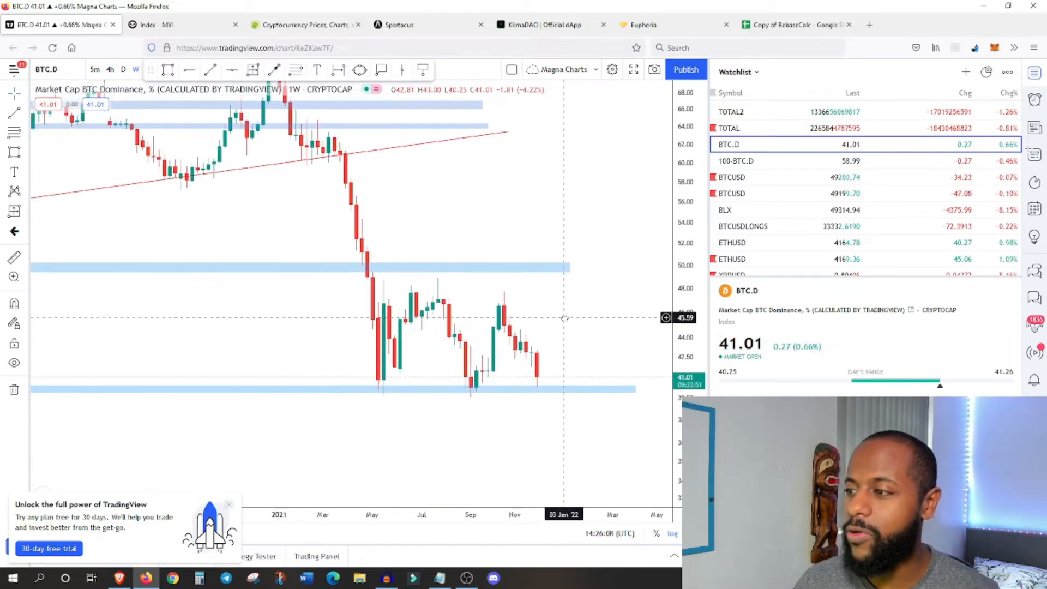
pyautogui.moveTo(514, 361)
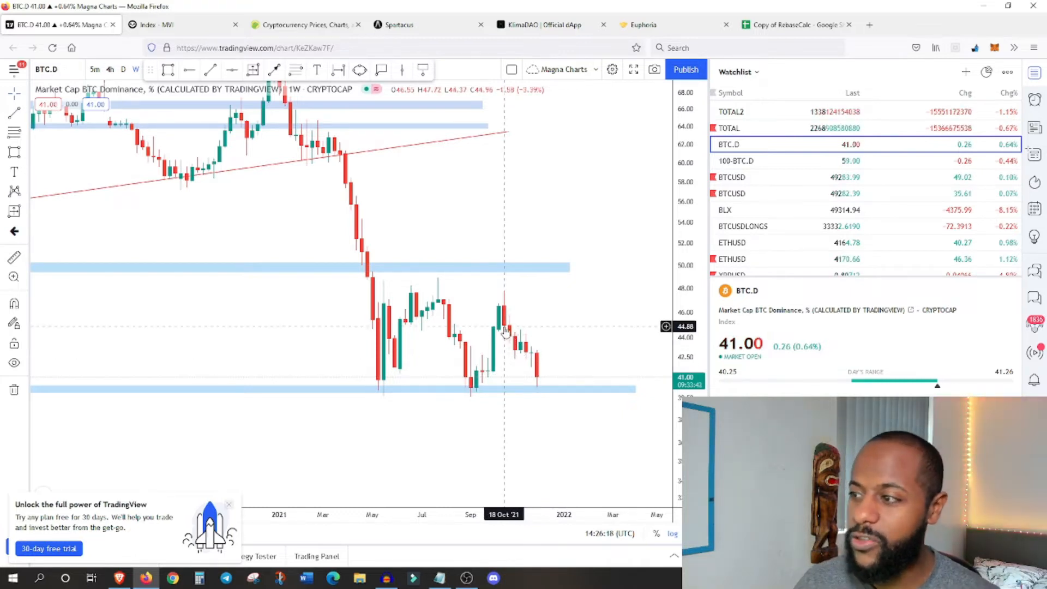
pyautogui.moveTo(518, 307)
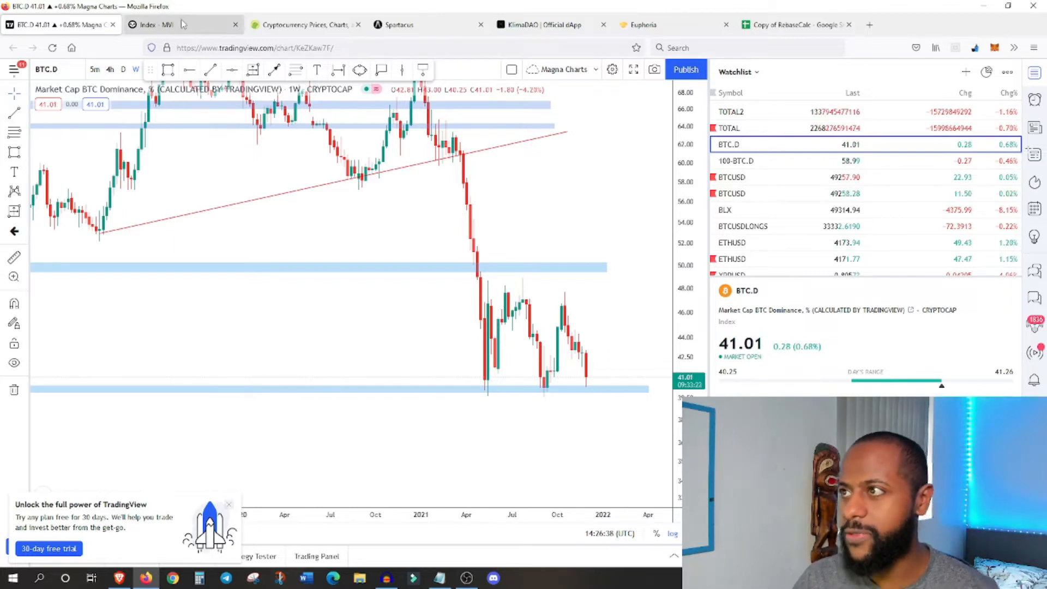
# Step: Bring up the Index Coop Metaverse Index (MVI) page with its one-month chart
pyautogui.click(160, 24)
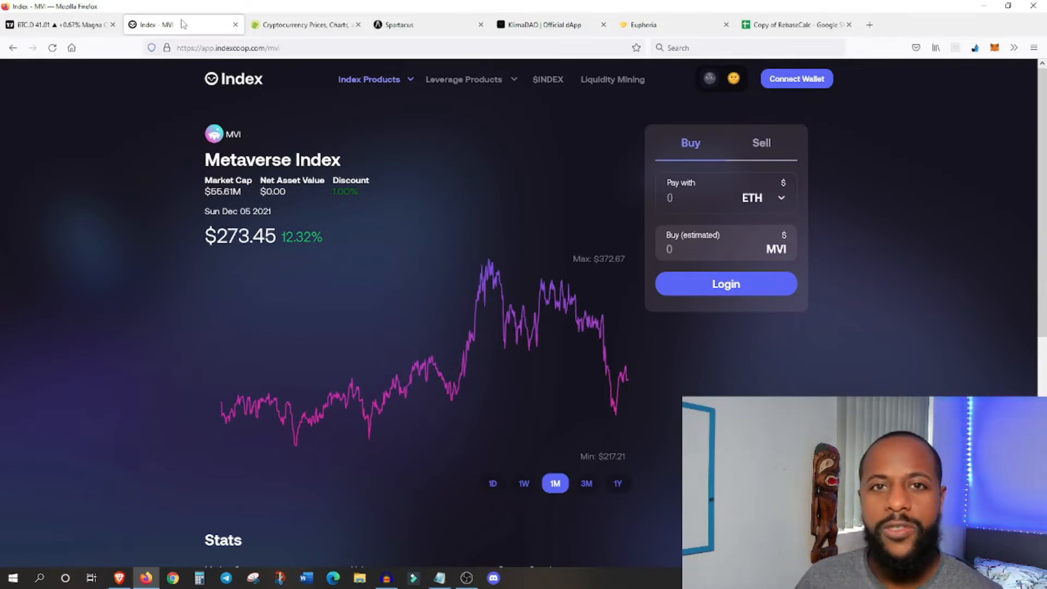
pyautogui.click(694, 198)
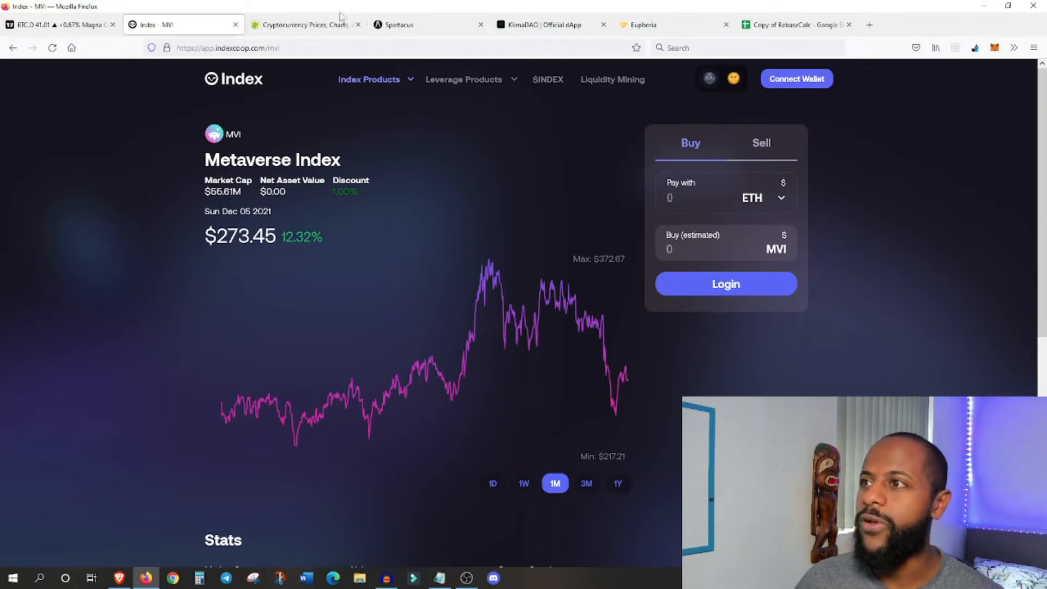
# Step: Switch to the Spartacus single-stake page showing APY and current index
pyautogui.click(427, 25)
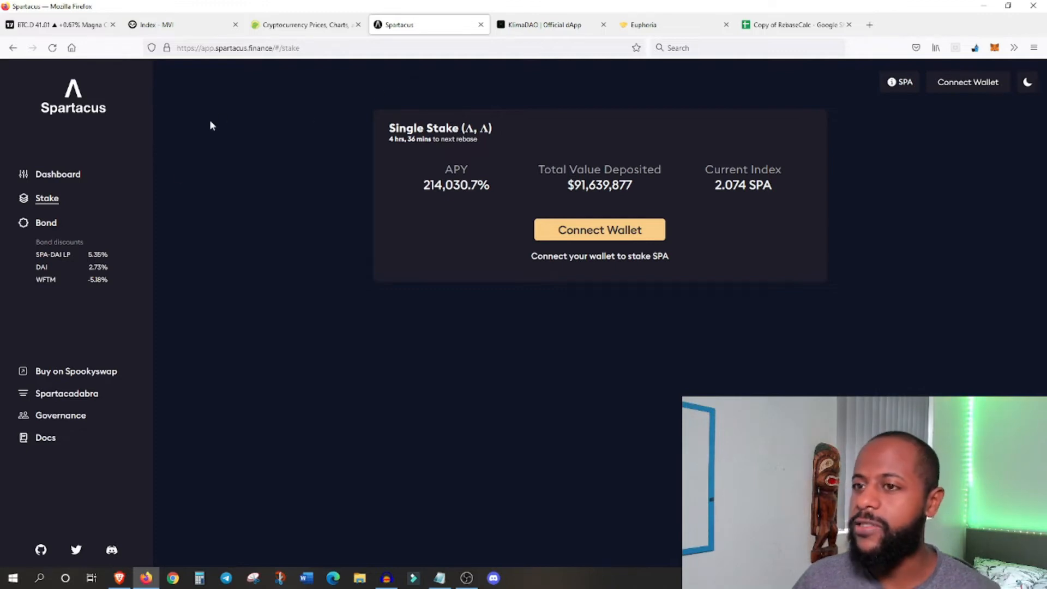
pyautogui.moveTo(162, 211)
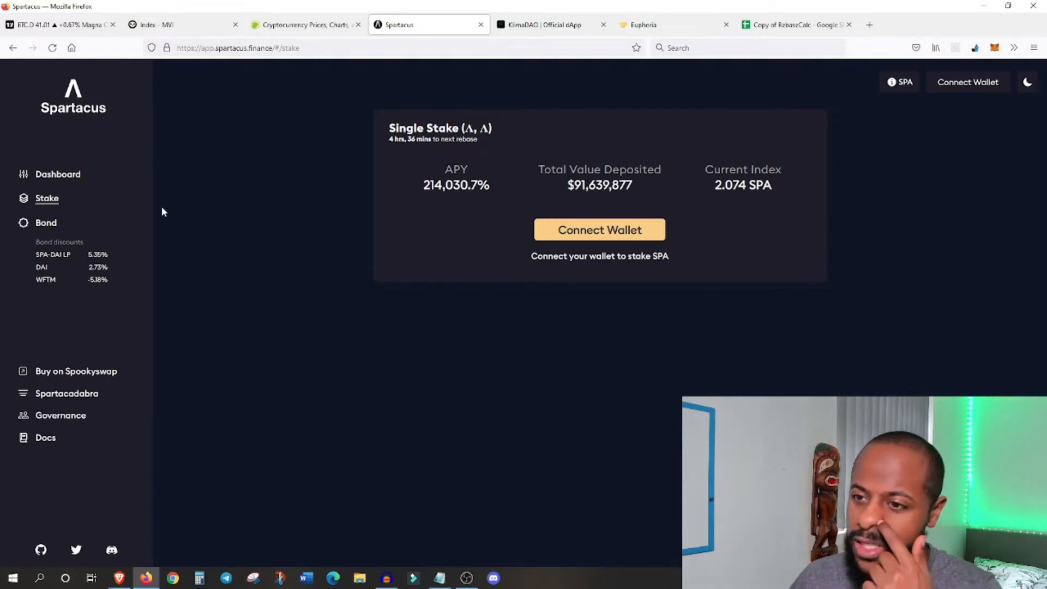
# Step: Switch to the RebaseCalc copy and inspect the OHM Manual Price in D10
pyautogui.click(794, 25)
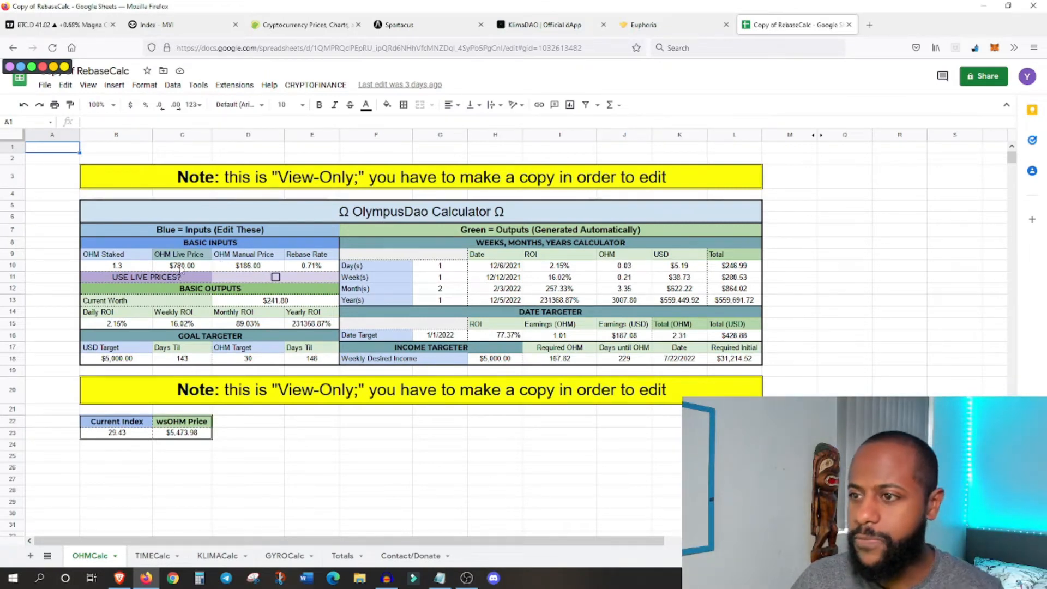
pyautogui.click(248, 265)
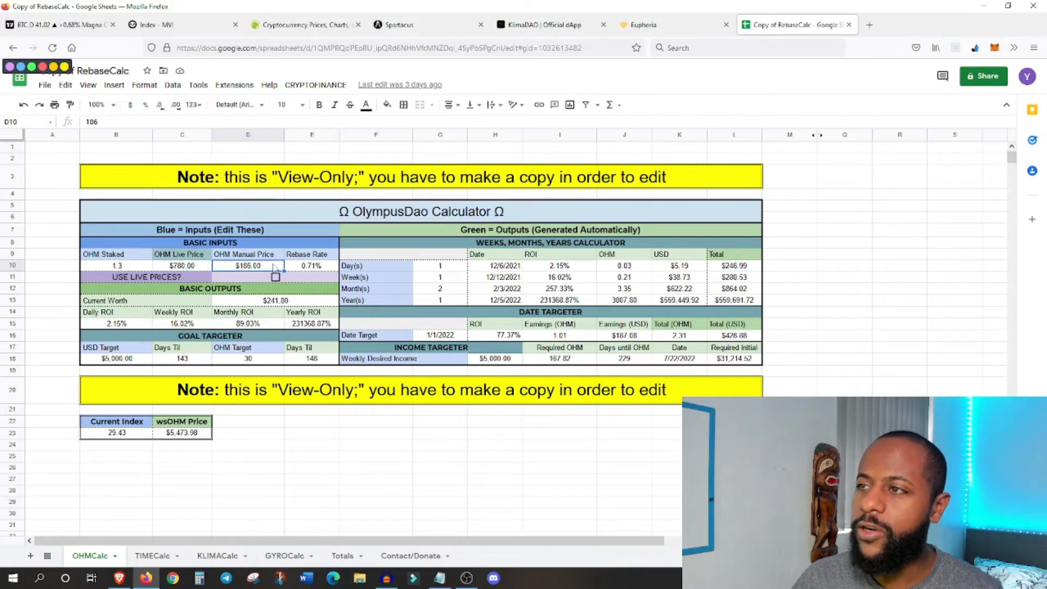
pyautogui.moveTo(281, 268)
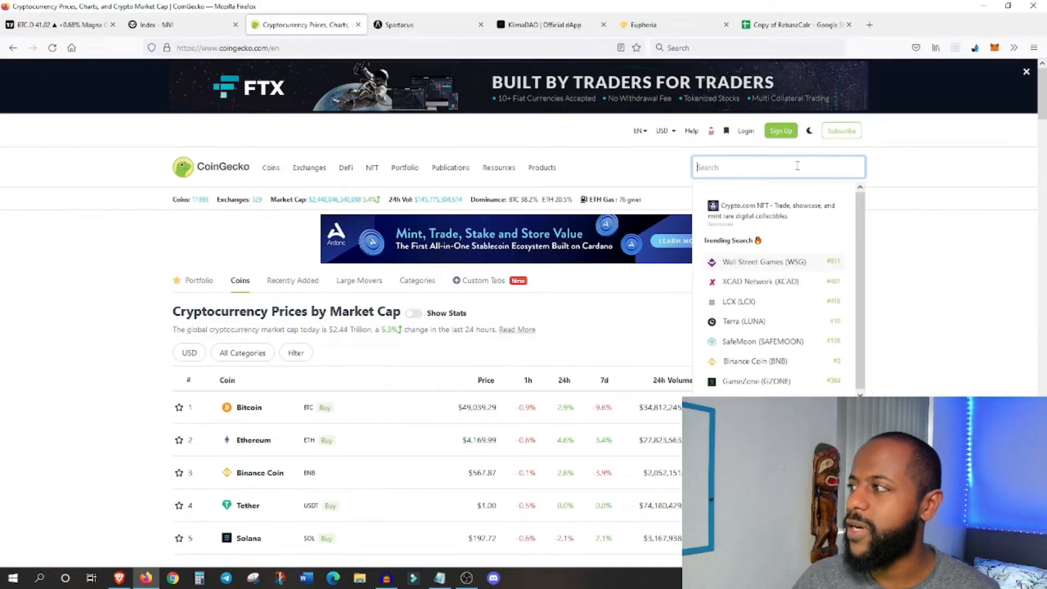
# Step: Search CoinGecko for 'sparta' and open the Spartacus (SPA) price page at $138.04
pyautogui.write('sparta')
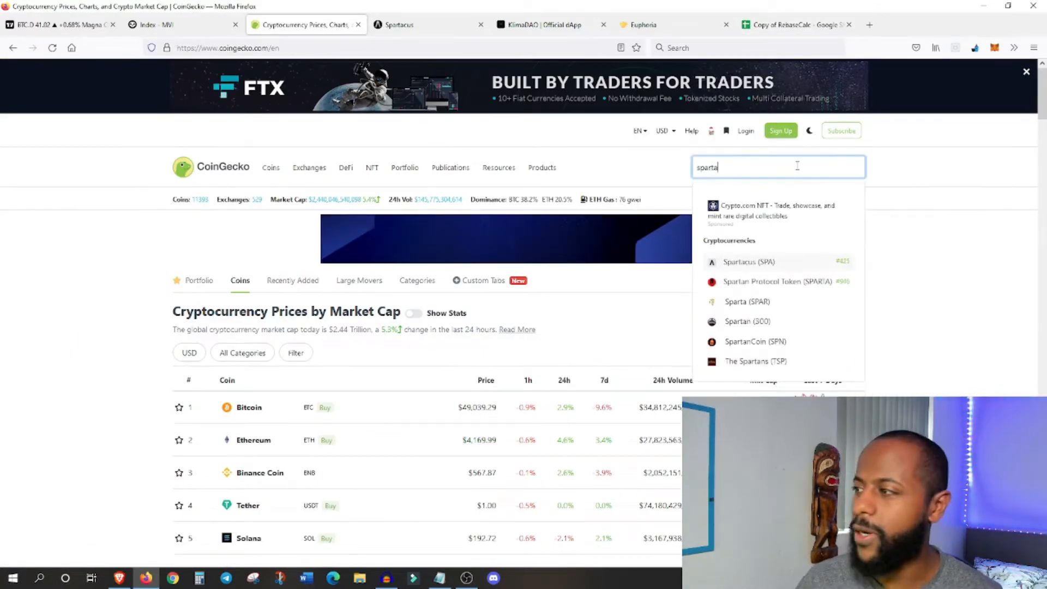
pyautogui.click(747, 261)
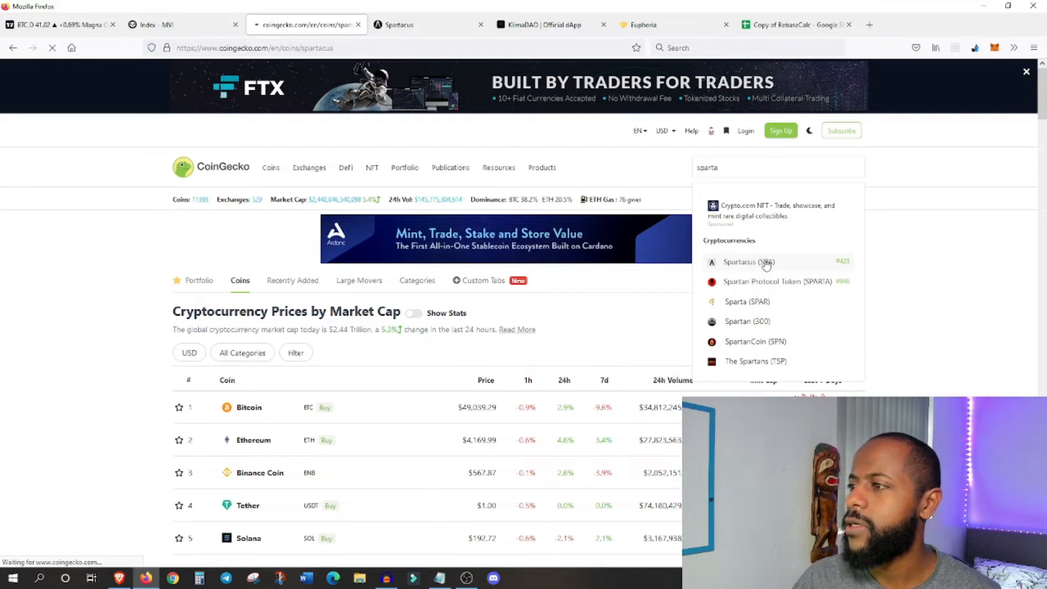
pyautogui.click(747, 262)
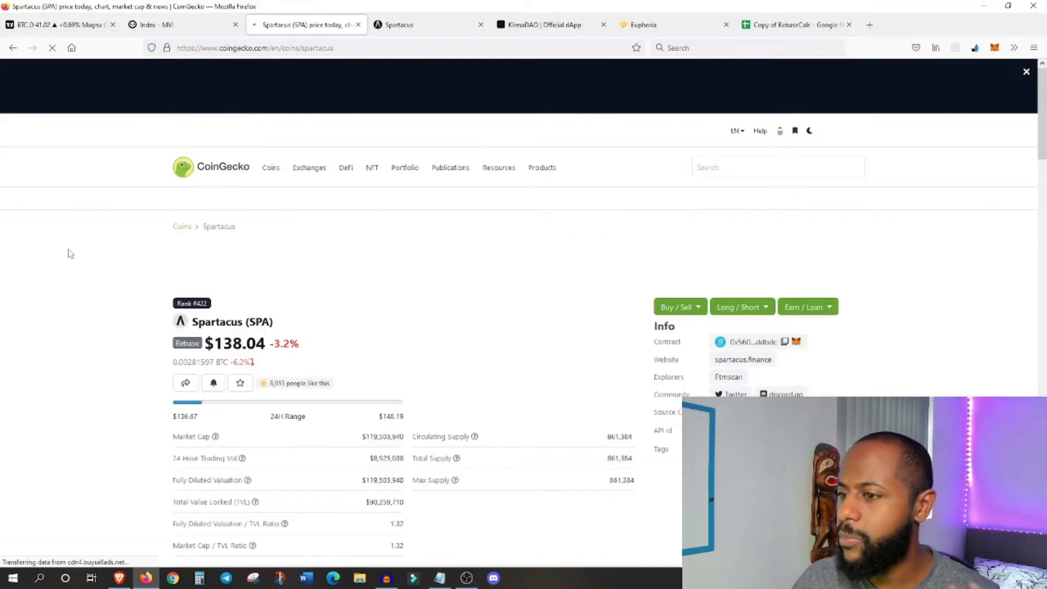
# Step: Return to the rebase calculator, then to the Spartacus staking app
pyautogui.click(795, 25)
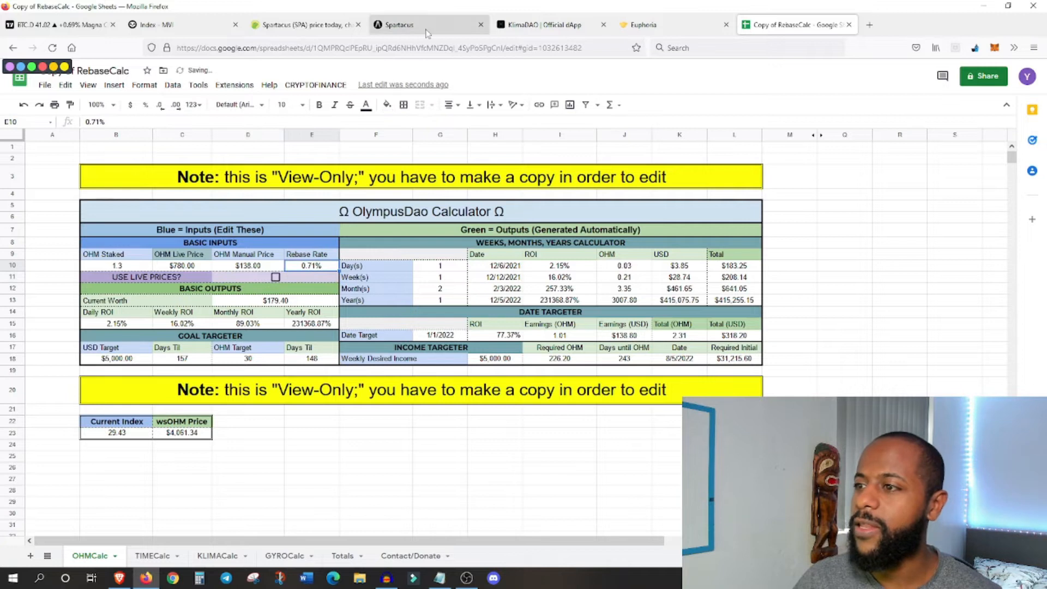
pyautogui.click(398, 24)
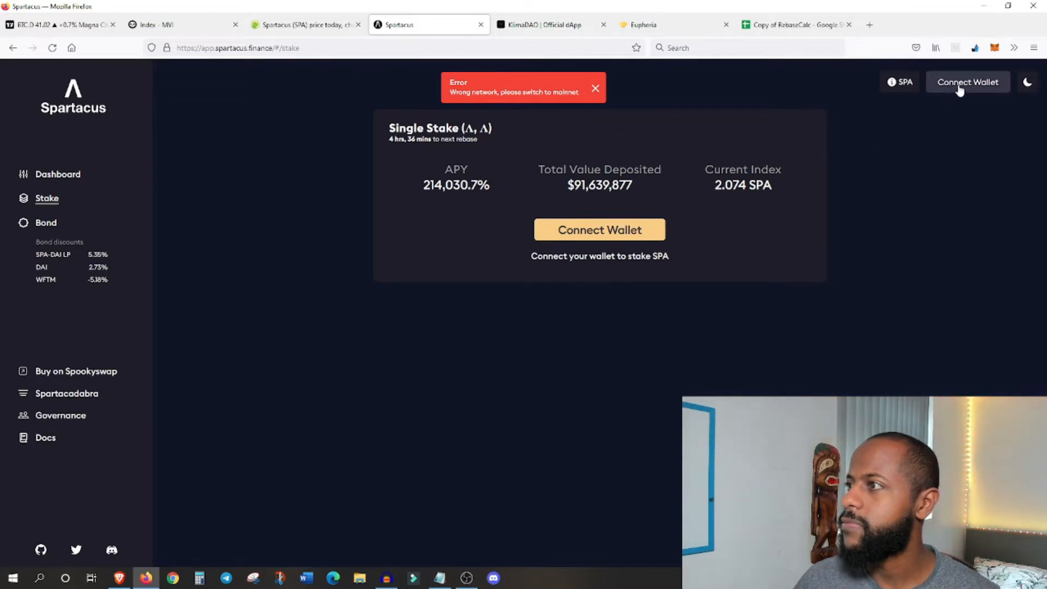
# Step: Connect the MetaMask wallet to the Stake page and select the 0.7027% next reward yield
pyautogui.click(995, 47)
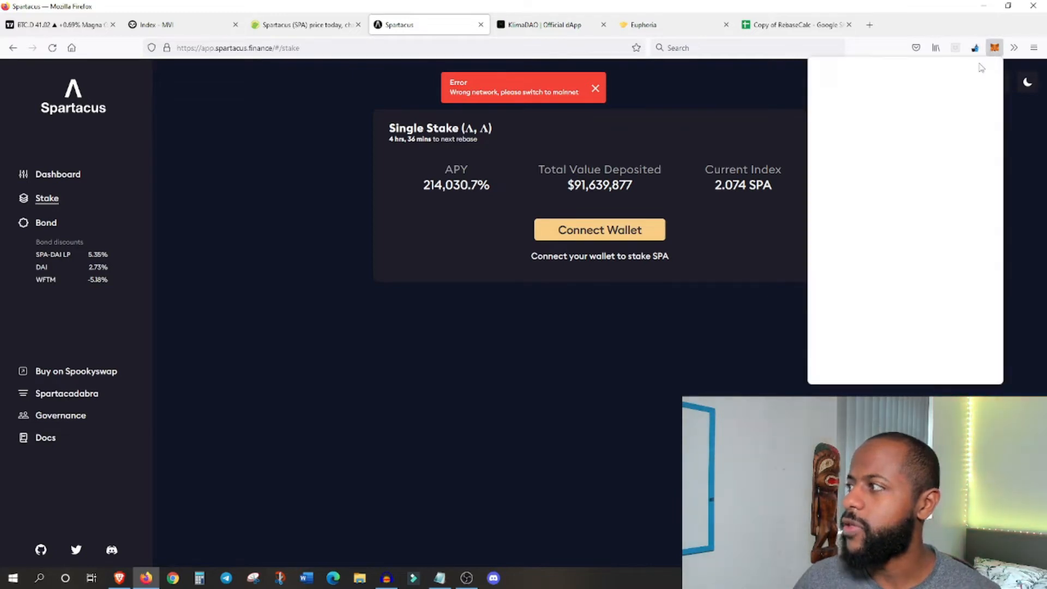
pyautogui.click(934, 76)
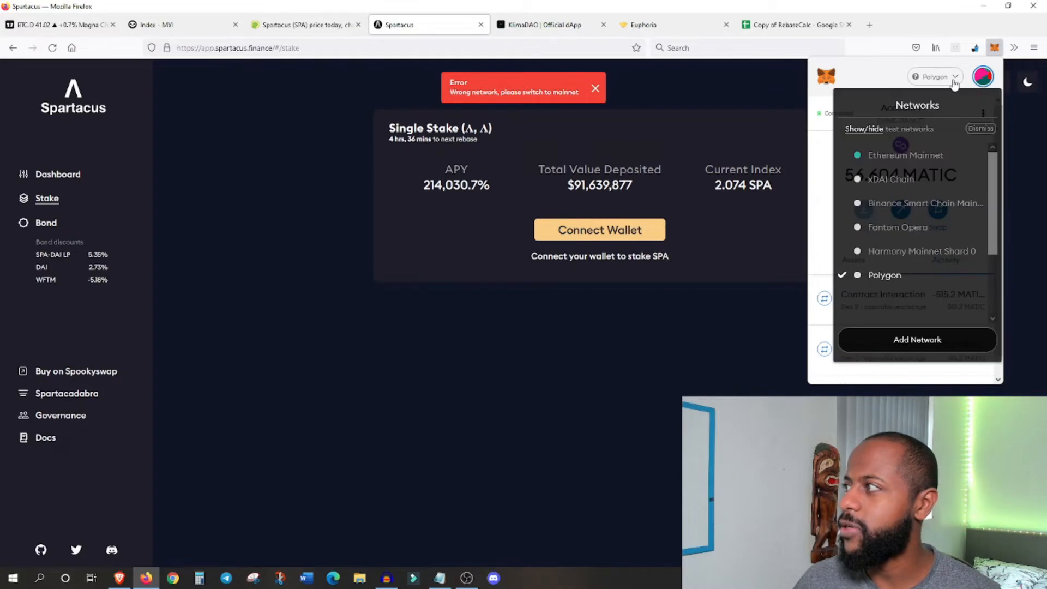
pyautogui.click(743, 322)
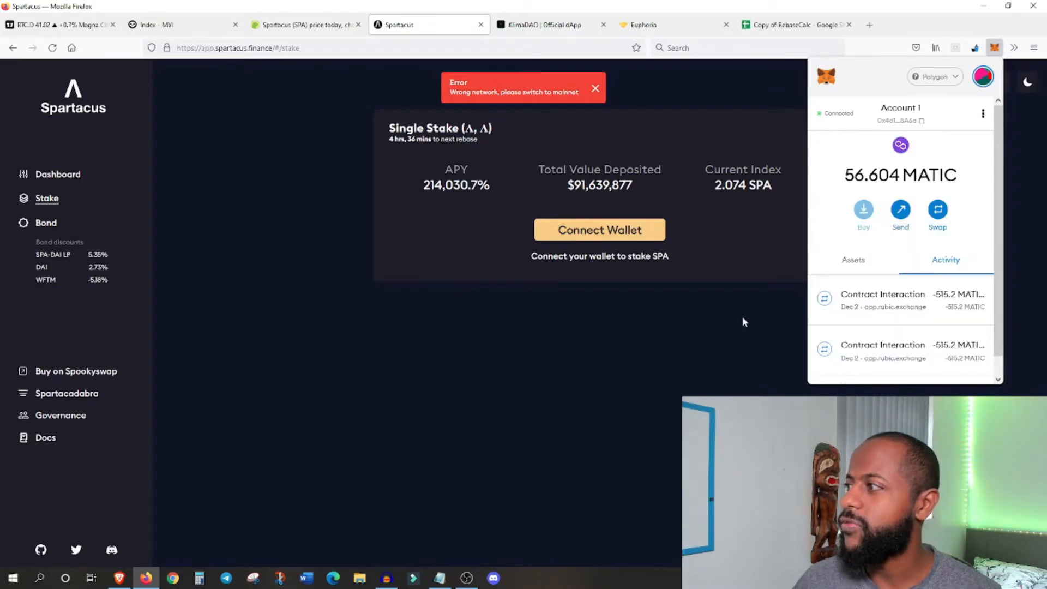
pyautogui.click(598, 230)
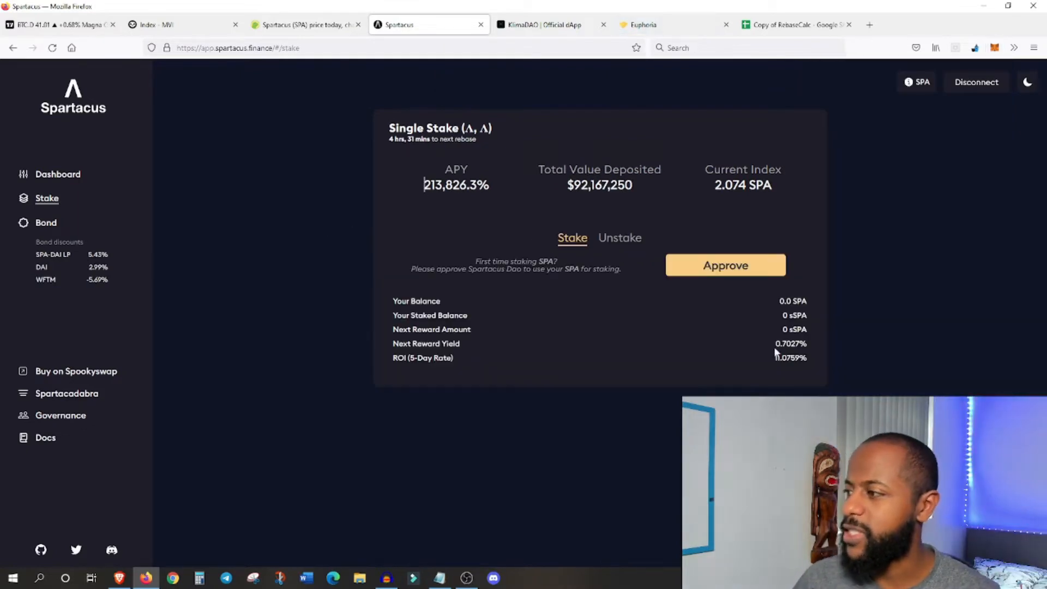
pyautogui.doubleClick(790, 343)
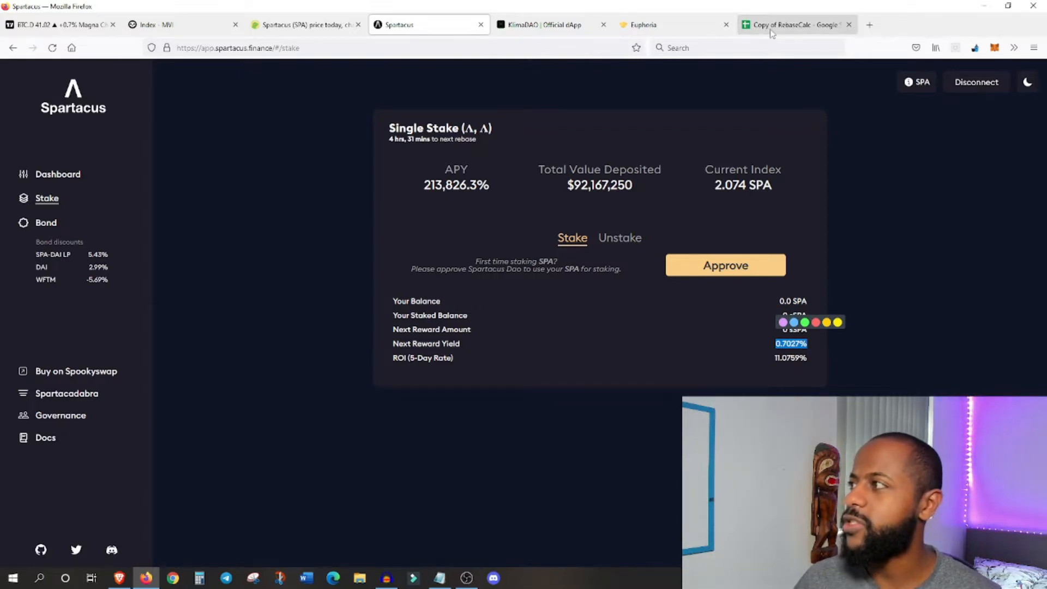
# Step: Try OHM Staked amounts of 1, 5 and 10 in B10 of the RebaseCalc sheet
pyautogui.click(794, 24)
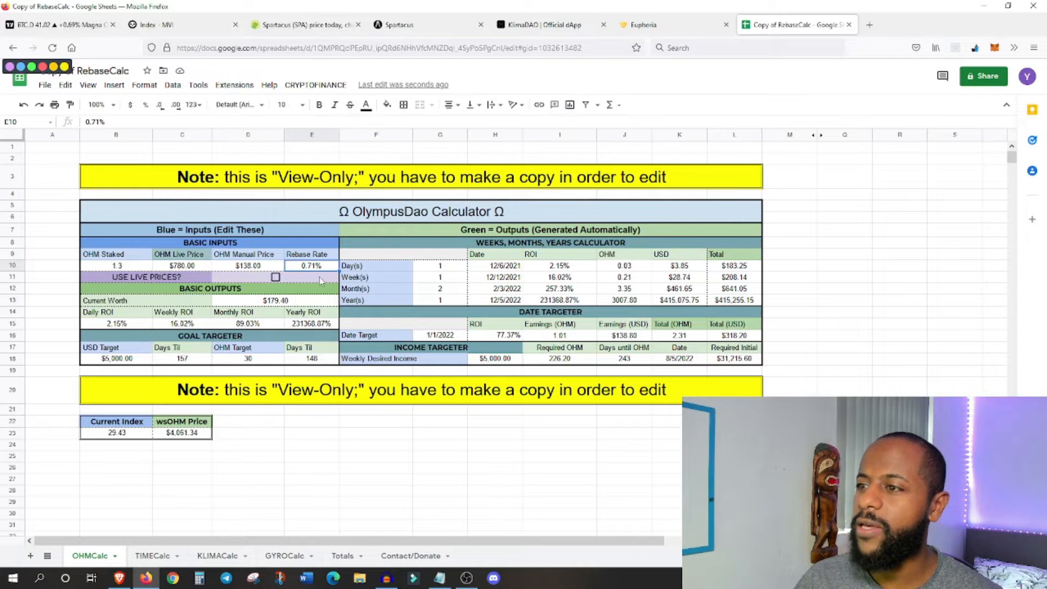
pyautogui.moveTo(290, 305)
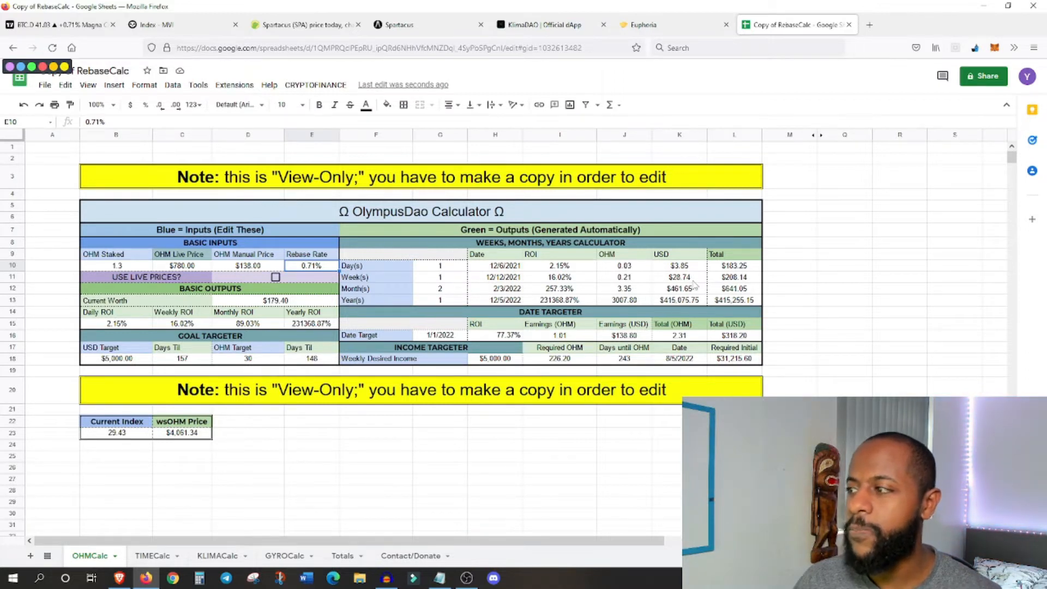
pyautogui.click(116, 265)
pyautogui.write('1')
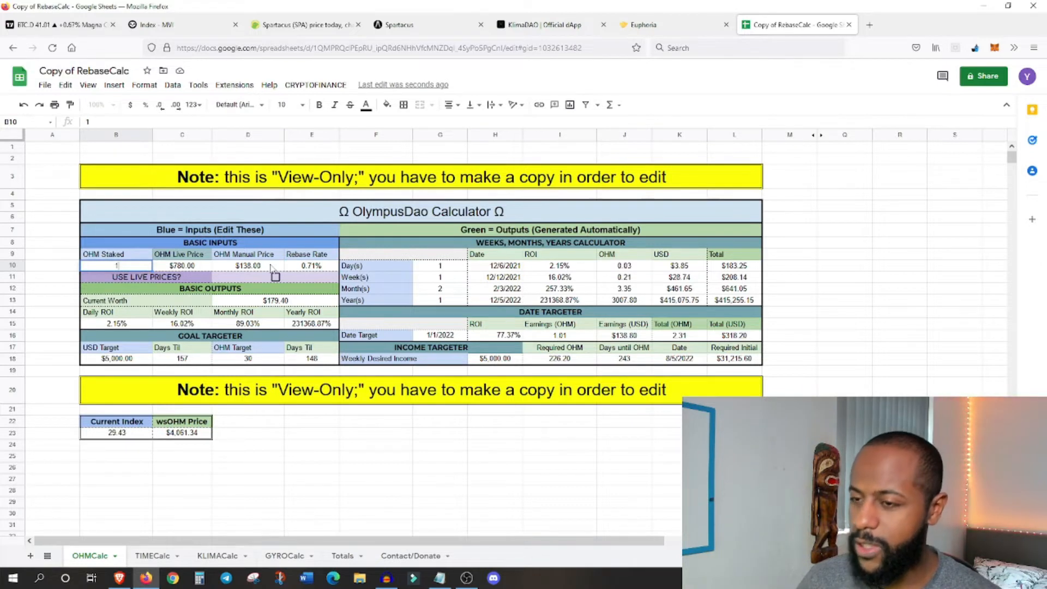
pyautogui.click(116, 276)
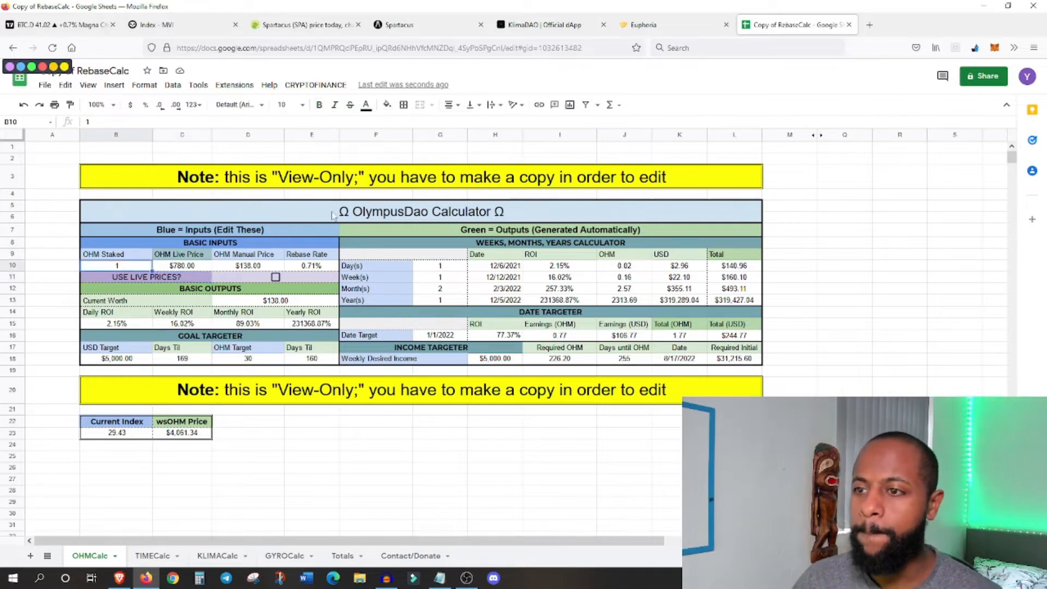
pyautogui.write('5')
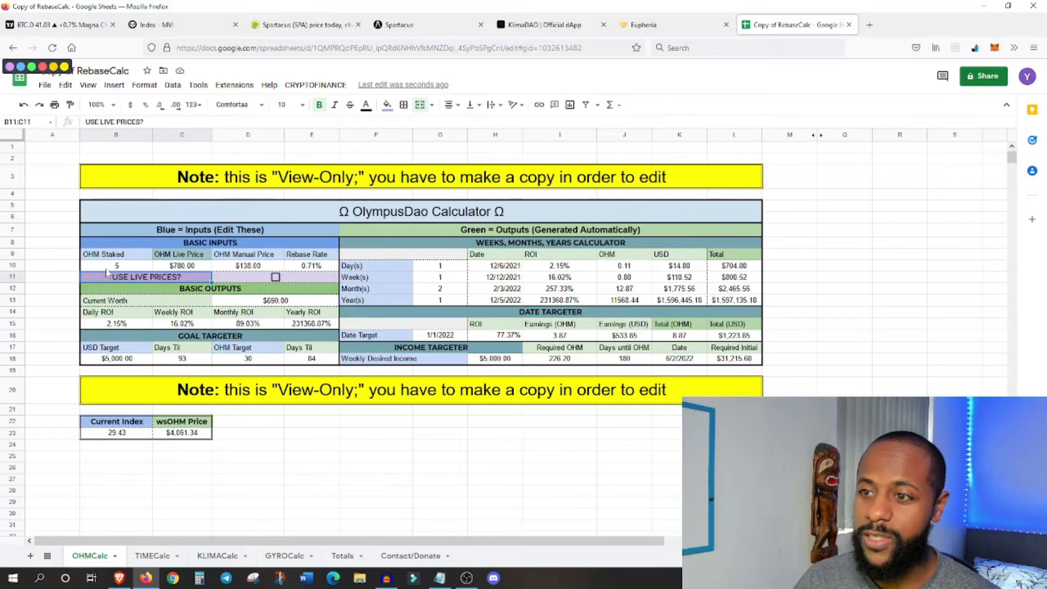
pyautogui.write('10')
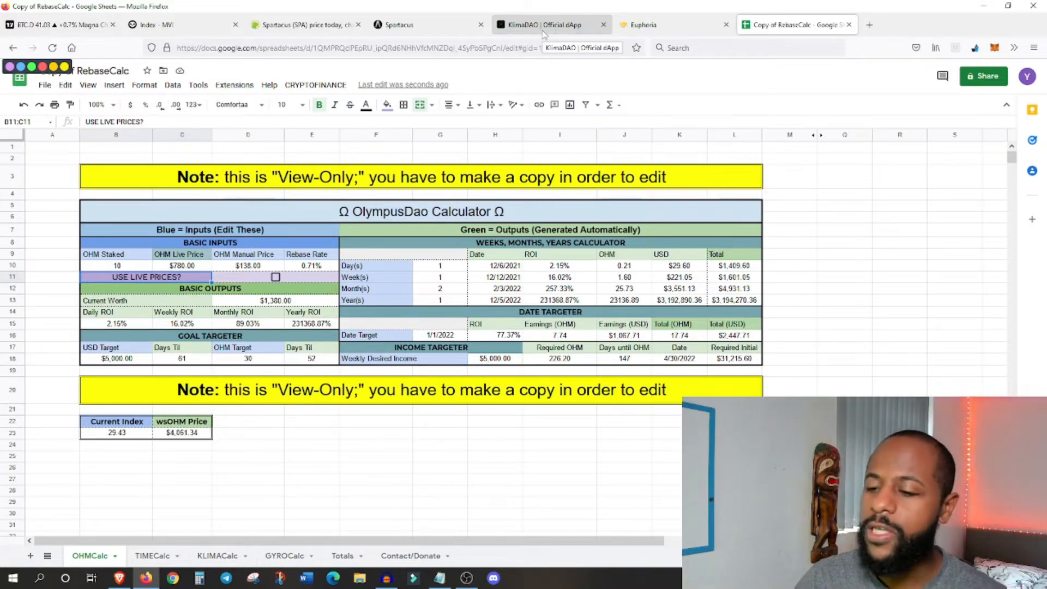
# Step: Load KlimaDAO staking stats on Polygon, note the 0.52% next rebase, and return to RebaseCalc
pyautogui.click(549, 25)
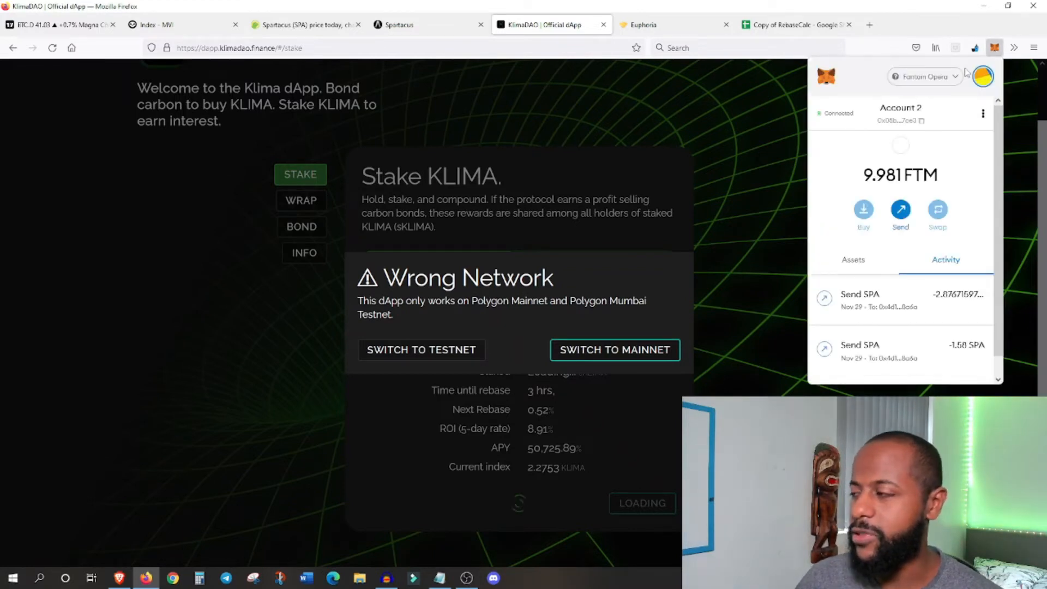
pyautogui.click(925, 77)
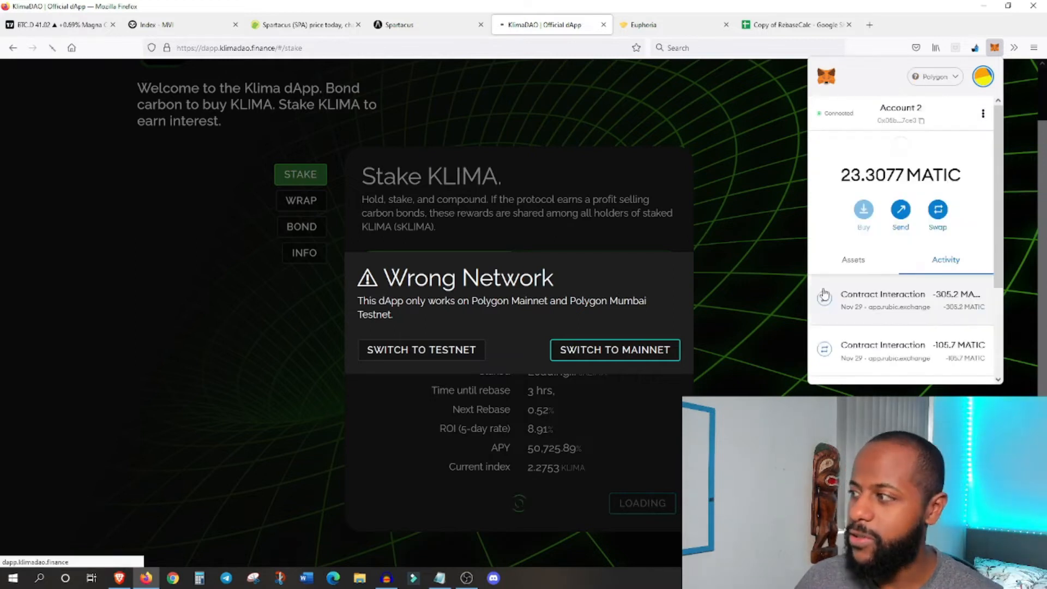
pyautogui.click(613, 349)
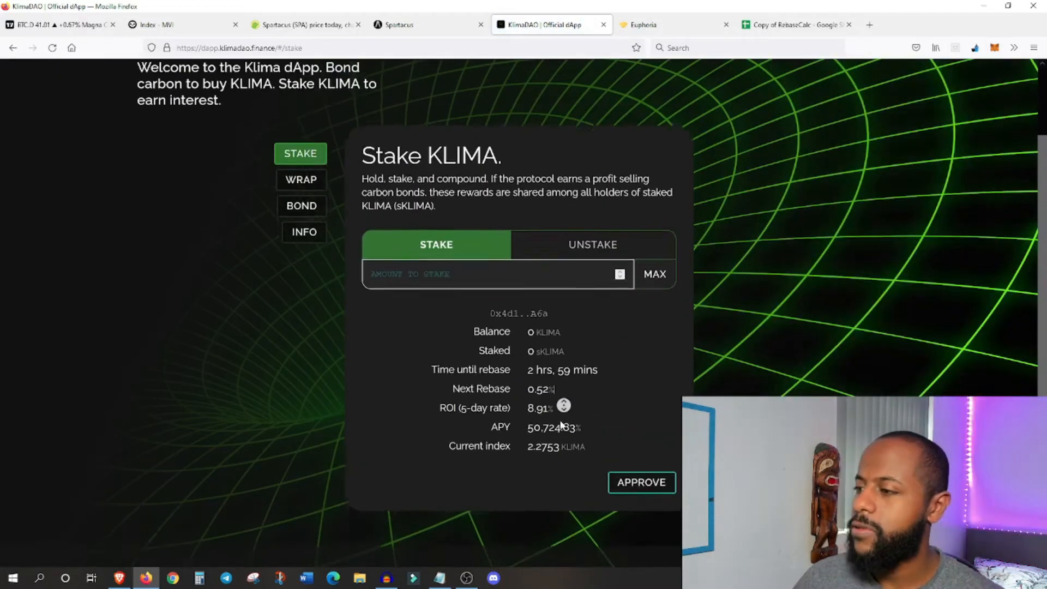
pyautogui.scroll(-3)
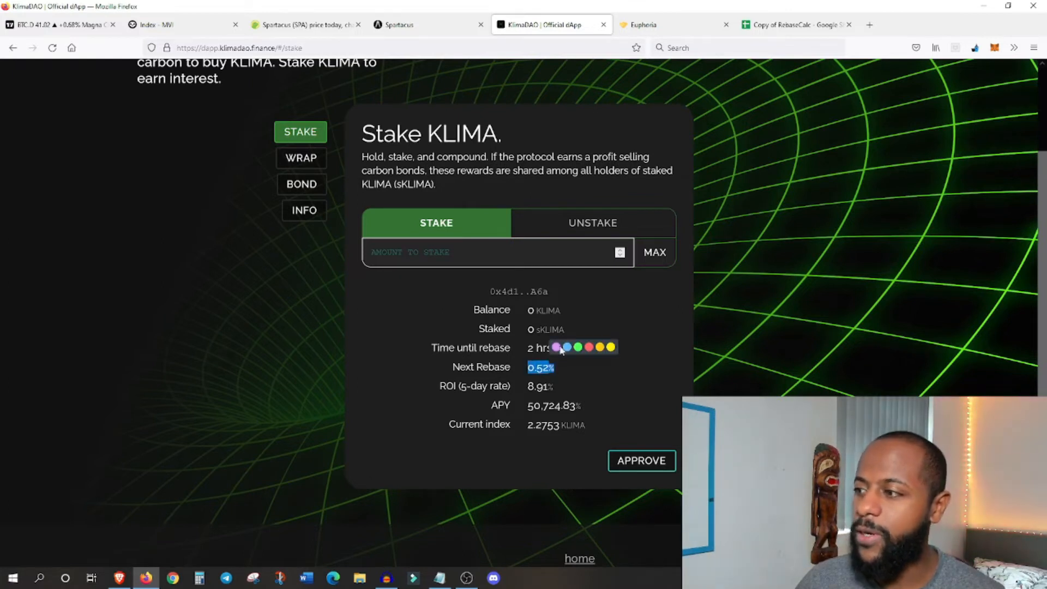
pyautogui.click(792, 24)
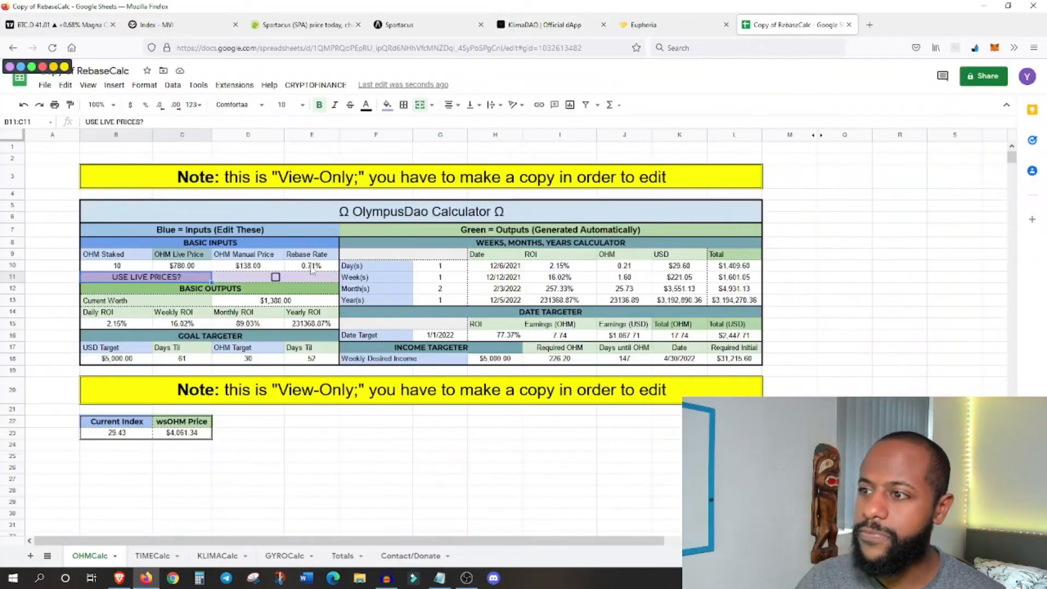
# Step: Set the rebase rate to 0.52%, then search CoinGecko for klima and open Klima DAO (KLIMA)
pyautogui.click(311, 265)
pyautogui.write('0.52')
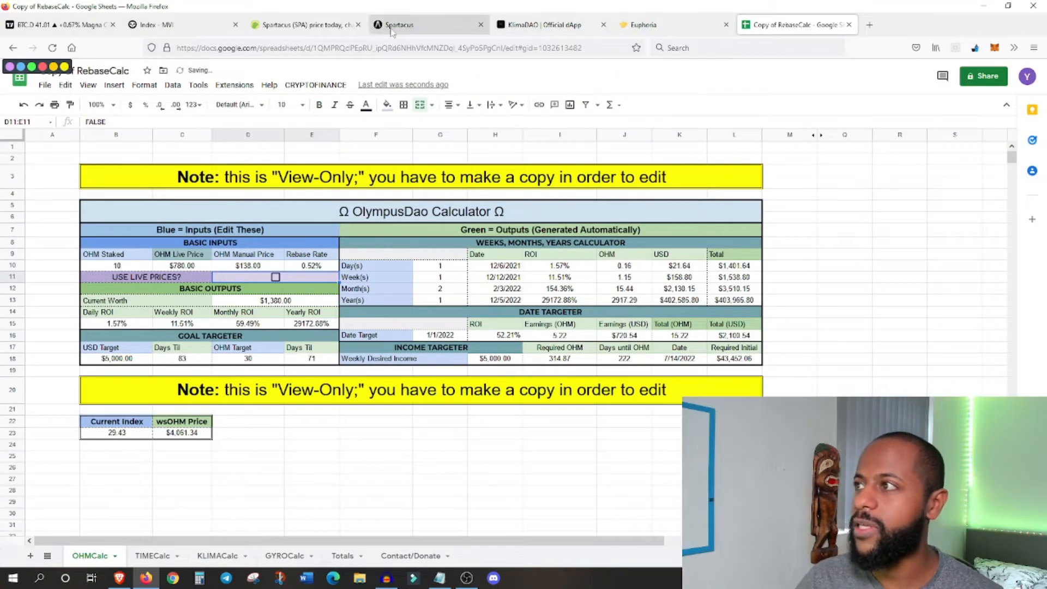
pyautogui.click(303, 25)
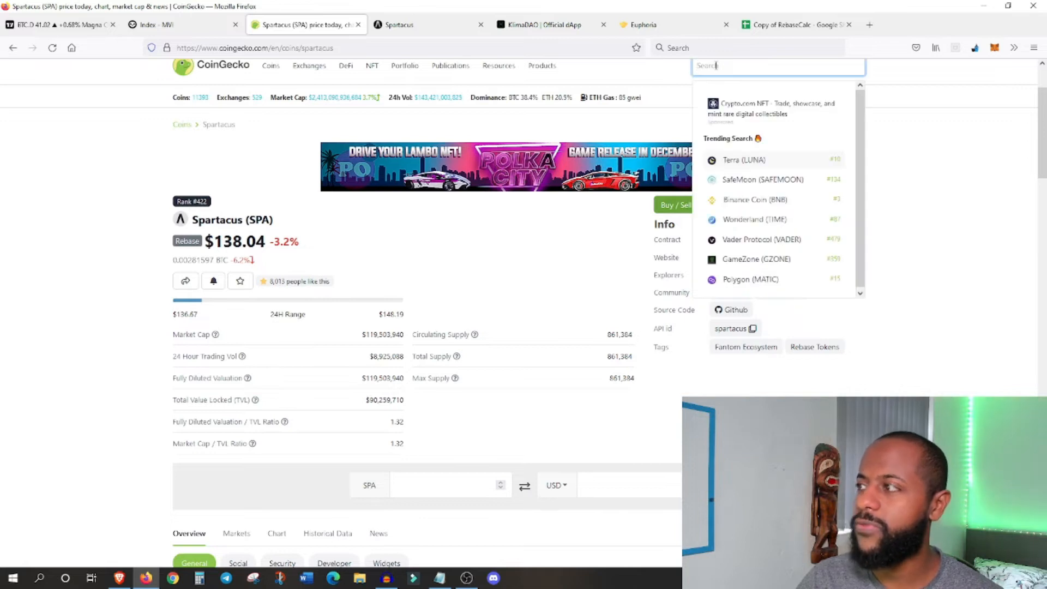
pyautogui.write('klima')
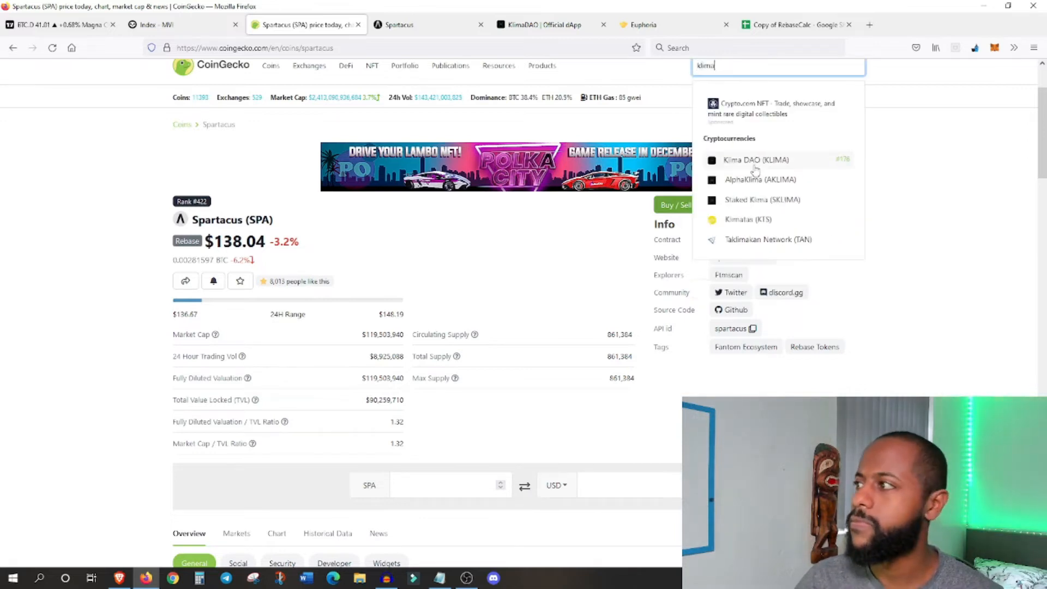
pyautogui.click(788, 24)
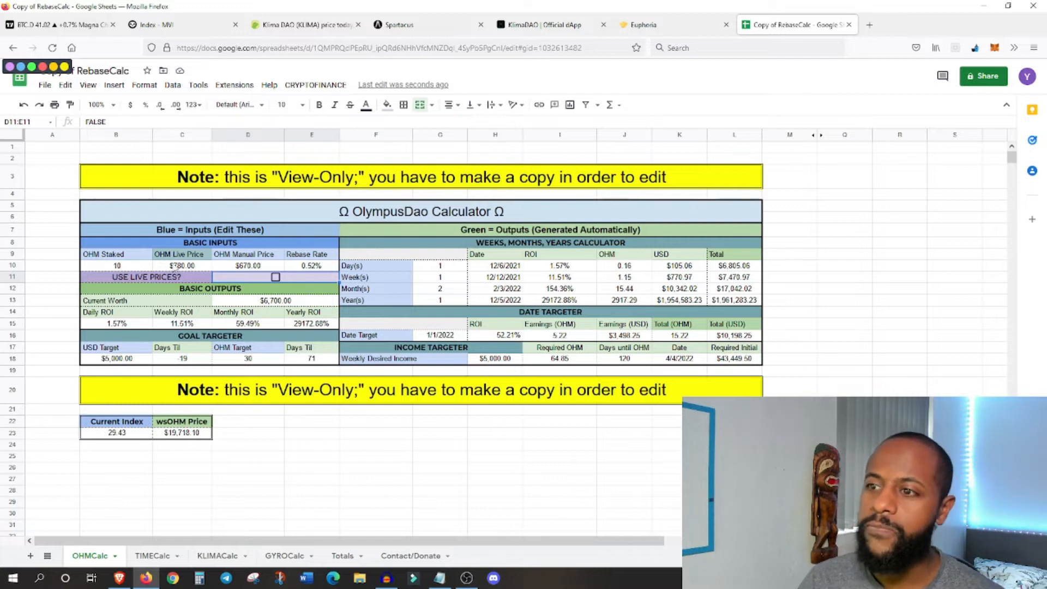
# Step: Set OHM Staked in B10 to 5 tokens, worth $3,350, then go to the Euphoria staking app
pyautogui.click(116, 265)
pyautogui.write('1')
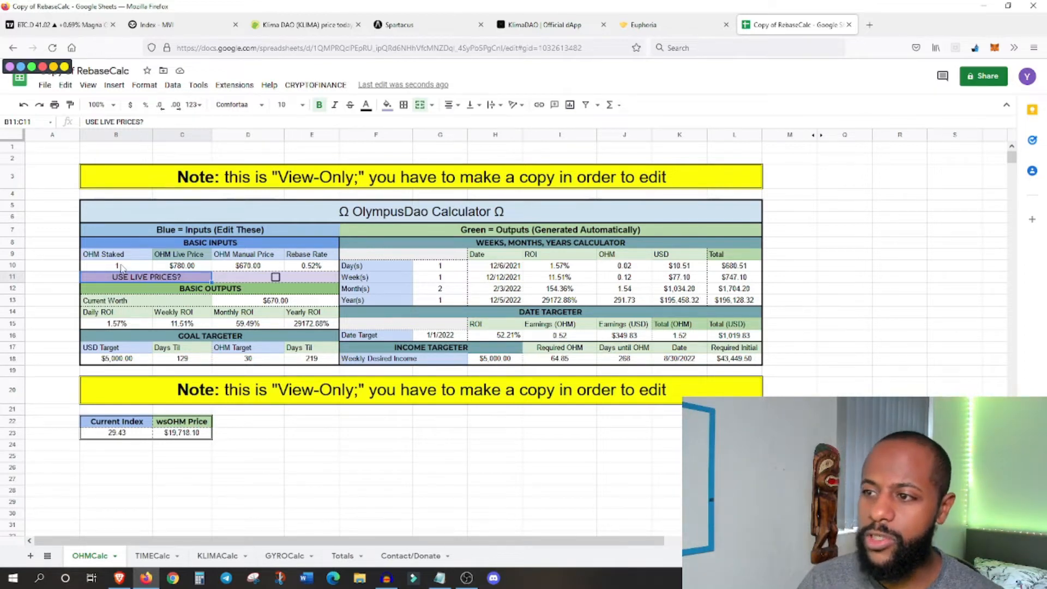
pyautogui.moveTo(312, 271)
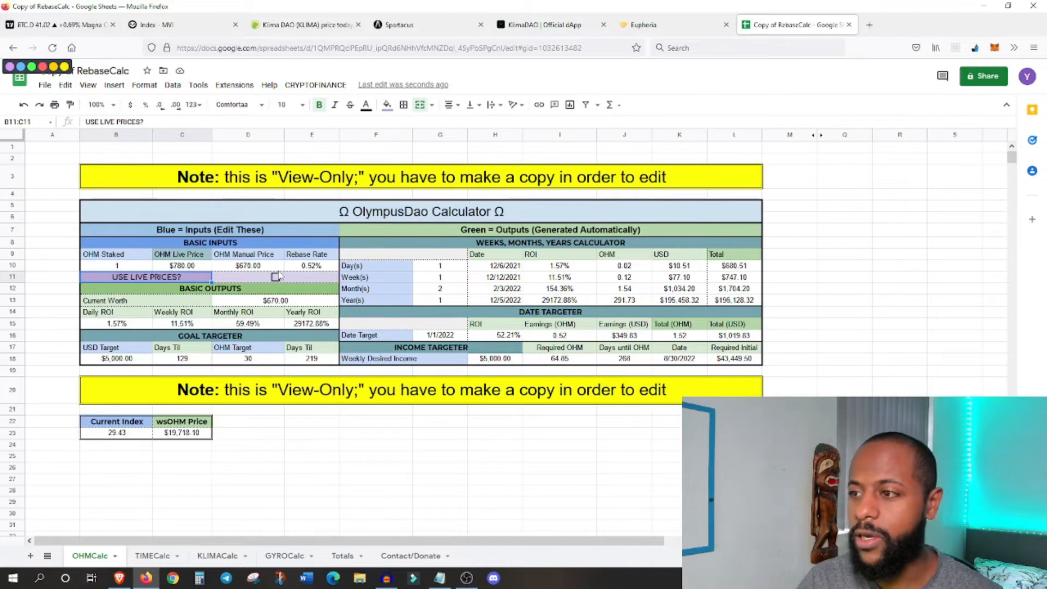
pyautogui.click(116, 265)
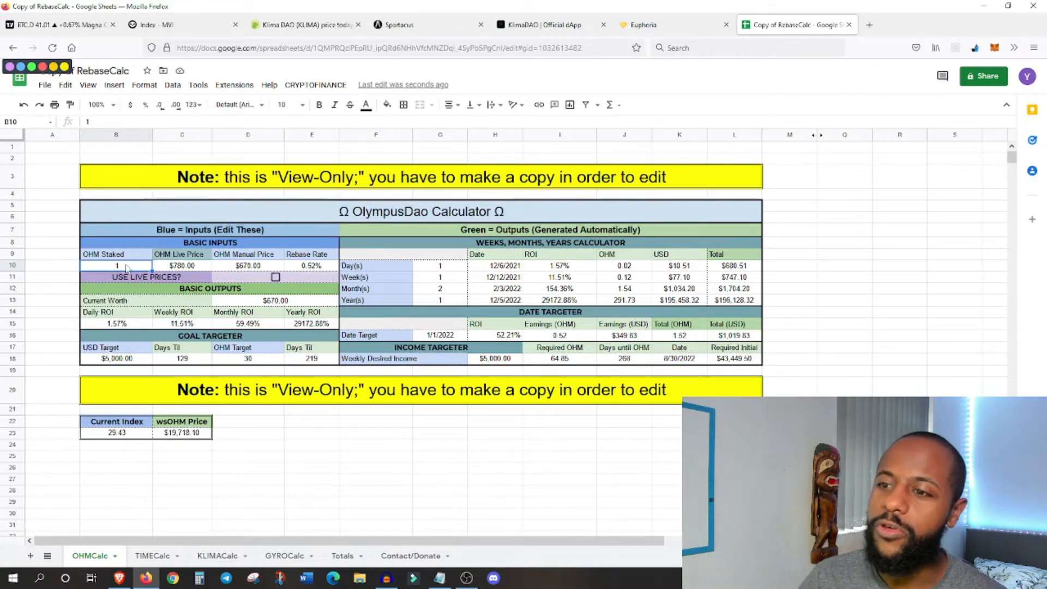
pyautogui.write('5')
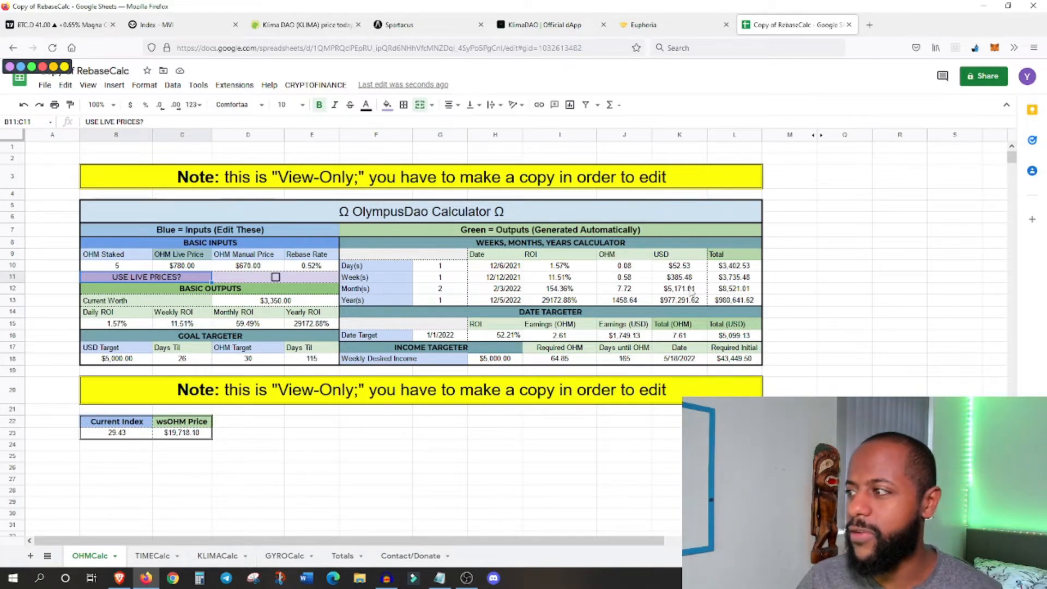
pyautogui.click(641, 24)
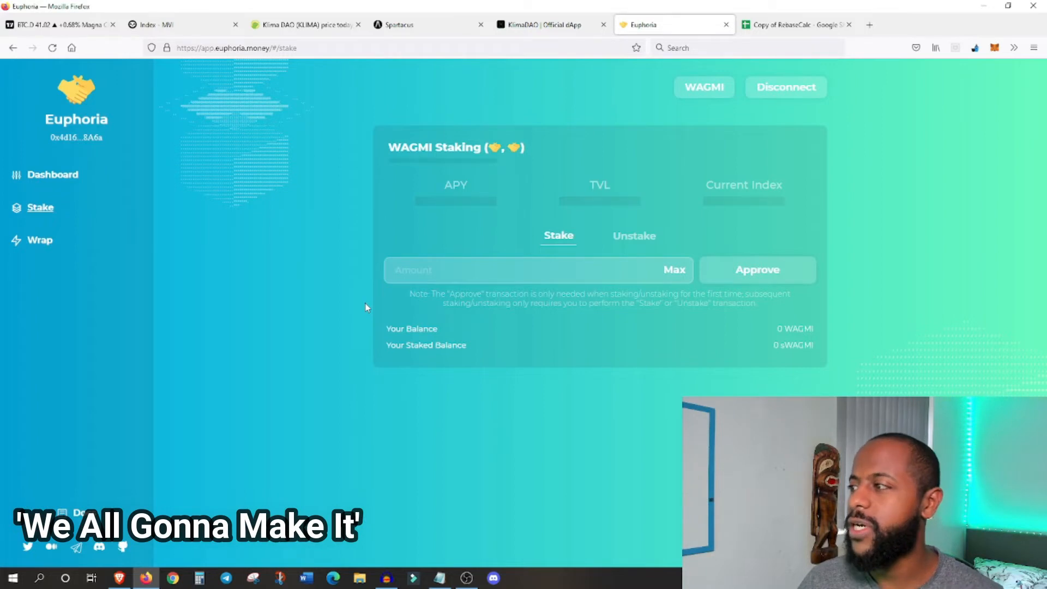
pyautogui.moveTo(370, 307)
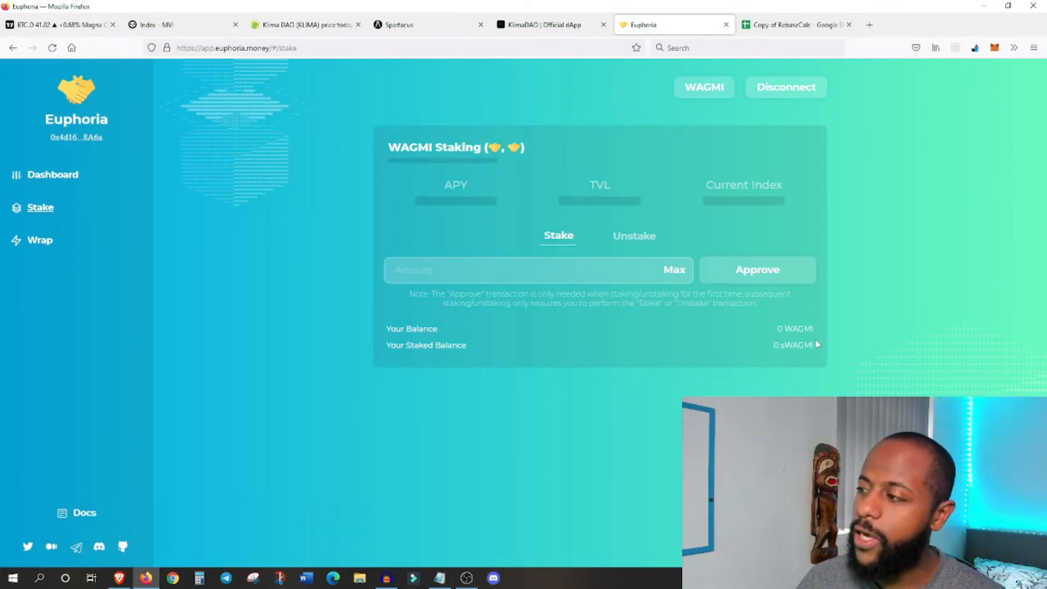
pyautogui.moveTo(798, 354)
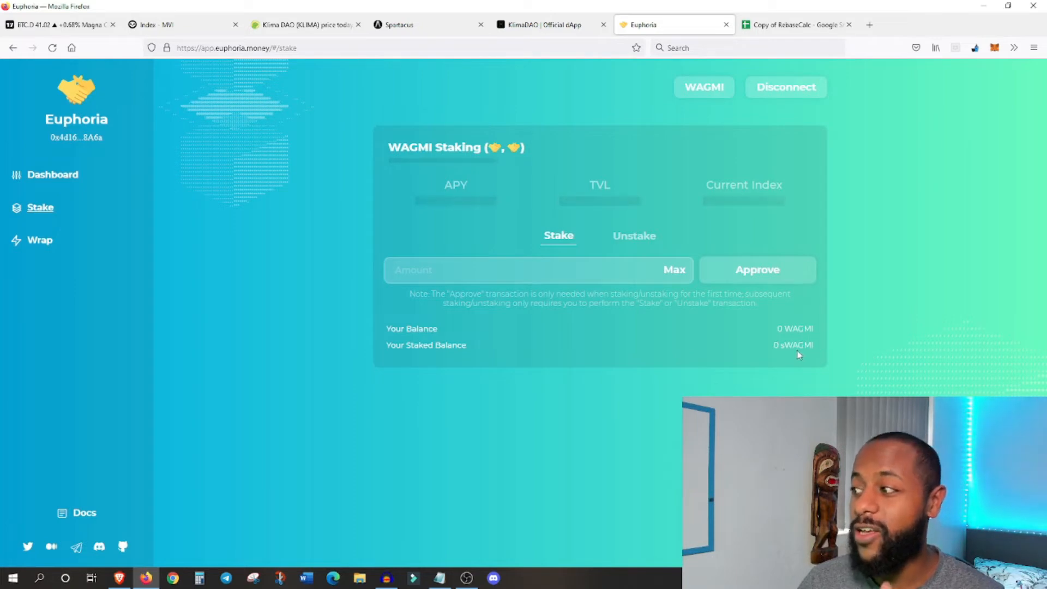
# Step: Return from the WAGMI staking page to the RebaseCalc spreadsheet
pyautogui.click(795, 25)
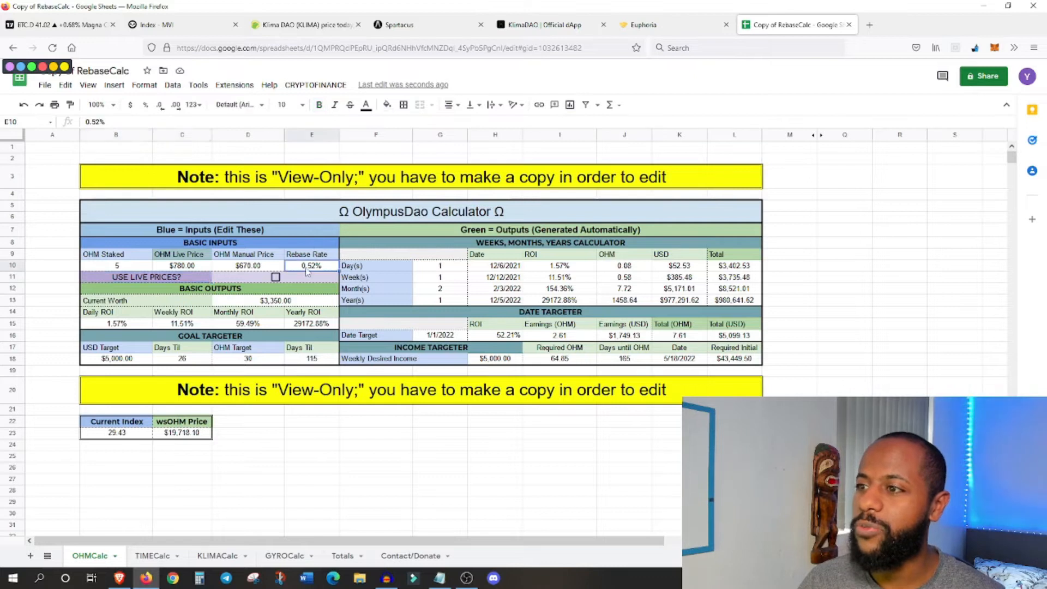
# Step: Enter a 0.82% rebase rate, then switch to the Klima DAO CoinGecko page
pyautogui.write('0.82%')
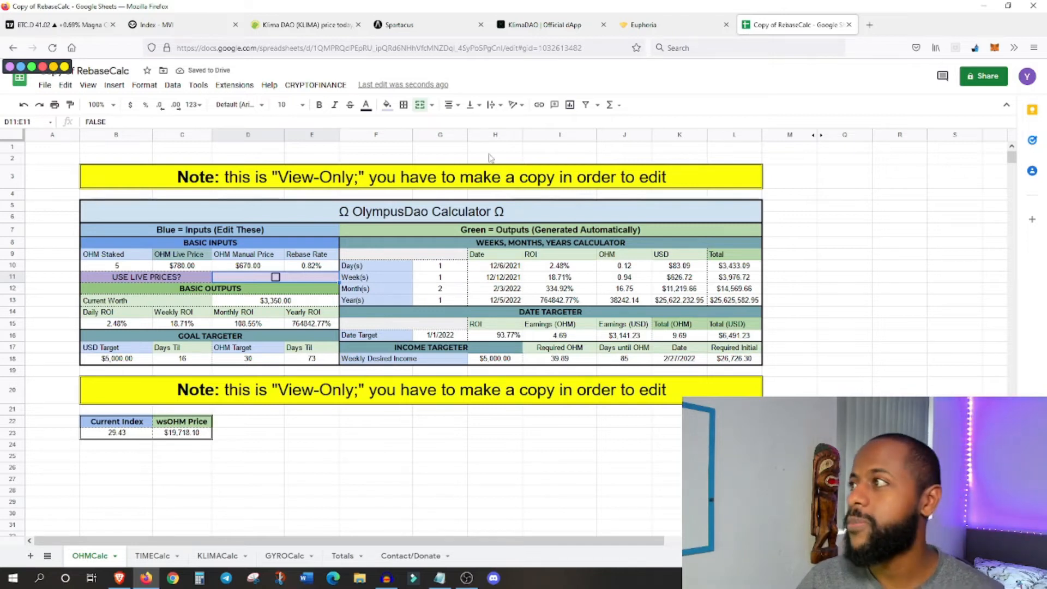
pyautogui.click(304, 25)
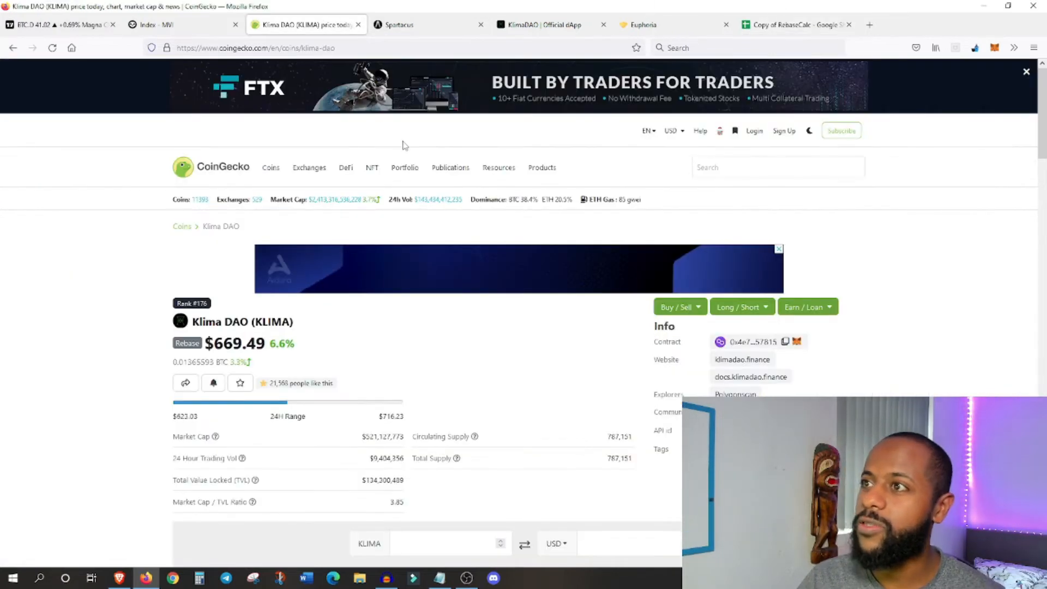
# Step: Look up the Euphoria (WAGMI) coin page on CoinGecko, priced at $1,281.34
pyautogui.click(777, 167)
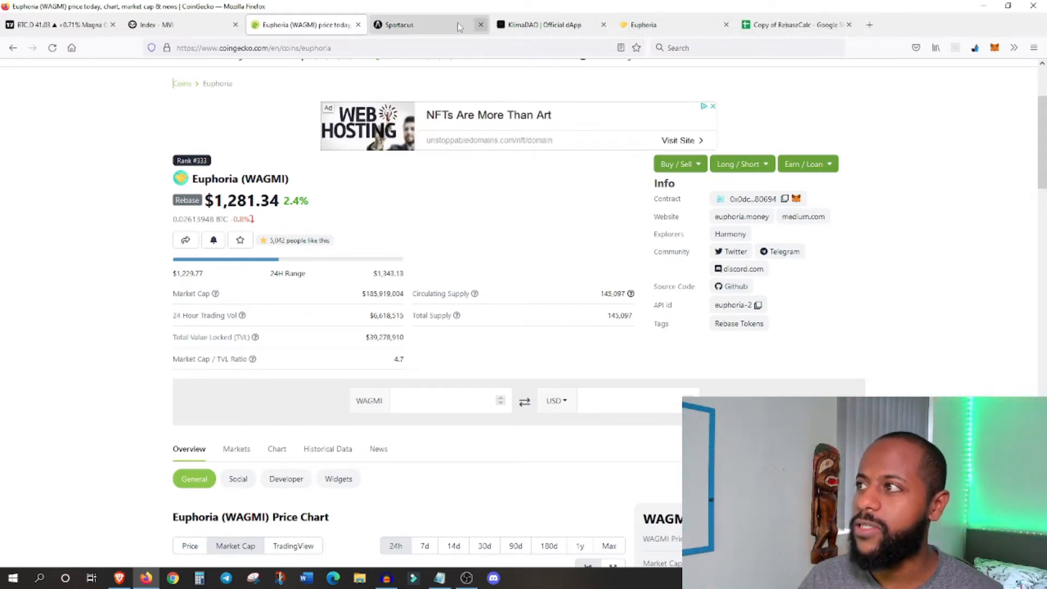
# Step: Return to the RebaseCalc spreadsheet to rework the projections at $1,281
pyautogui.click(792, 25)
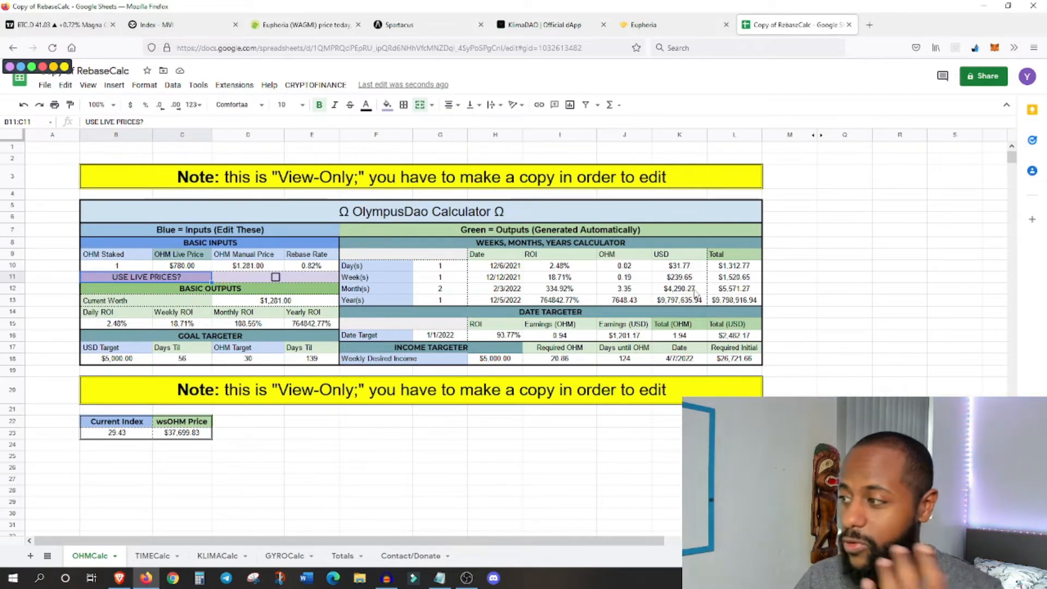
pyautogui.moveTo(691, 312)
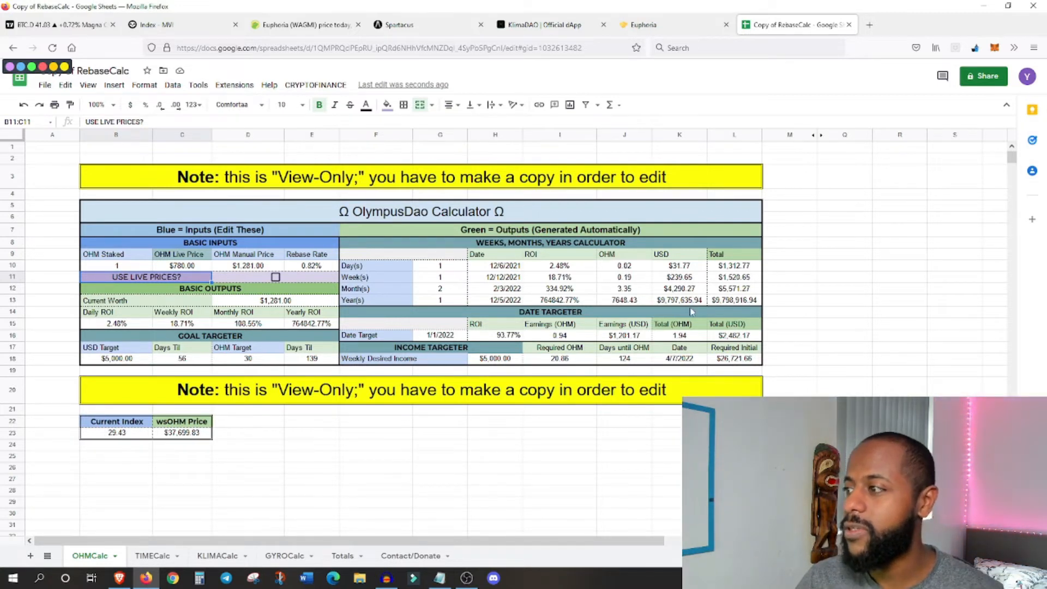
pyautogui.moveTo(705, 287)
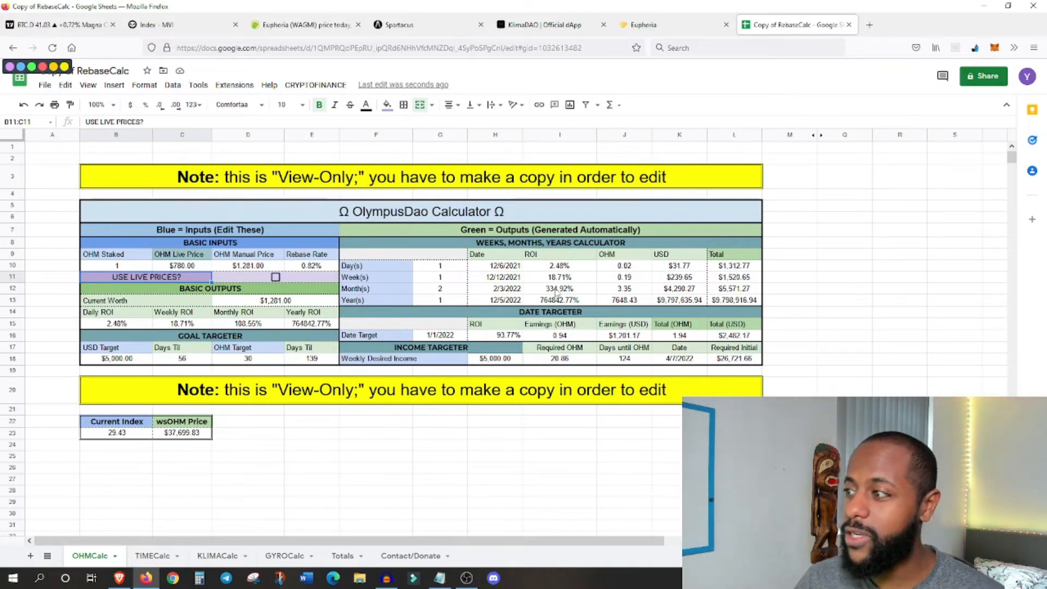
# Step: Set OHM Staked in B10 to 2 tokens, doubling current worth to $2,562
pyautogui.click(116, 265)
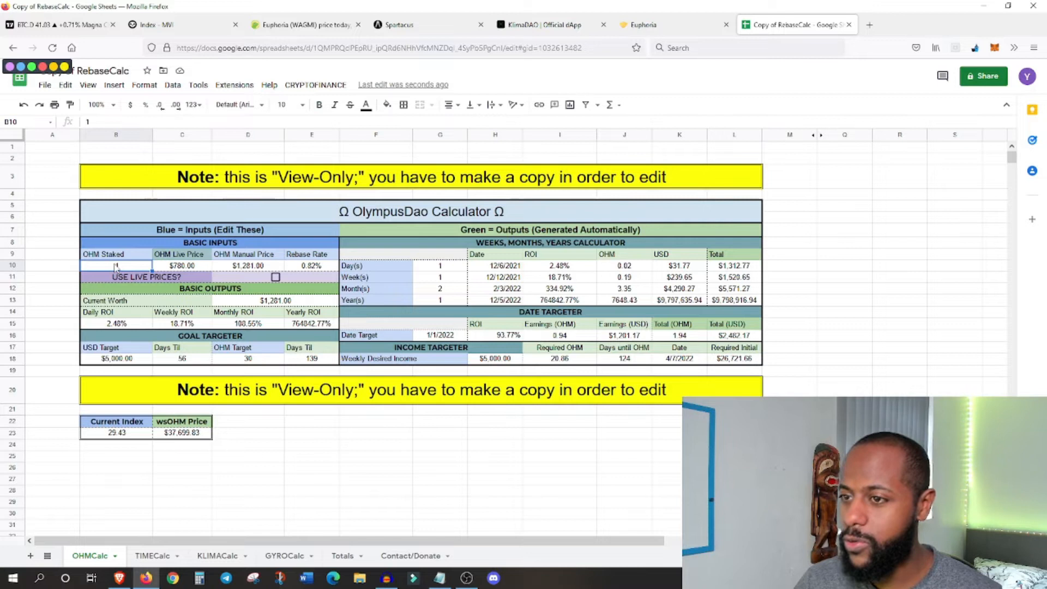
pyautogui.write('2')
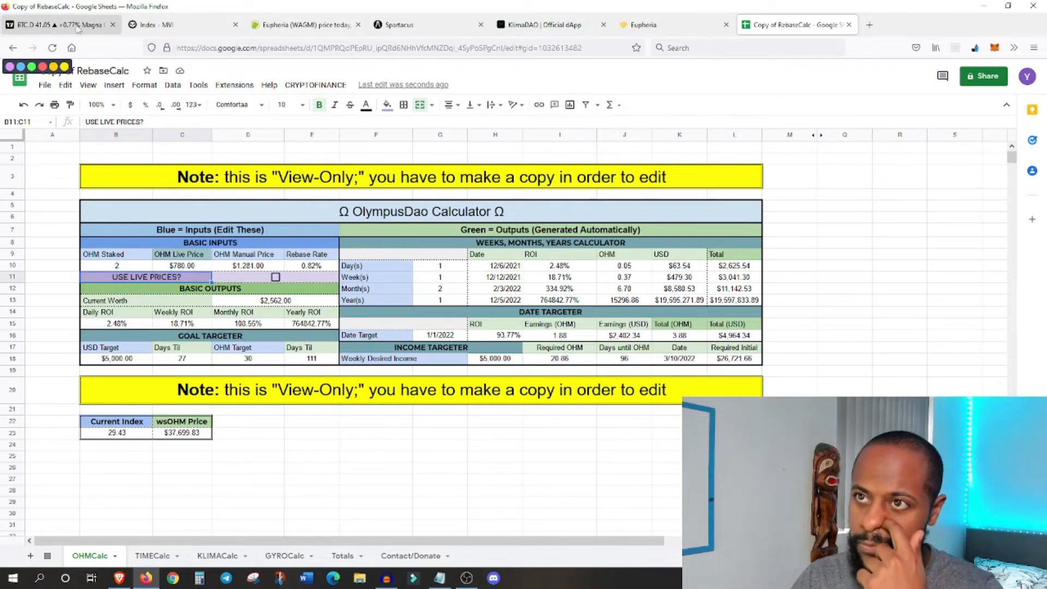
# Step: Switch to TradingView's weekly BTCUSD chart with its drawn support zones
pyautogui.click(59, 24)
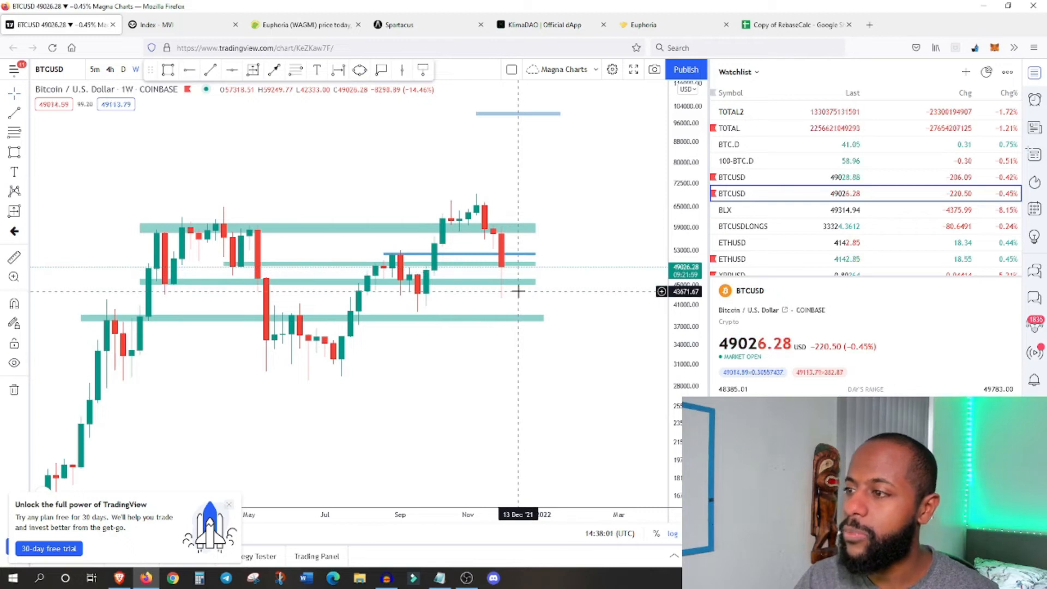
pyautogui.moveTo(140, 270)
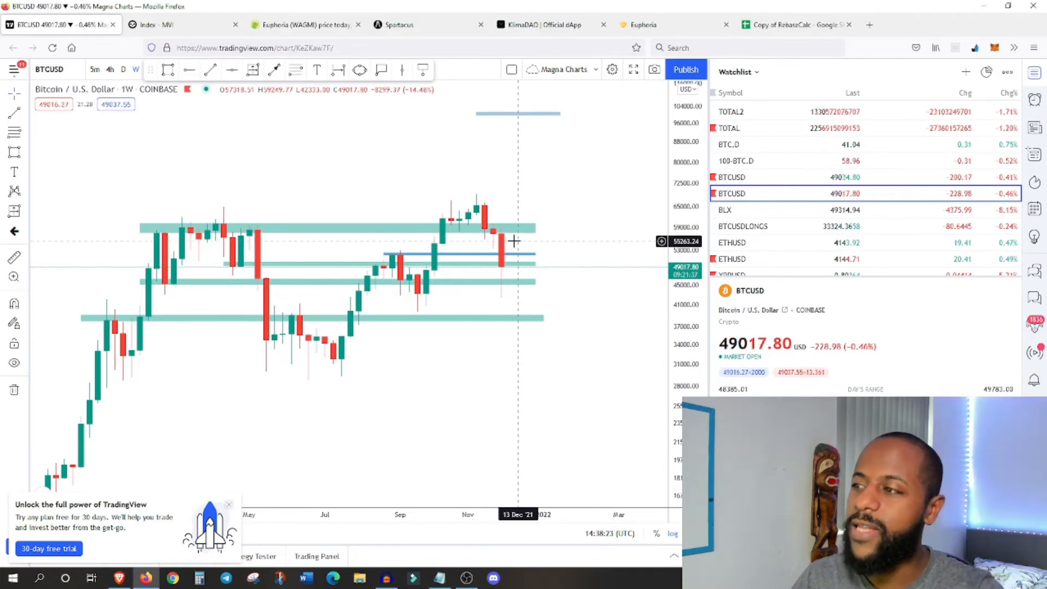
pyautogui.moveTo(518, 229)
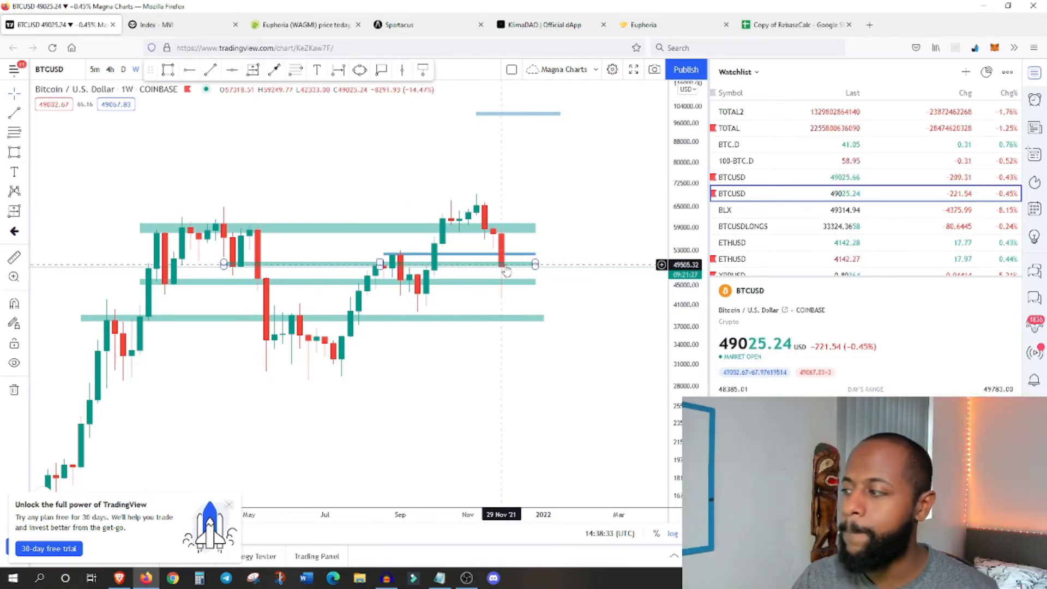
pyautogui.moveTo(509, 270)
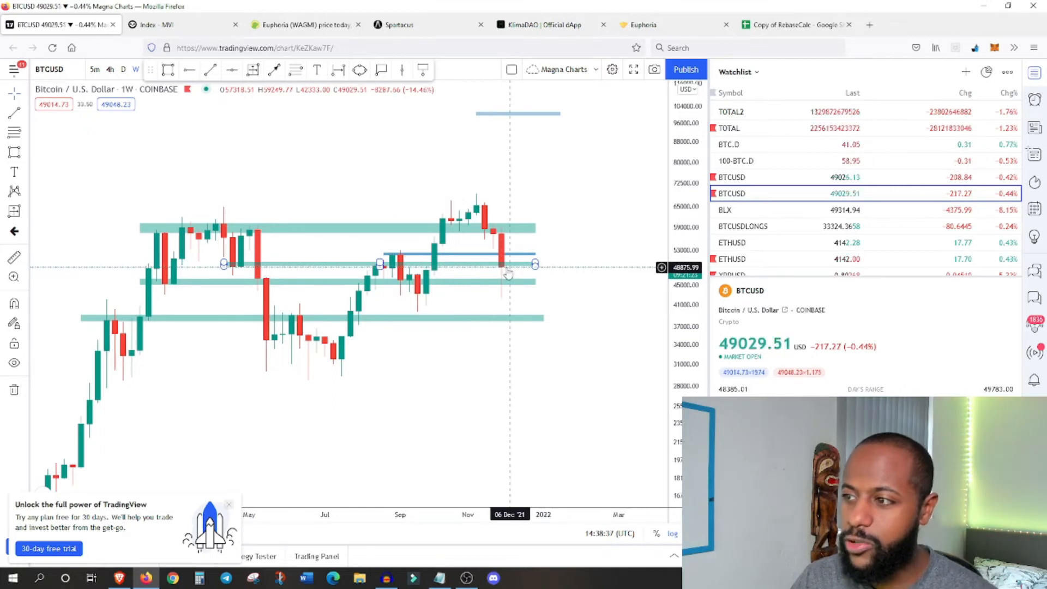
pyautogui.moveTo(516, 273)
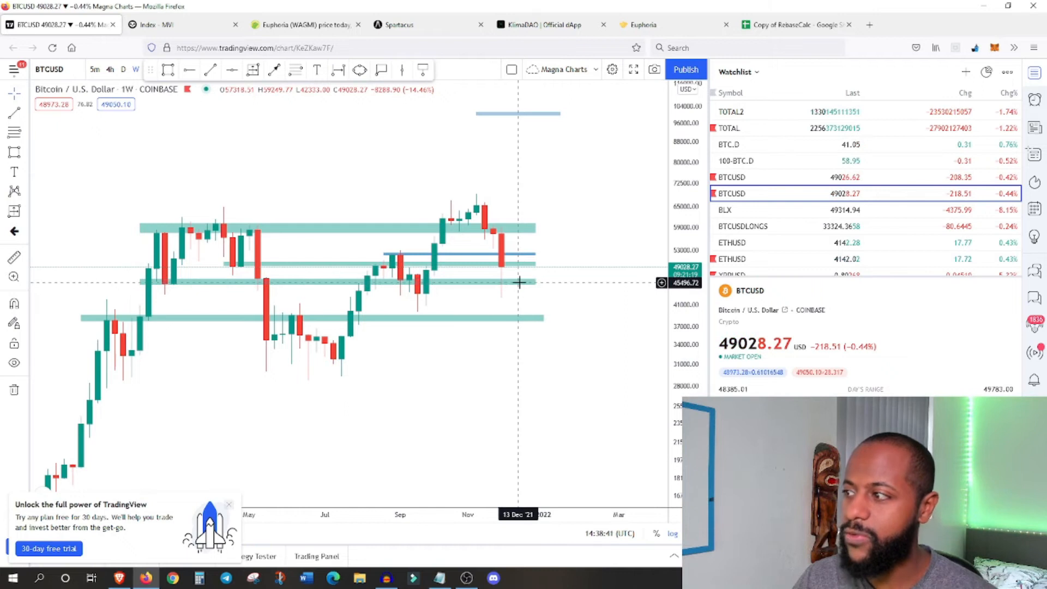
pyautogui.moveTo(511, 294)
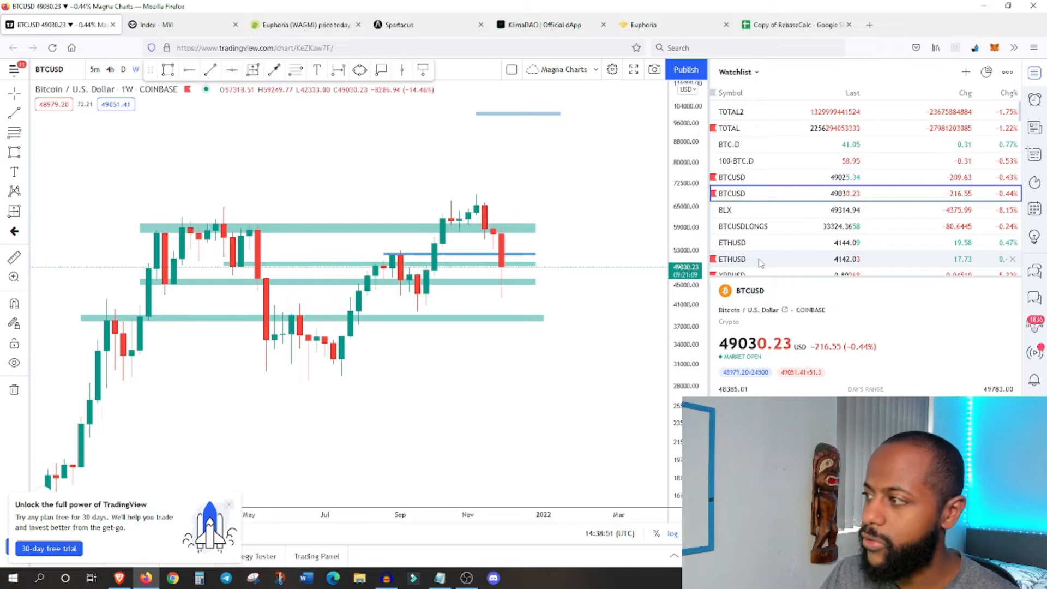
# Step: Load ETHUSD from the watchlist and review its weekly support bands near $4,144
pyautogui.click(732, 258)
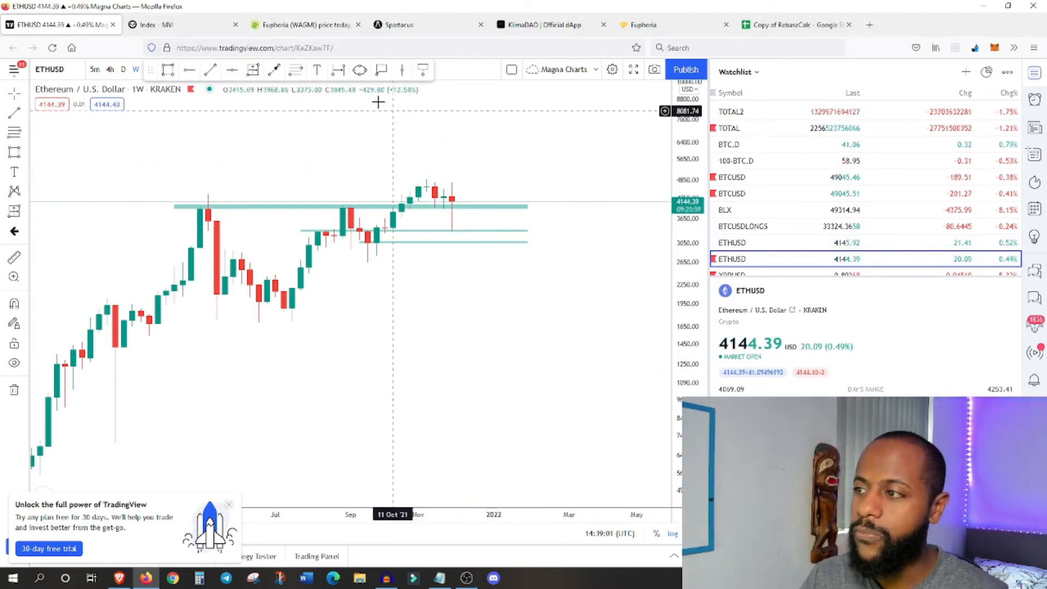
pyautogui.moveTo(434, 181)
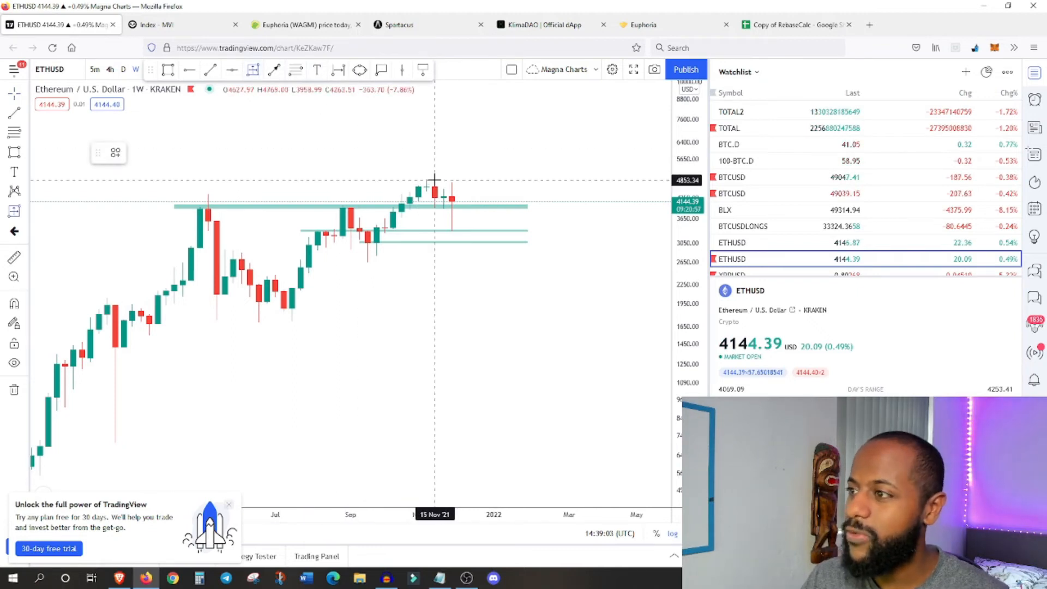
pyautogui.moveTo(435, 181); pyautogui.dragTo(467, 196)
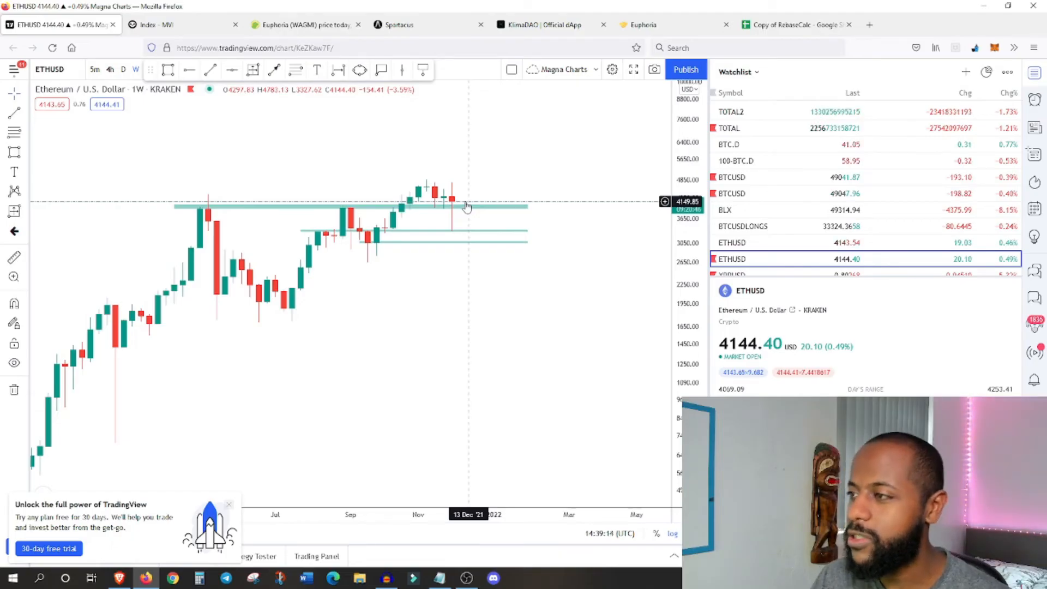
pyautogui.click(468, 205)
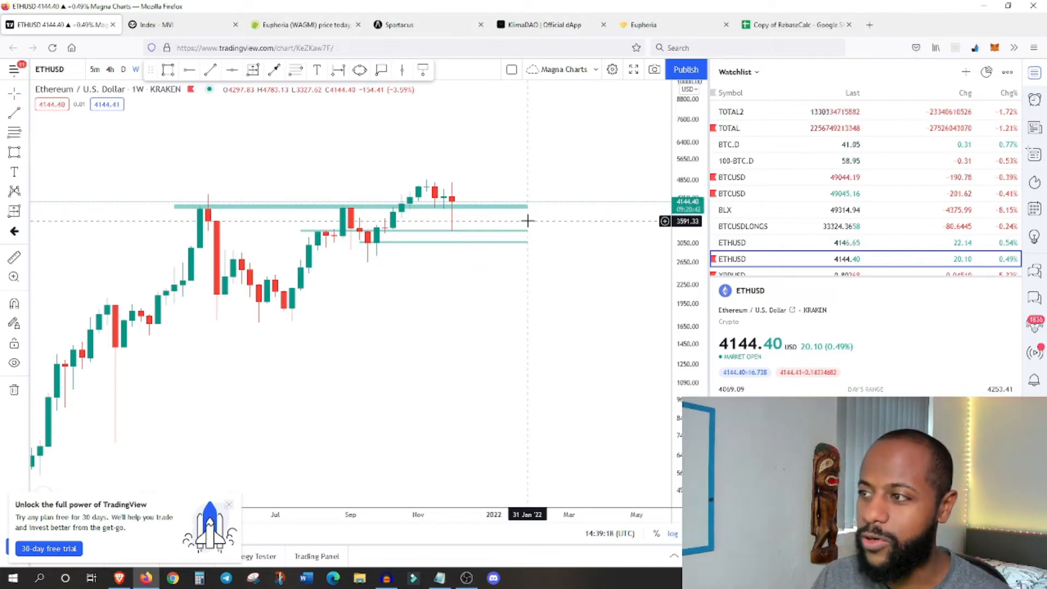
pyautogui.moveTo(434, 219)
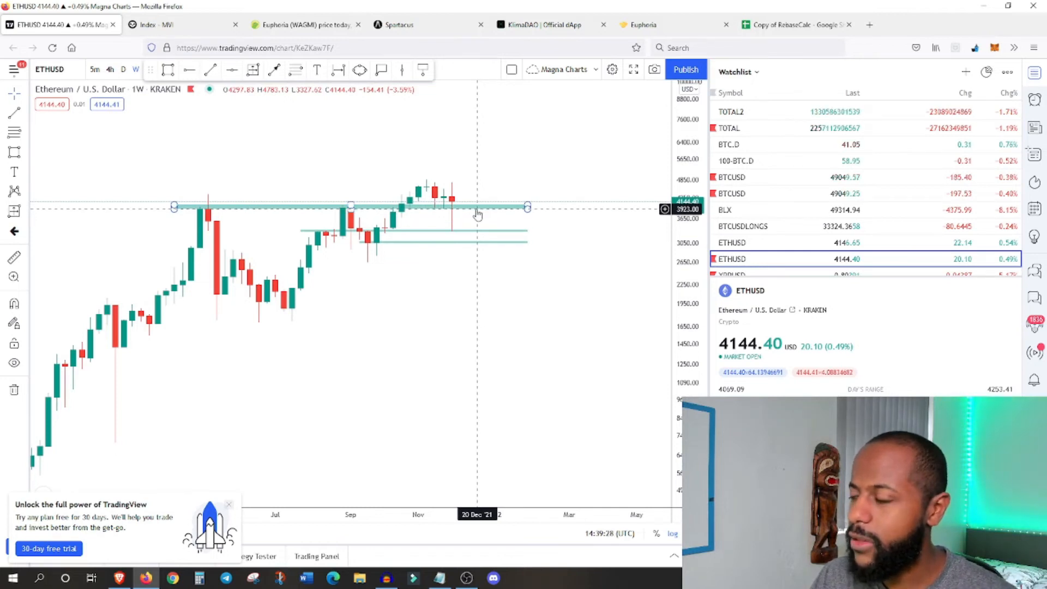
pyautogui.moveTo(374, 197)
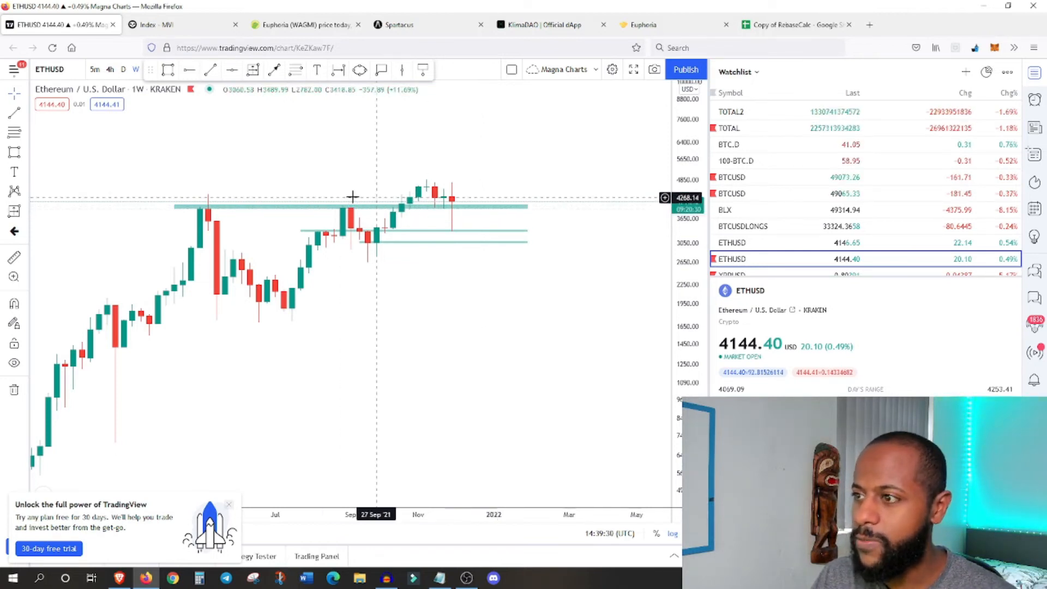
pyautogui.moveTo(450, 220)
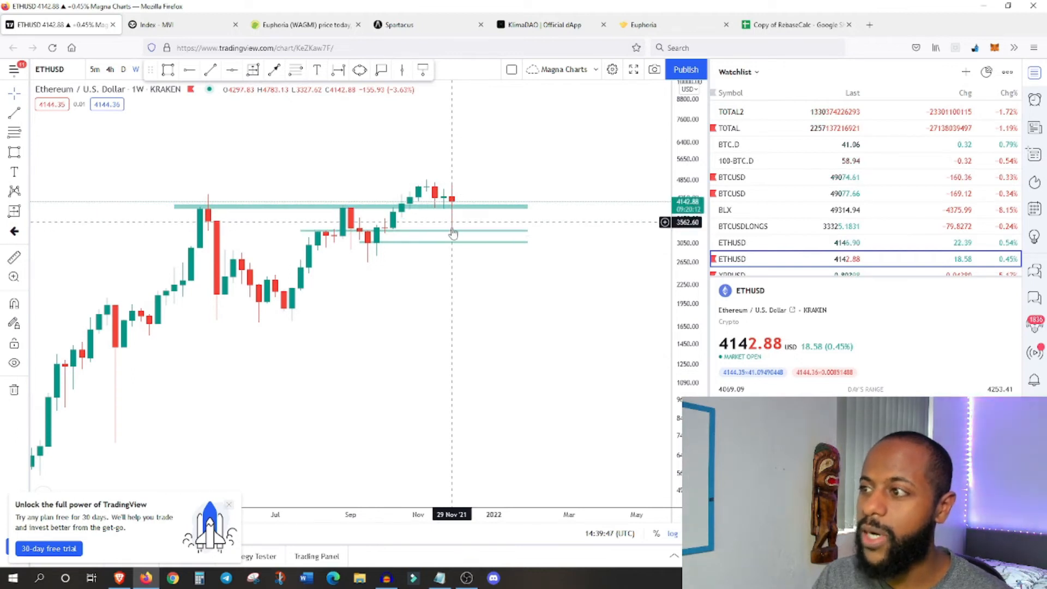
pyautogui.moveTo(453, 209)
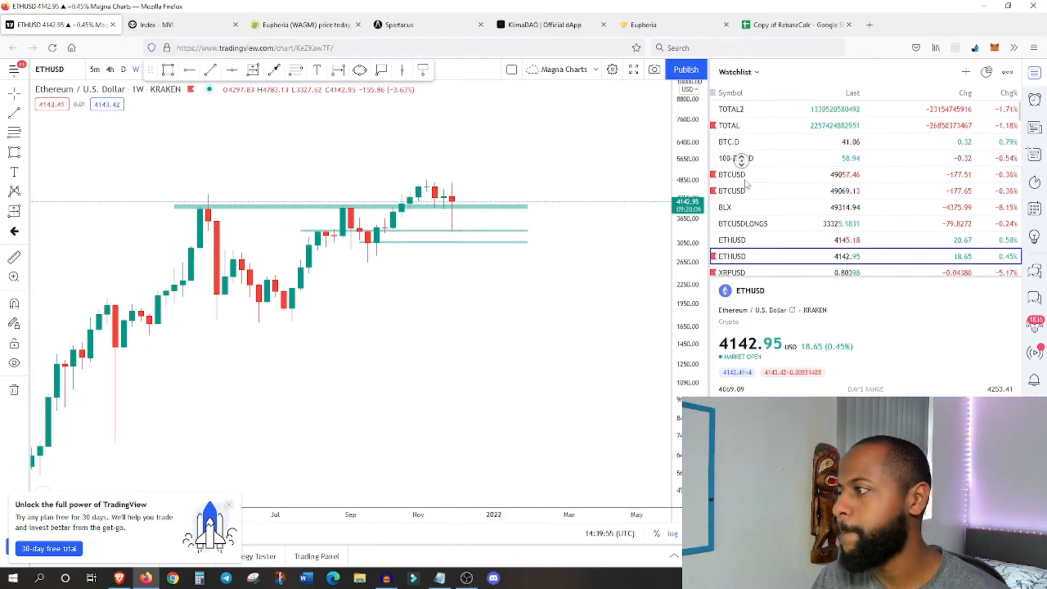
pyautogui.scroll(-3)
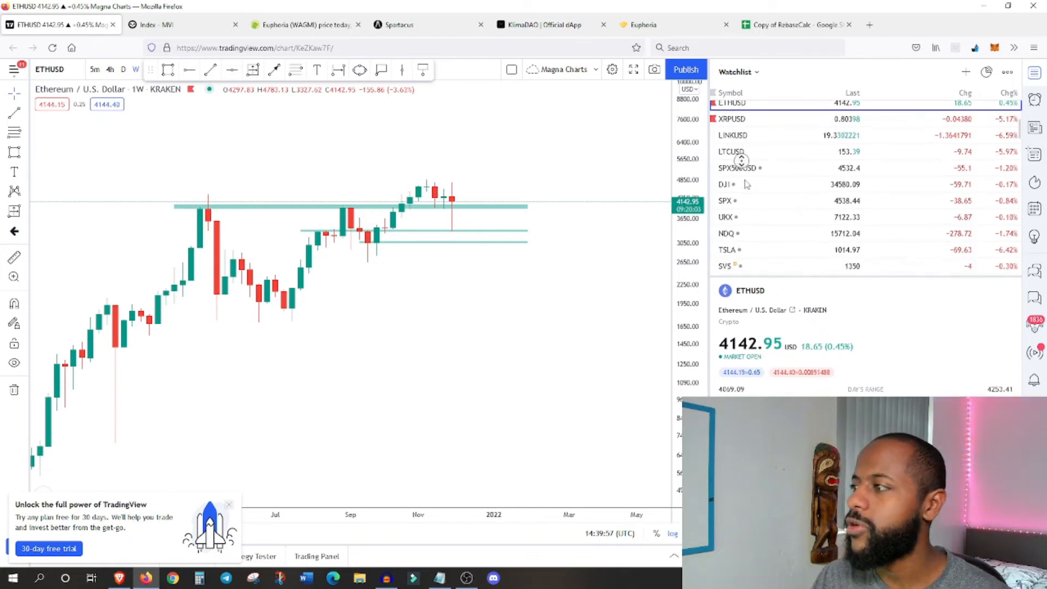
pyautogui.scroll(-3)
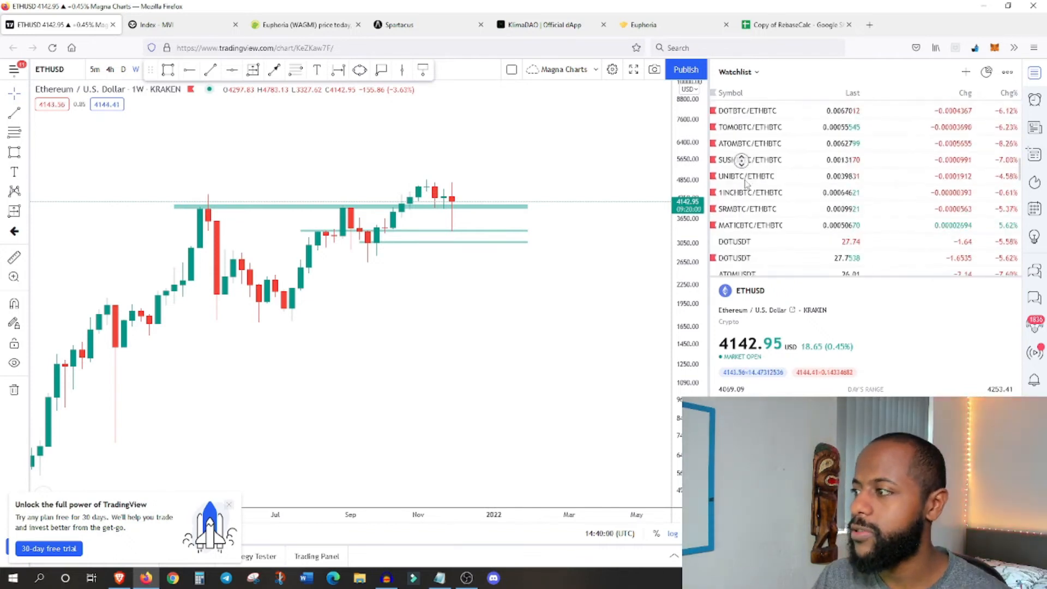
pyautogui.click(734, 189)
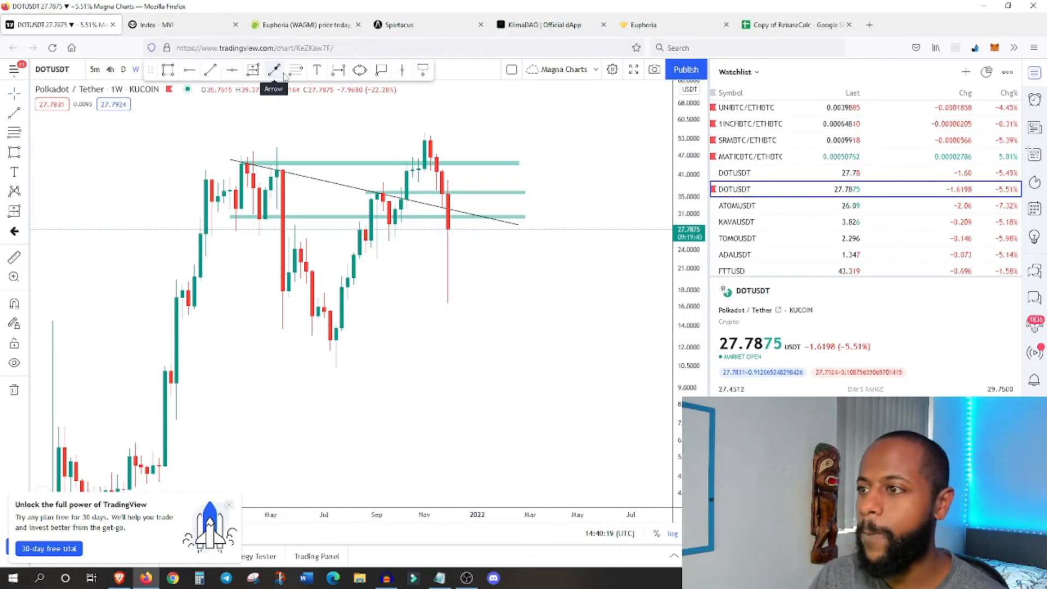
pyautogui.moveTo(273, 69)
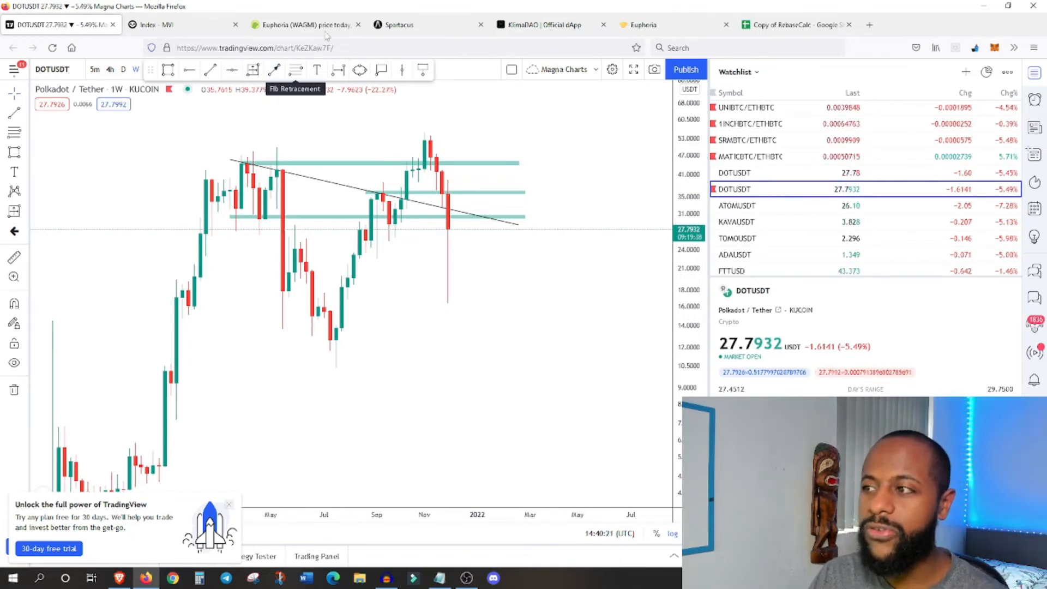
pyautogui.moveTo(447, 142)
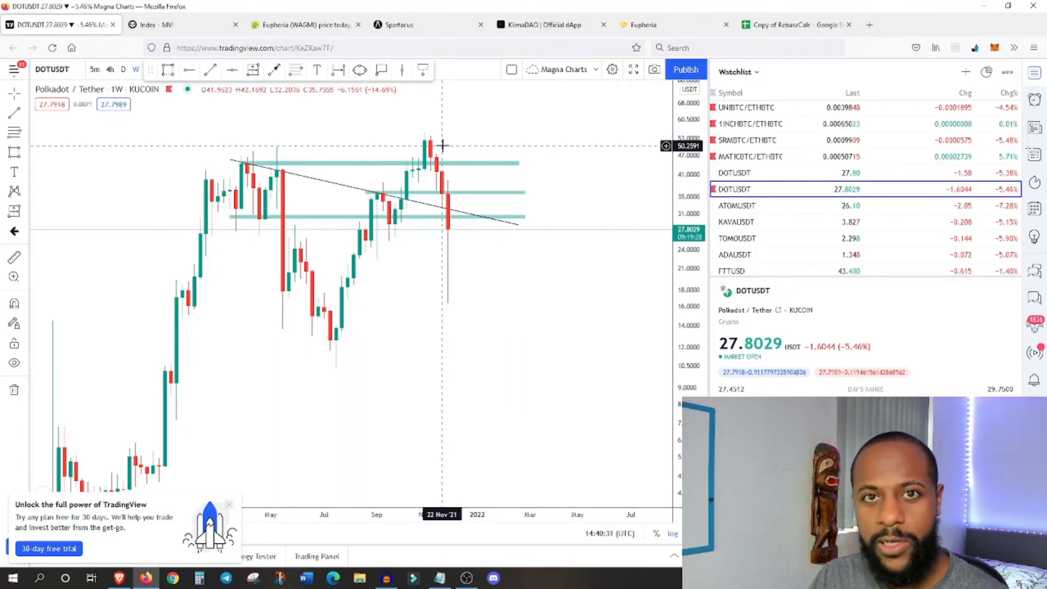
pyautogui.moveTo(454, 113)
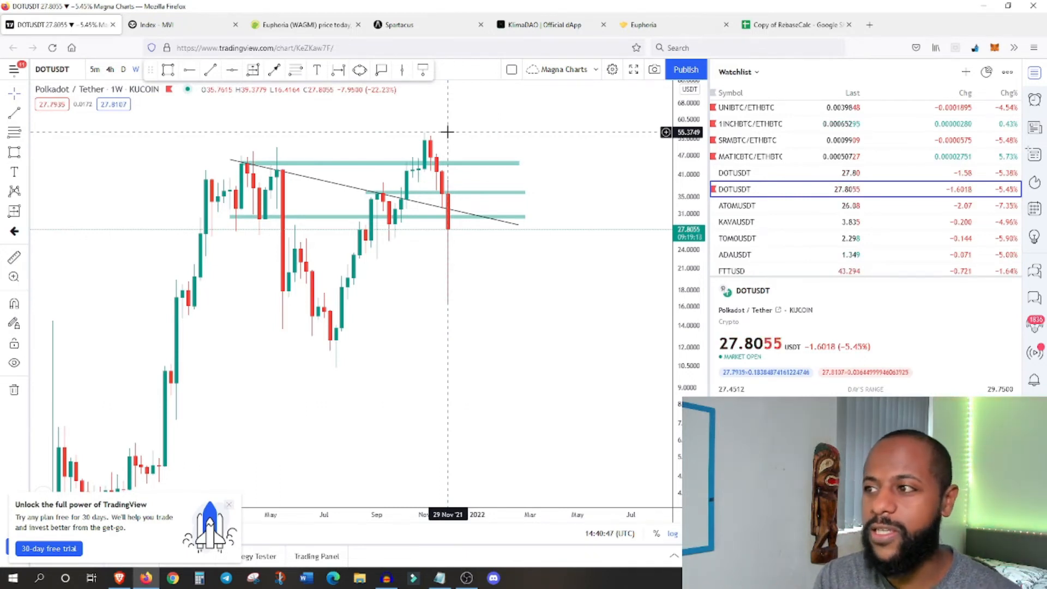
pyautogui.moveTo(441, 138)
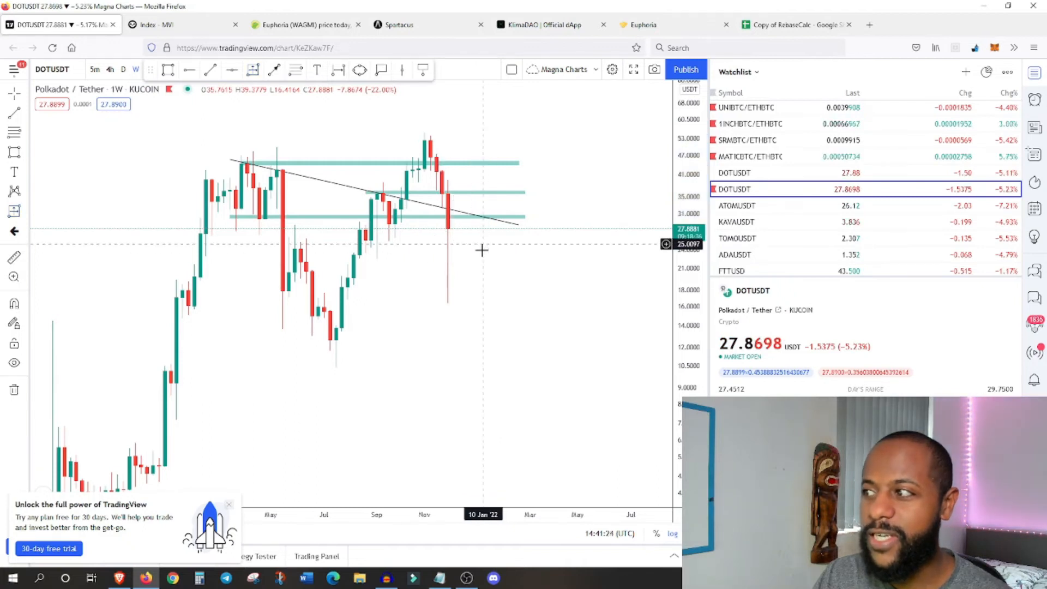
pyautogui.moveTo(283, 160)
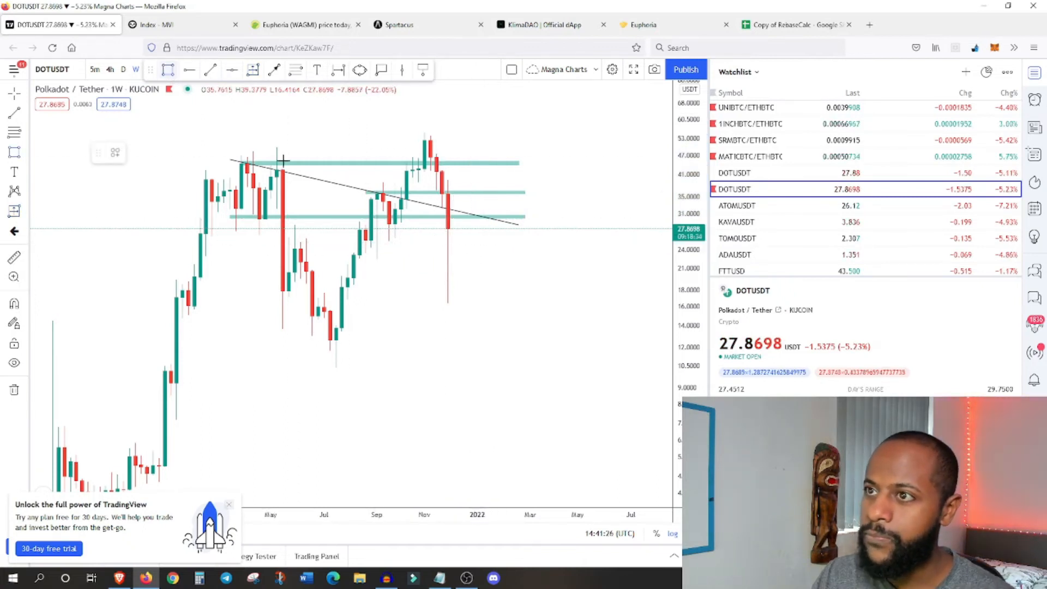
# Step: Draw and resize a blue support rectangle around $25–27 on the DOT weekly chart
pyautogui.moveTo(352, 237); pyautogui.dragTo(524, 238)
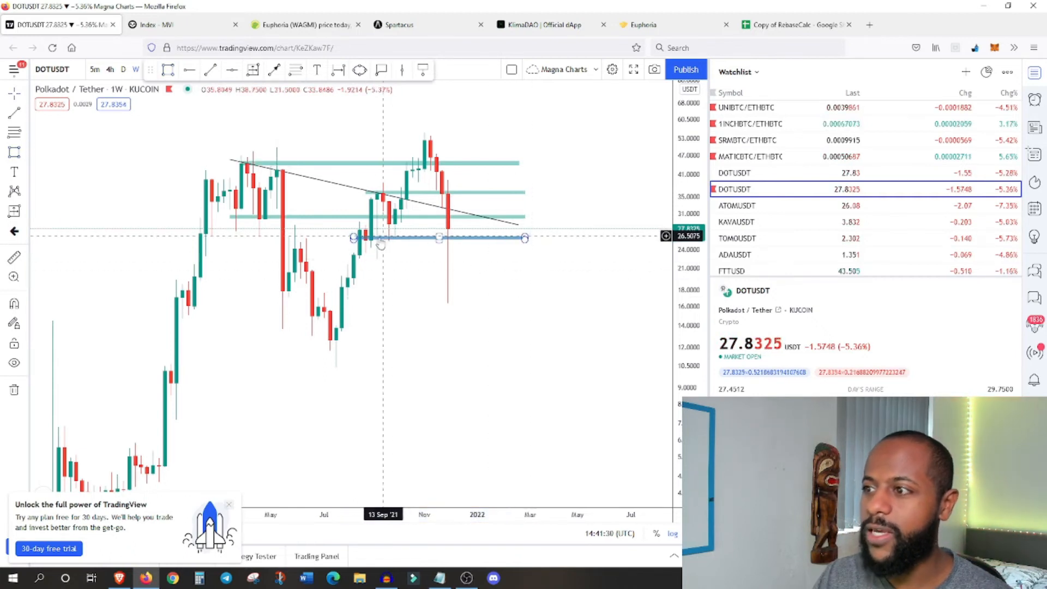
pyautogui.moveTo(383, 238); pyautogui.dragTo(294, 255)
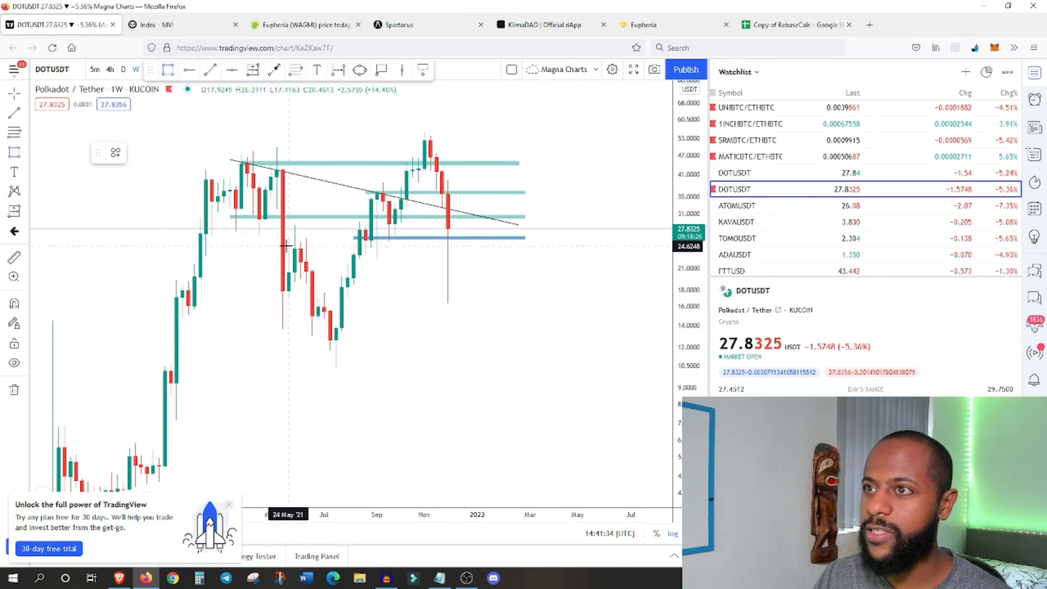
pyautogui.moveTo(289, 249); pyautogui.dragTo(534, 249)
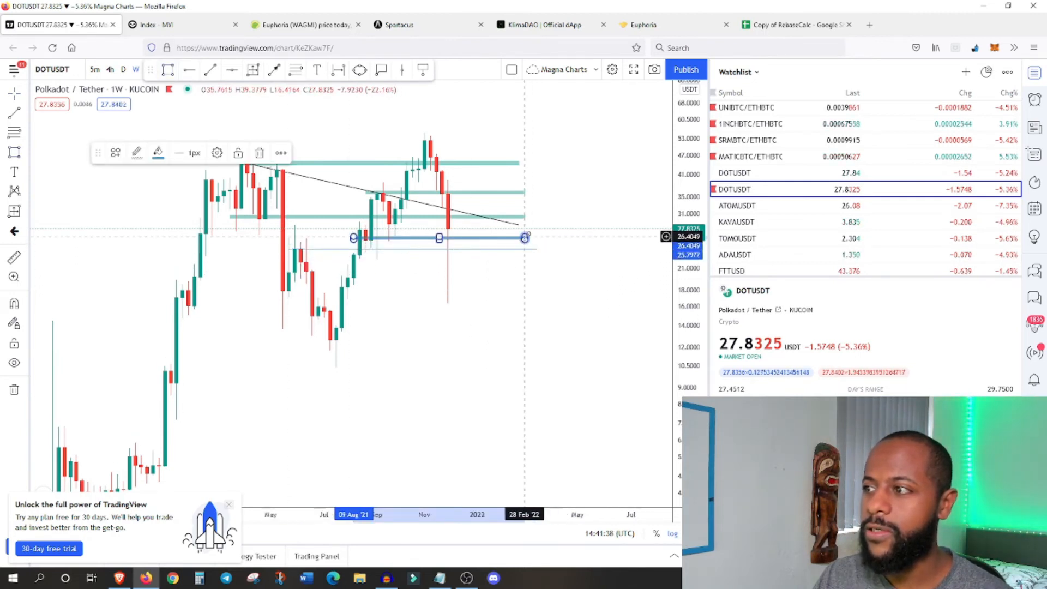
pyautogui.moveTo(439, 238); pyautogui.dragTo(413, 245)
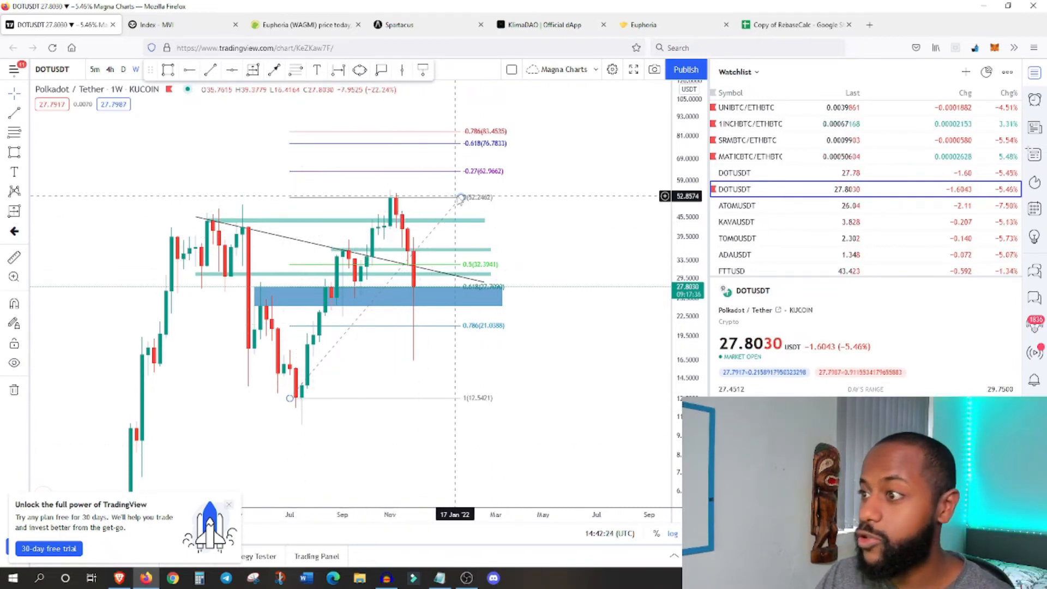
pyautogui.moveTo(473, 289)
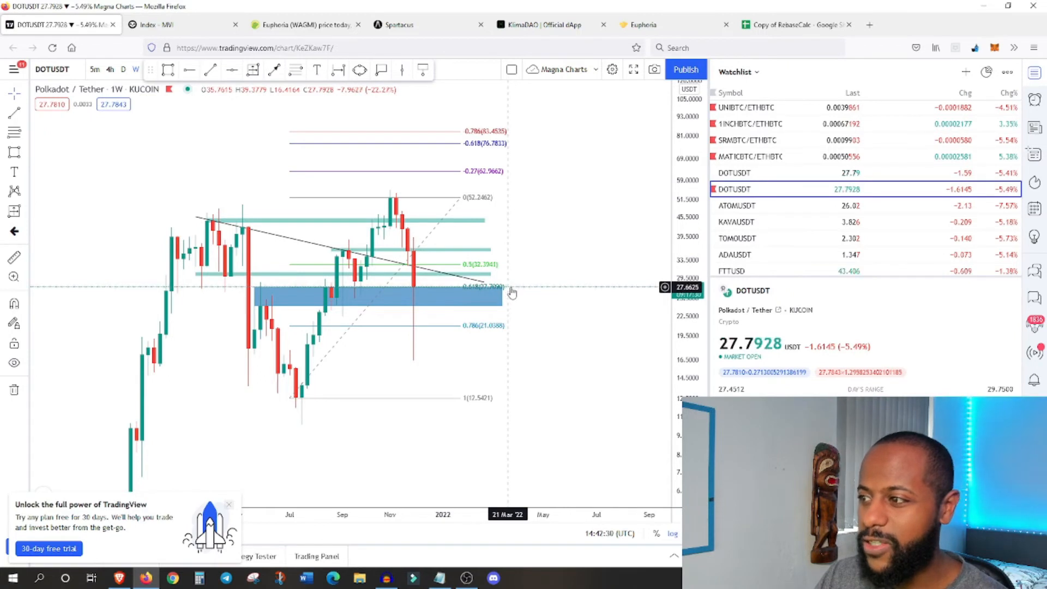
pyautogui.moveTo(429, 285)
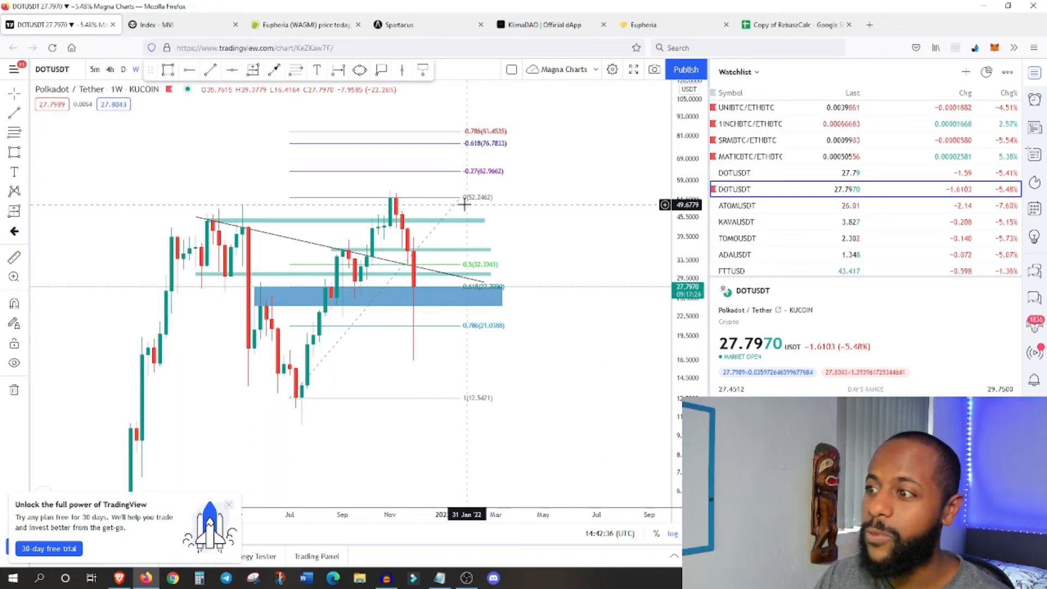
pyautogui.moveTo(484, 163)
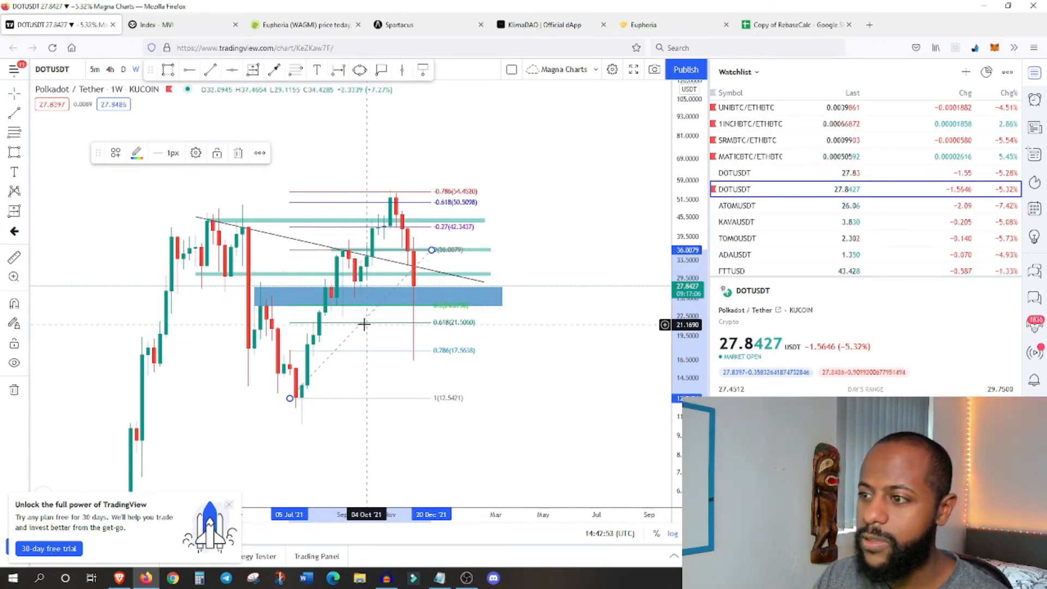
pyautogui.moveTo(395, 233)
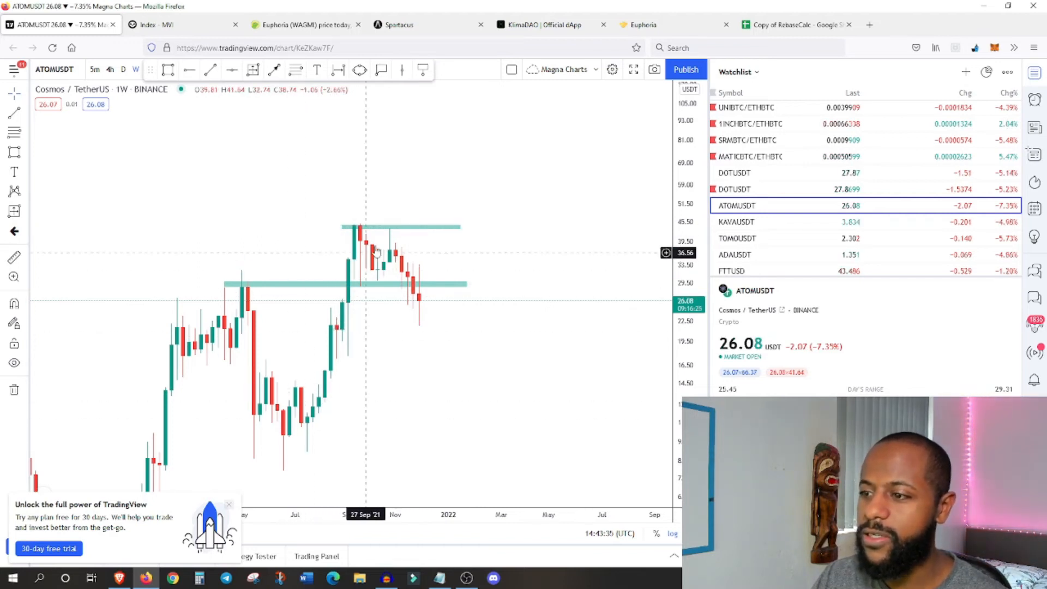
pyautogui.moveTo(398, 247)
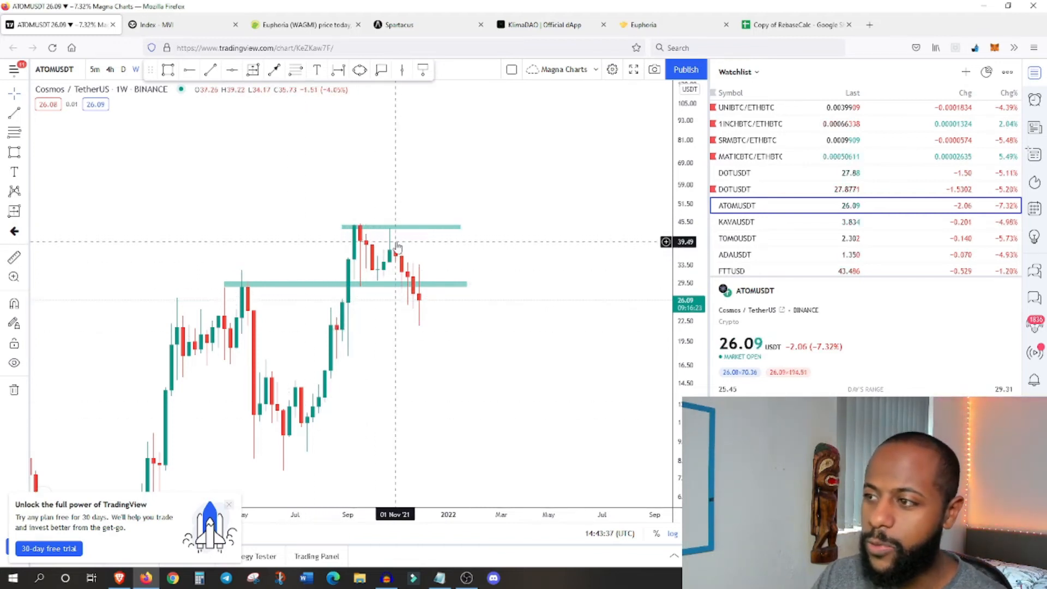
pyautogui.moveTo(377, 210)
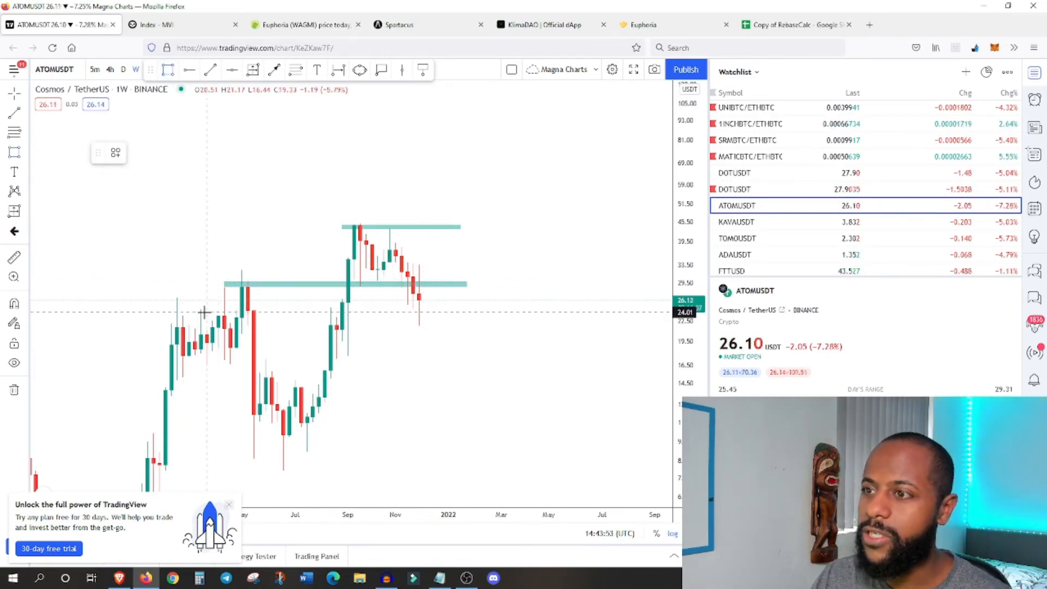
# Step: Draw a blue support zone from about 24 down to 21.7 on ATOM weekly, reaching January 2022
pyautogui.moveTo(207, 315); pyautogui.dragTo(307, 315)
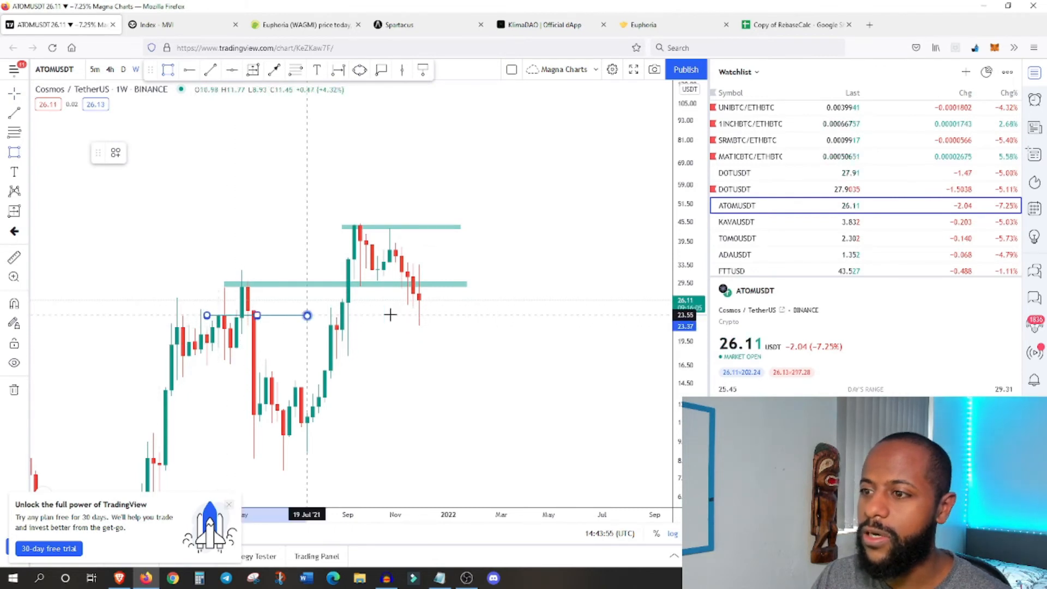
pyautogui.moveTo(307, 316); pyautogui.dragTo(472, 314)
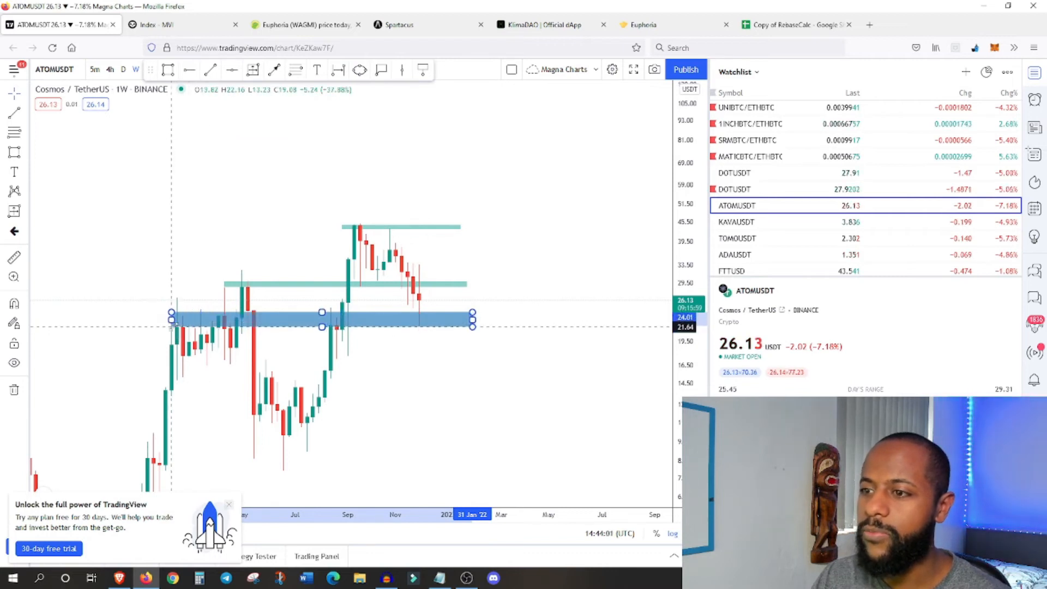
pyautogui.click(320, 321)
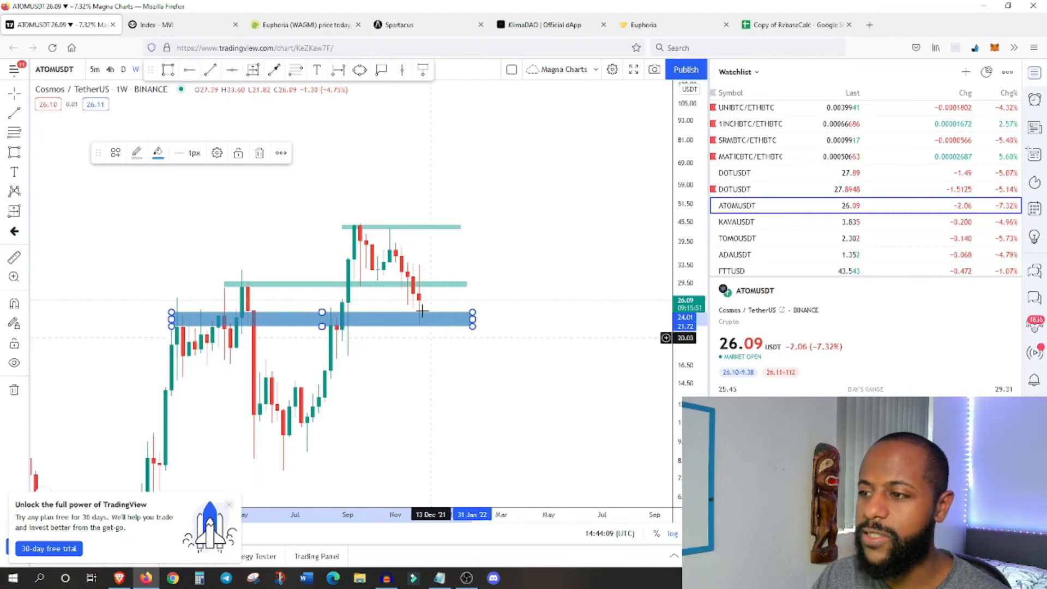
pyautogui.moveTo(445, 304)
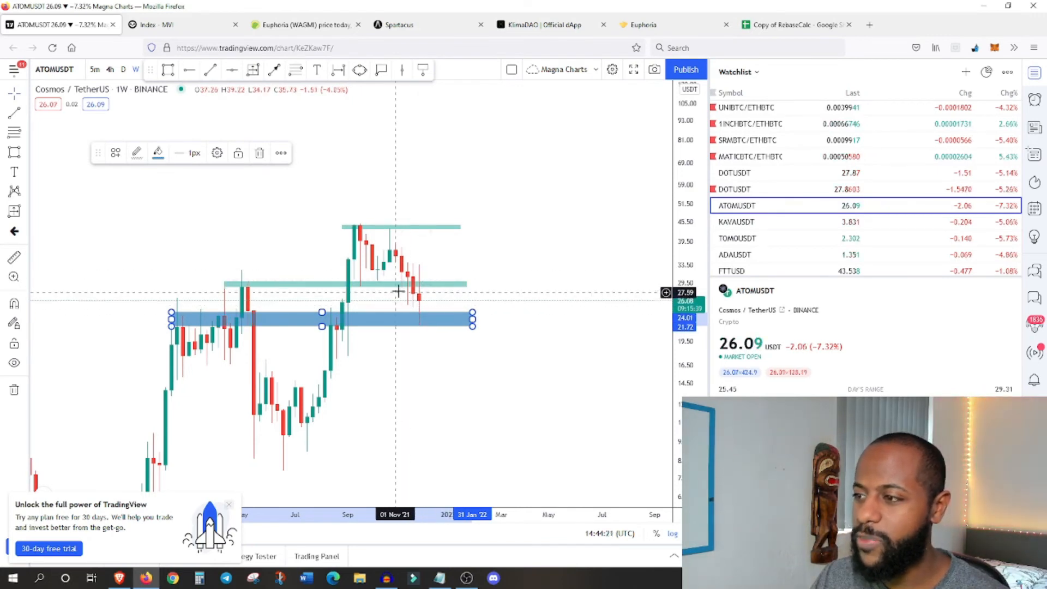
pyautogui.moveTo(434, 322)
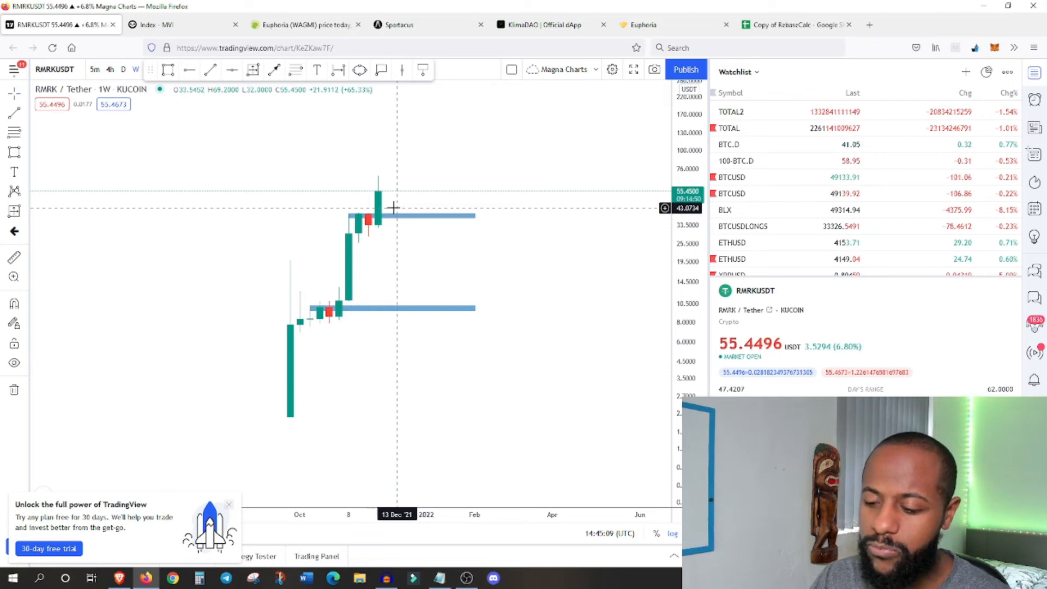
pyautogui.moveTo(346, 324)
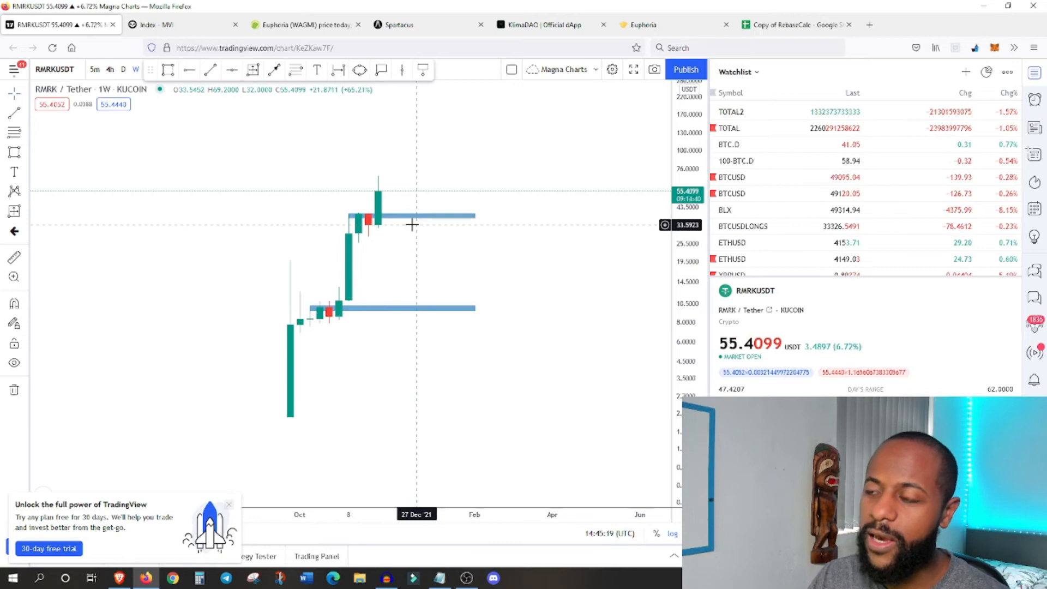
# Step: Place a horizontal line under RMRK's upper zone and drag it to about 26
pyautogui.click(412, 216)
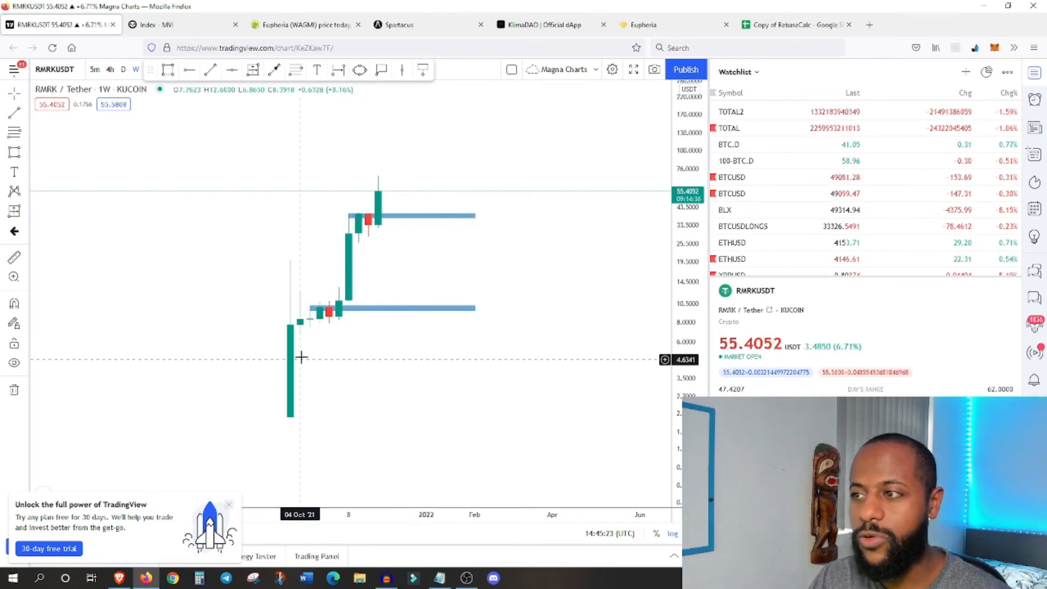
pyautogui.moveTo(398, 177)
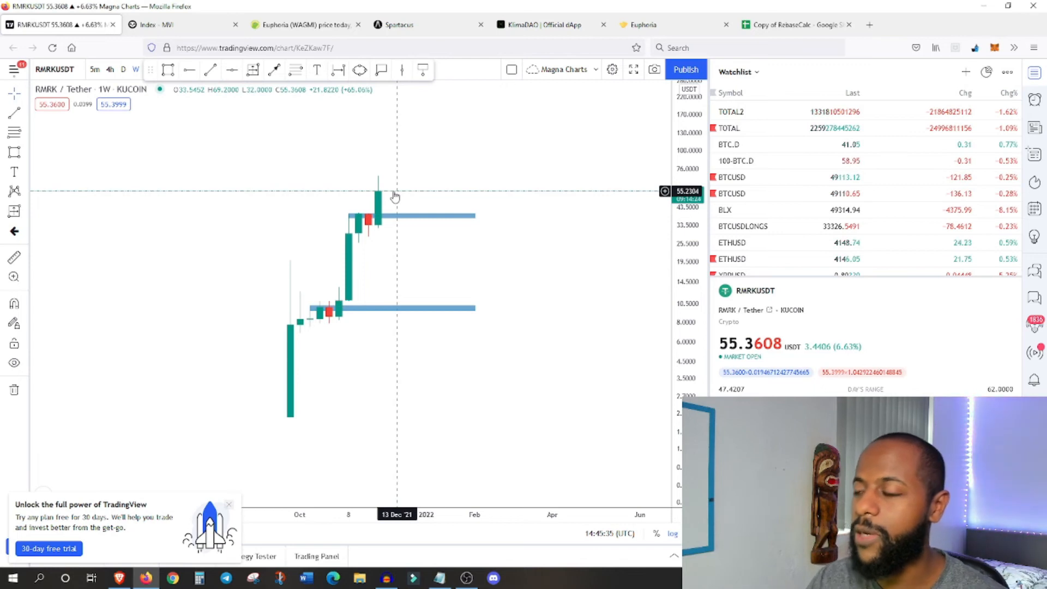
pyautogui.moveTo(414, 222)
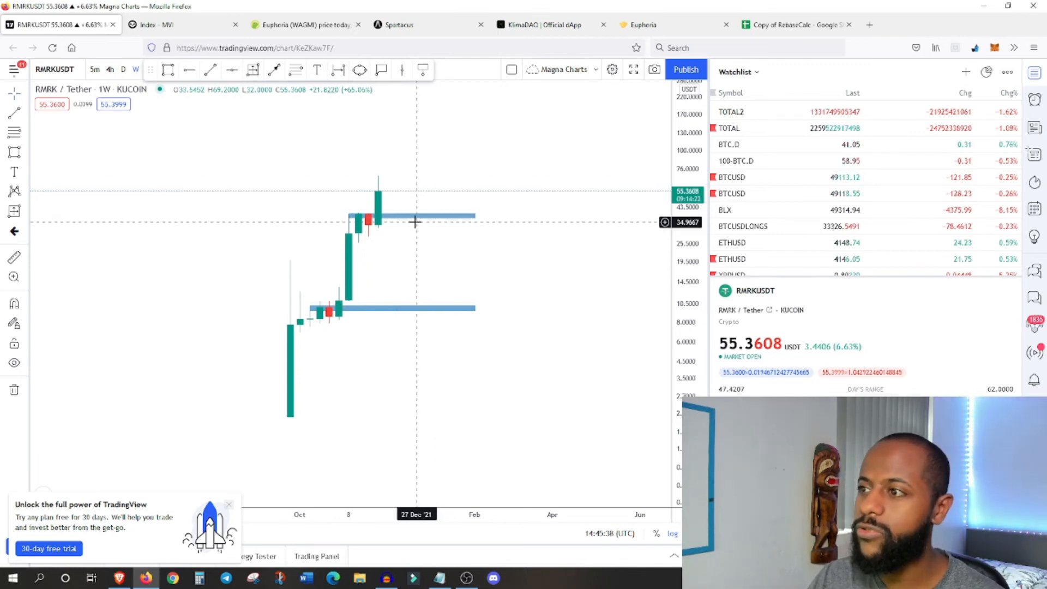
pyautogui.moveTo(404, 215)
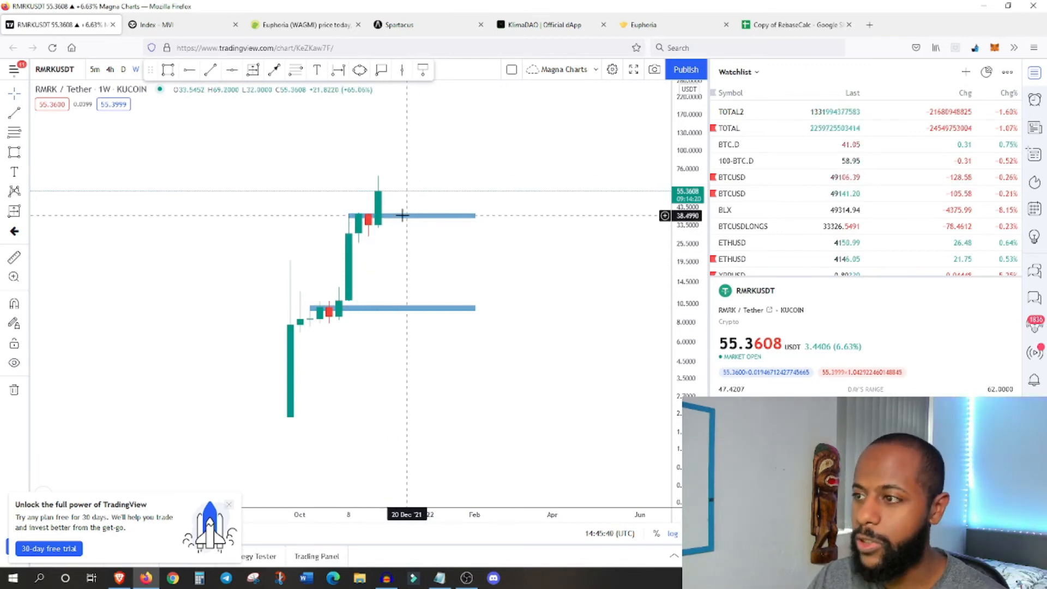
pyautogui.moveTo(414, 196)
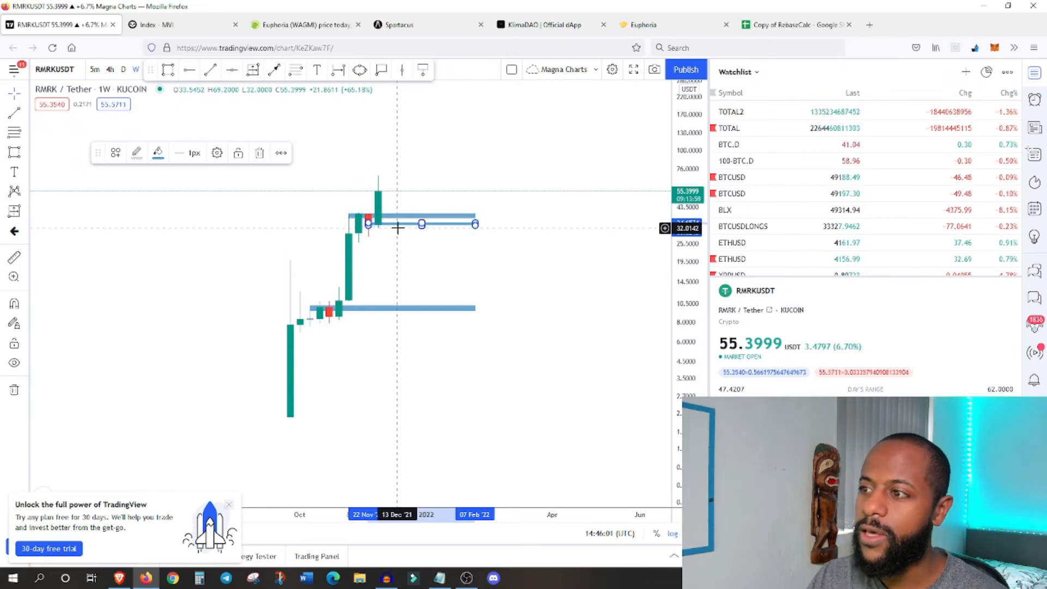
pyautogui.moveTo(400, 308)
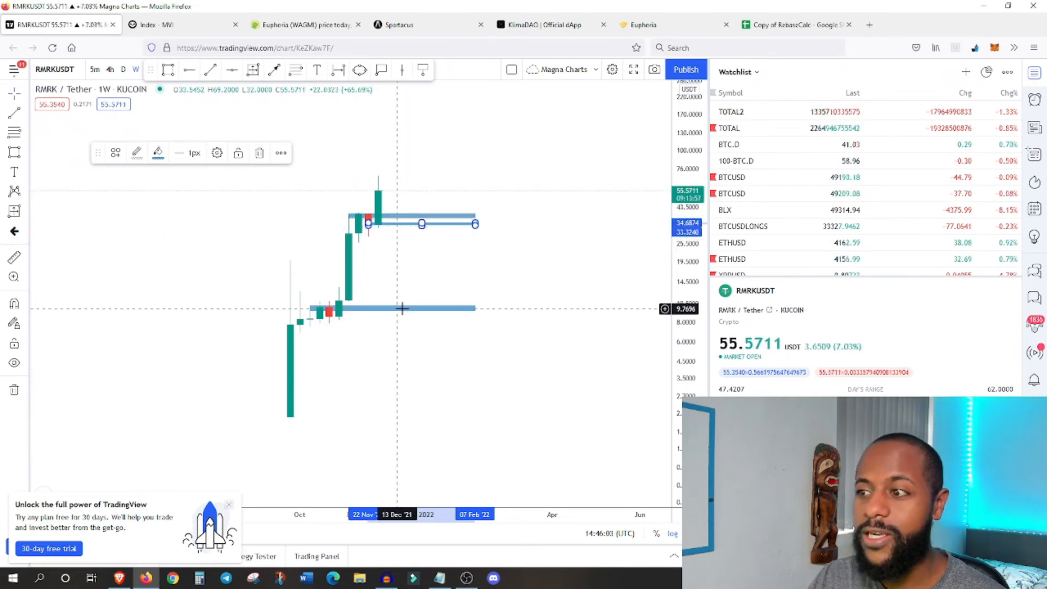
pyautogui.moveTo(399, 282)
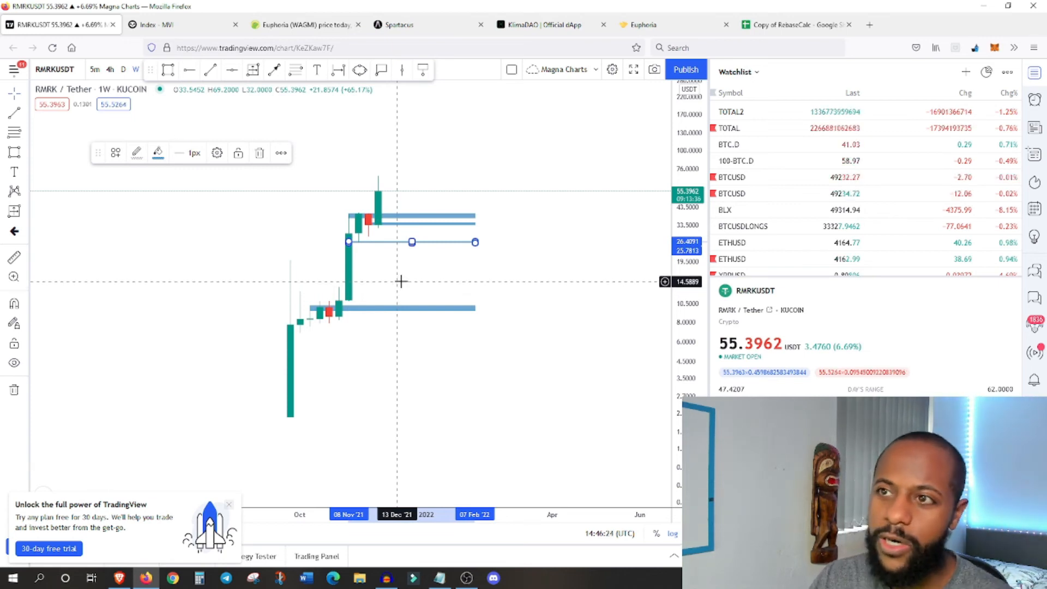
pyautogui.moveTo(438, 268)
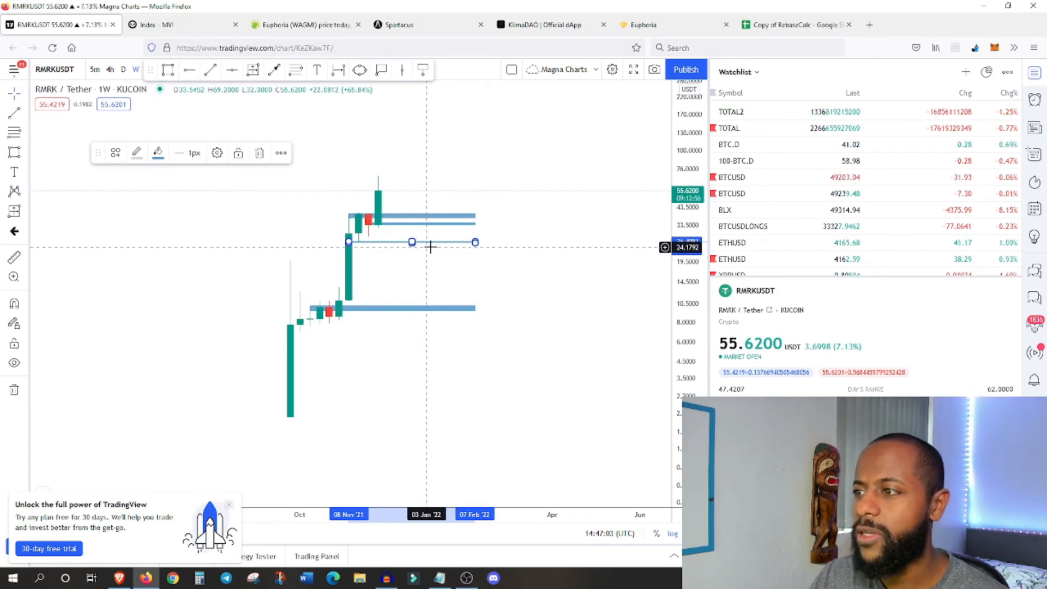
pyautogui.moveTo(411, 241); pyautogui.dragTo(411, 216)
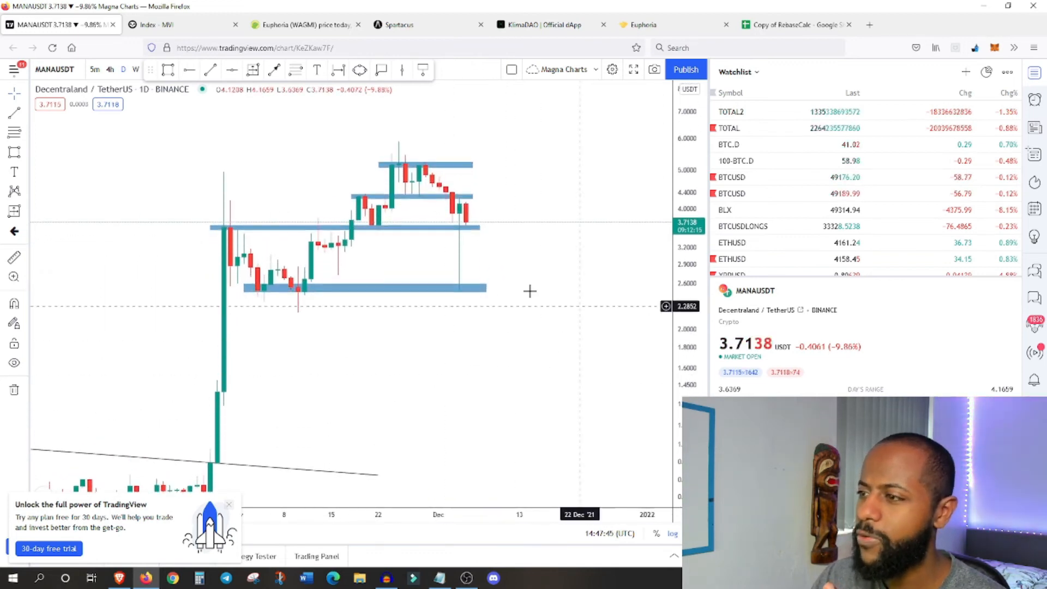
pyautogui.moveTo(468, 173)
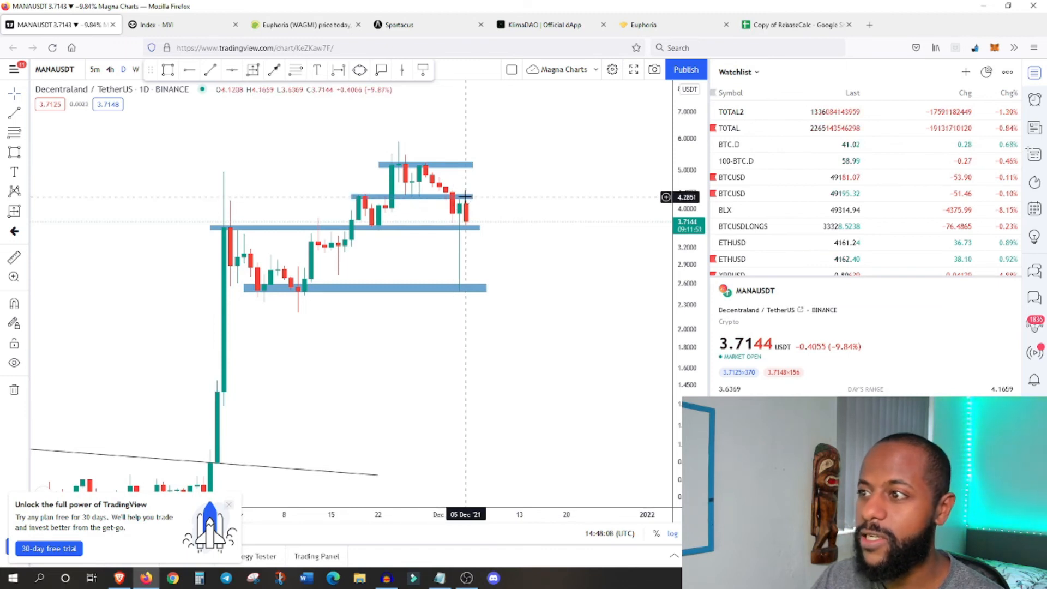
pyautogui.moveTo(461, 220)
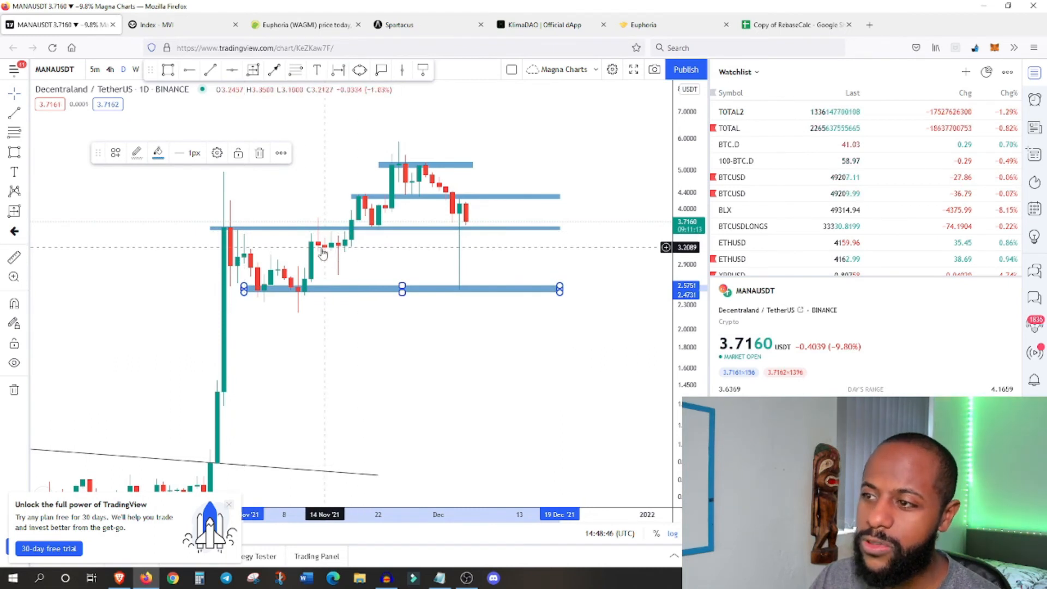
pyautogui.moveTo(354, 255)
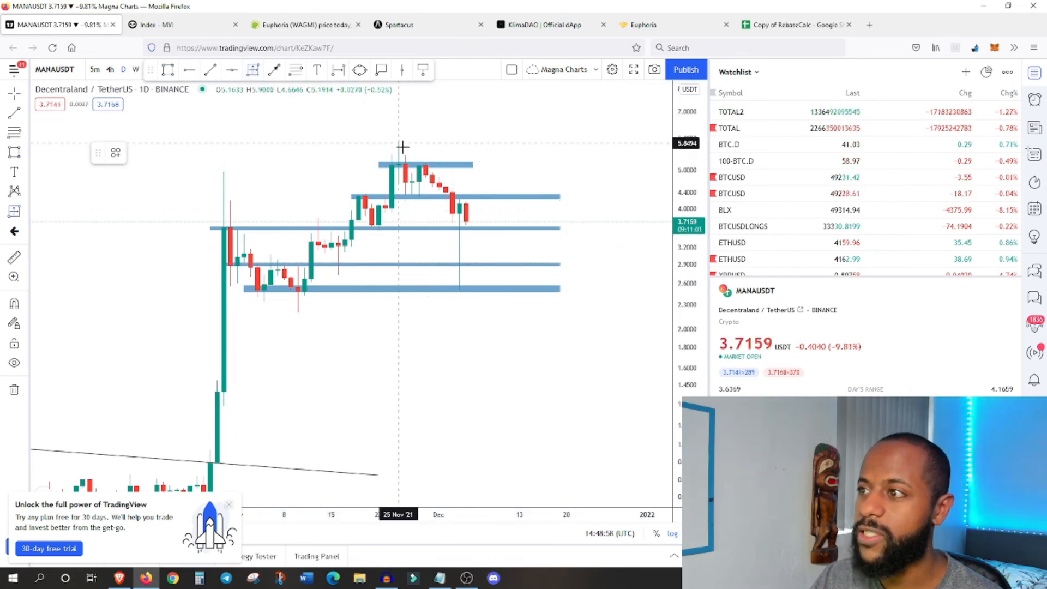
# Step: Measure the ~39% drop from the MANA peak to the 3.5 zone, then the rise from the November low
pyautogui.moveTo(404, 143); pyautogui.dragTo(498, 203)
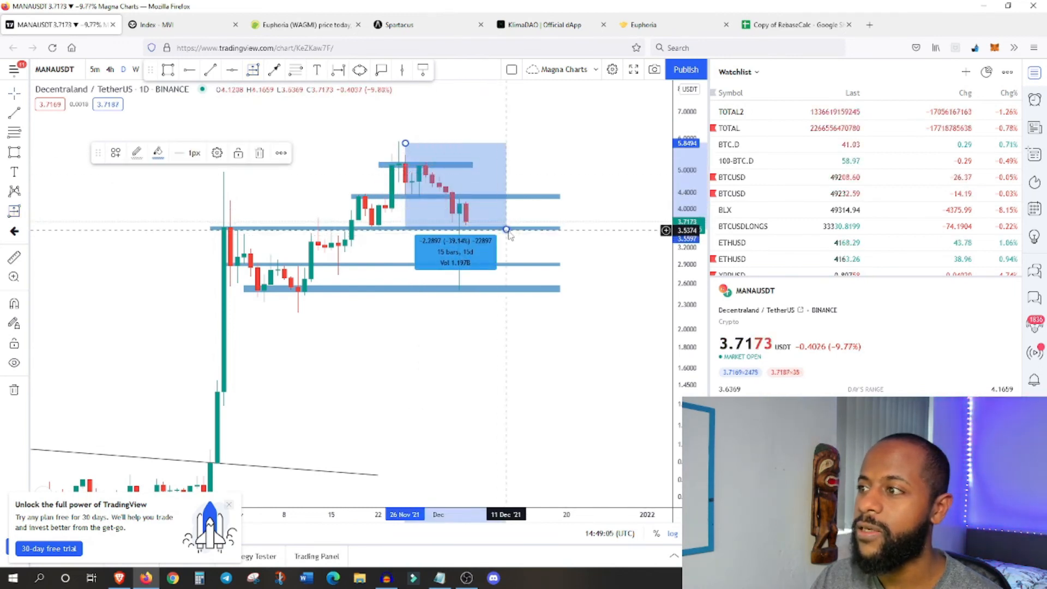
pyautogui.moveTo(506, 230); pyautogui.dragTo(513, 268)
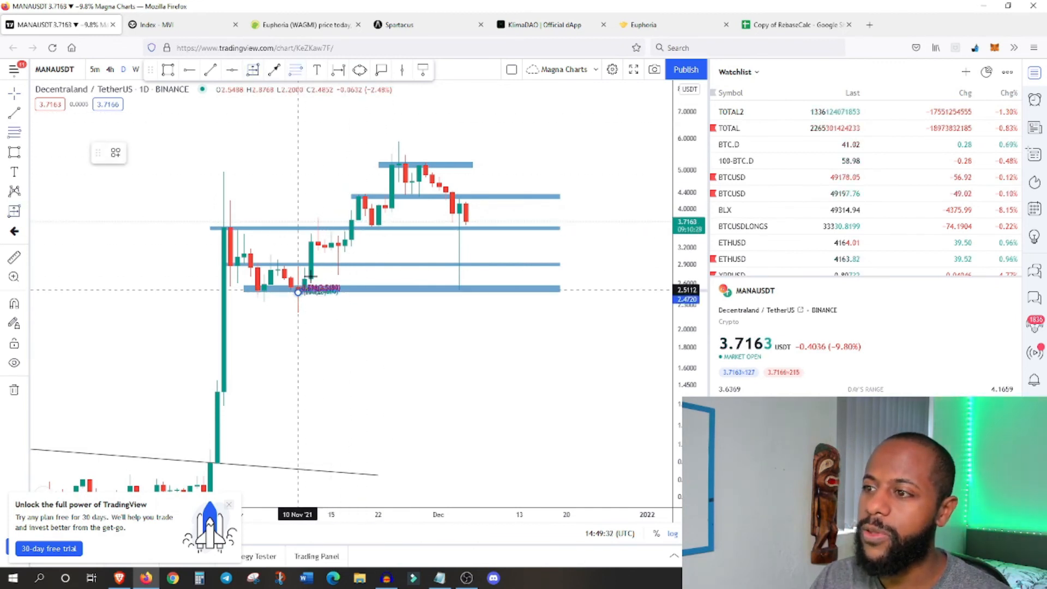
pyautogui.moveTo(297, 294); pyautogui.dragTo(491, 163)
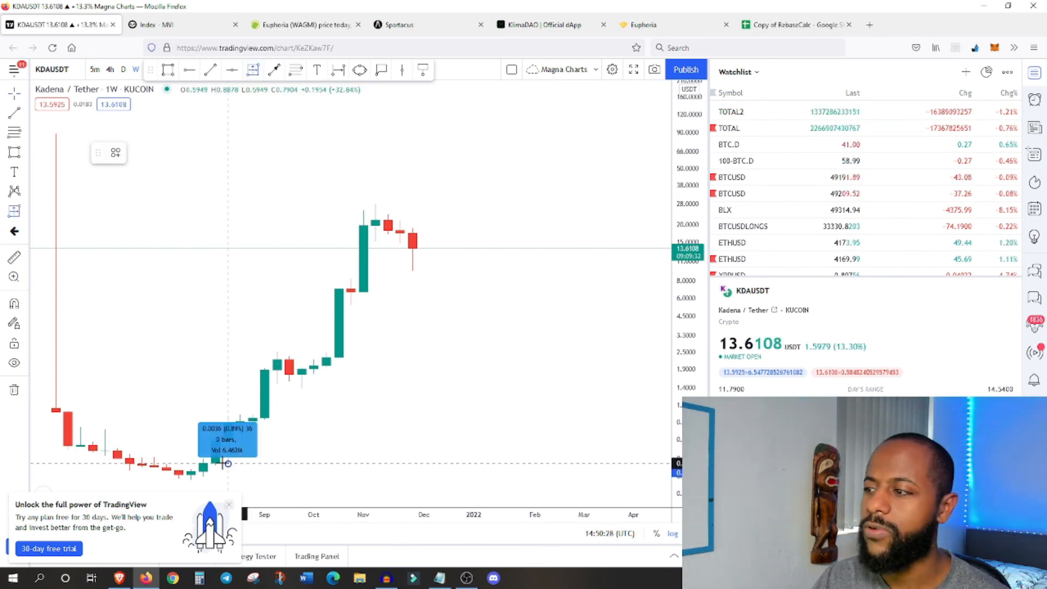
# Step: Measure small moves near the KDA weekly bottom and upper range
pyautogui.moveTo(227, 463); pyautogui.dragTo(346, 229)
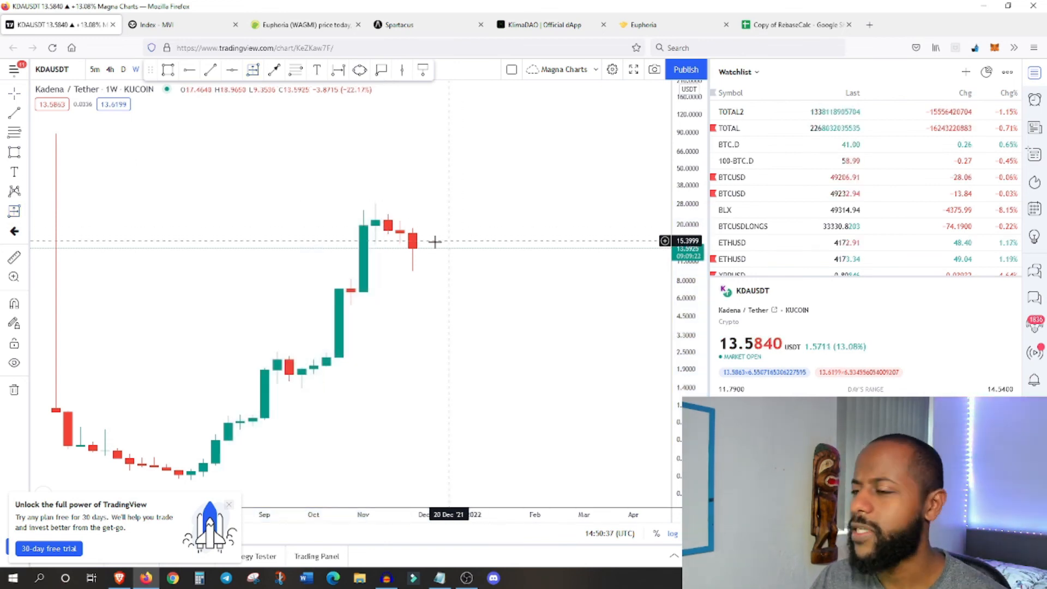
pyautogui.moveTo(446, 234)
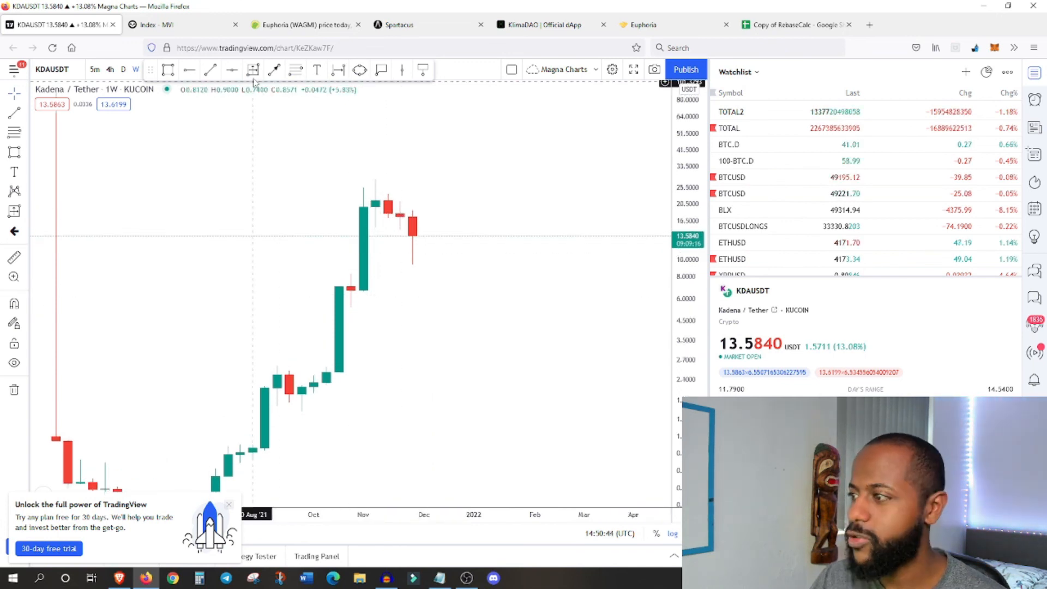
pyautogui.moveTo(376, 178)
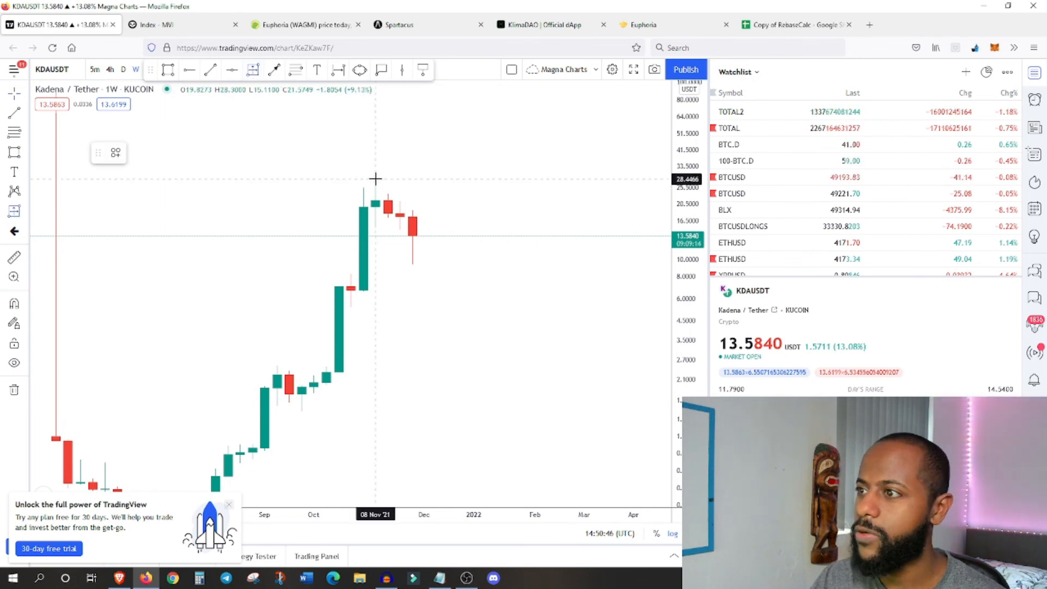
pyautogui.moveTo(375, 182); pyautogui.dragTo(435, 237)
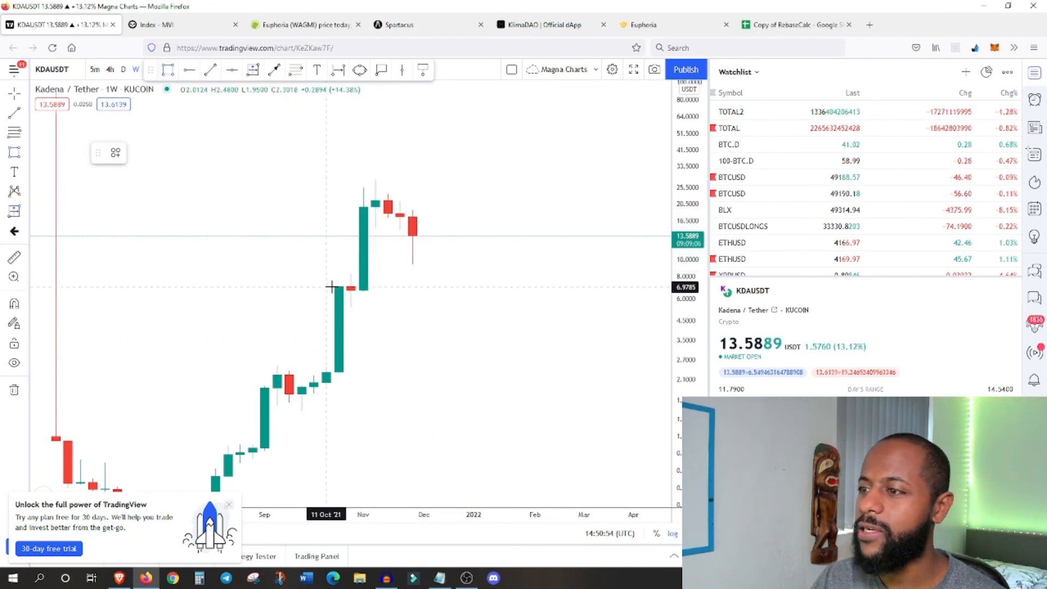
# Step: Draw horizontal levels near 7 and 21.5 on KDA weekly, then switch to the daily timeframe
pyautogui.moveTo(327, 284); pyautogui.dragTo(497, 284)
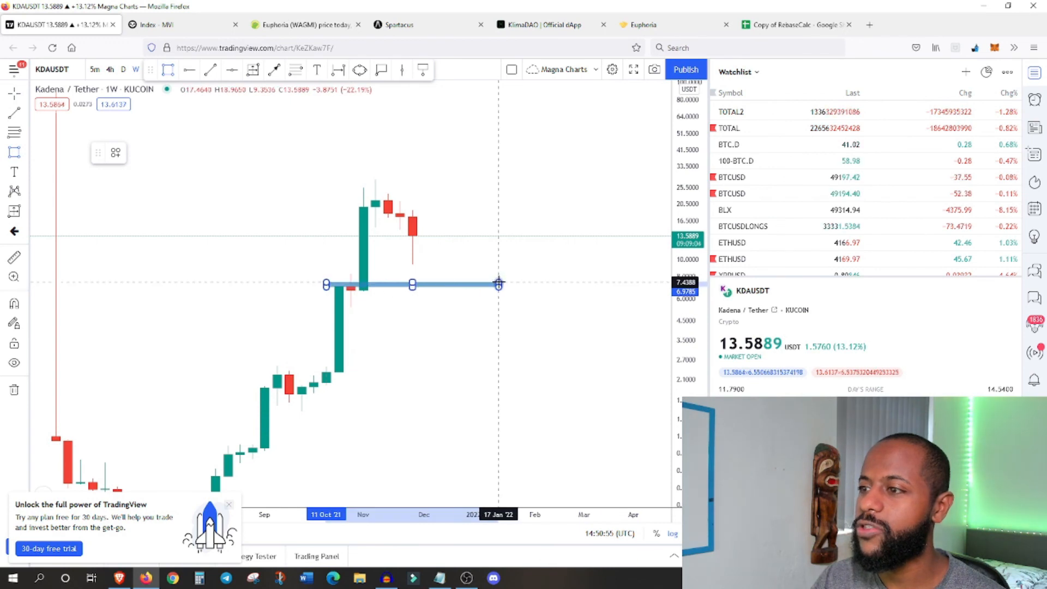
pyautogui.click(497, 284)
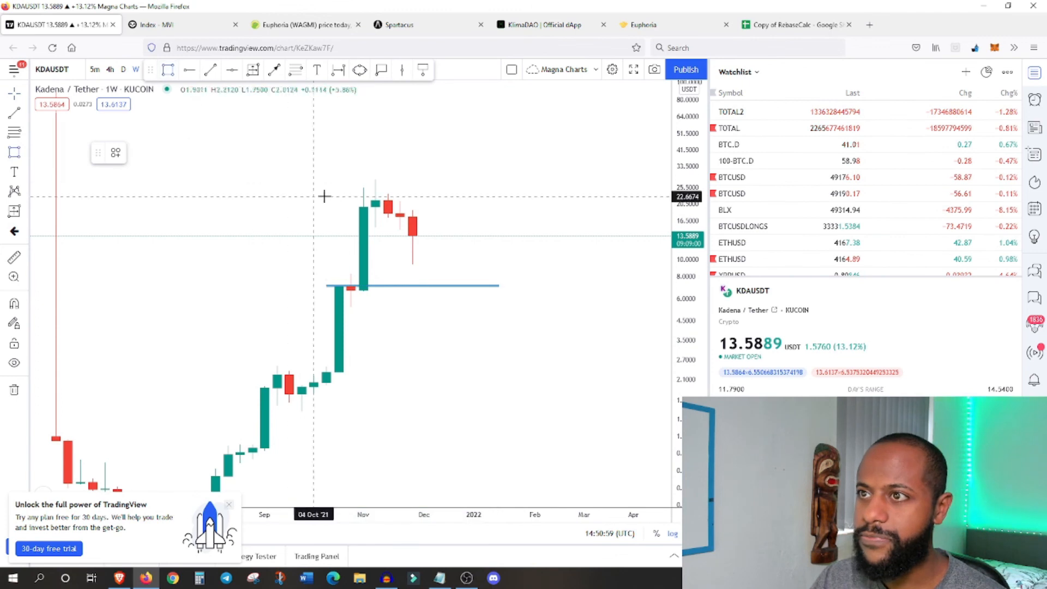
pyautogui.moveTo(354, 199)
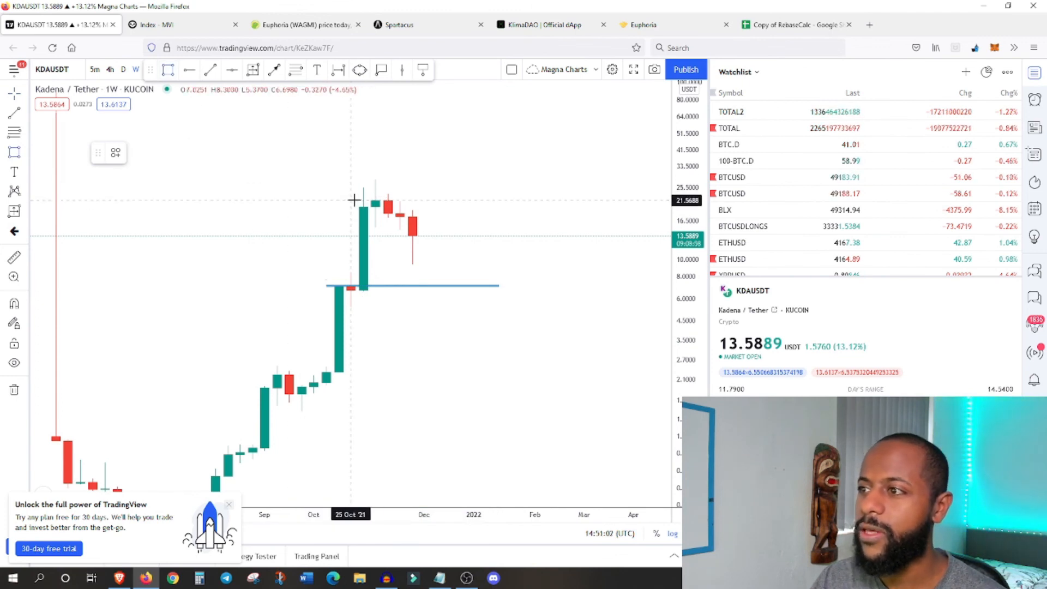
pyautogui.moveTo(349, 199); pyautogui.dragTo(497, 199)
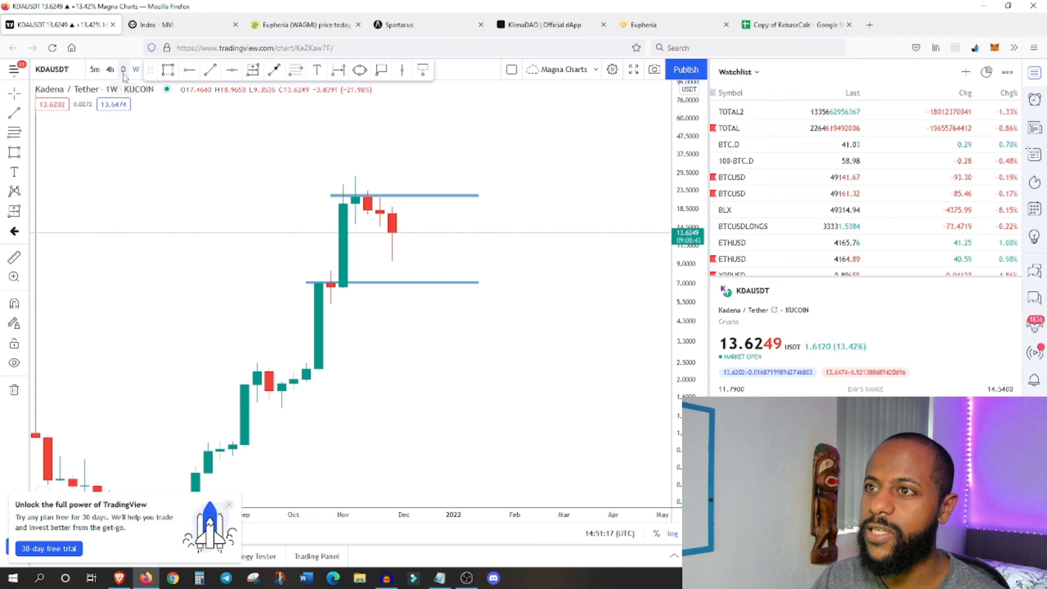
pyautogui.click(123, 69)
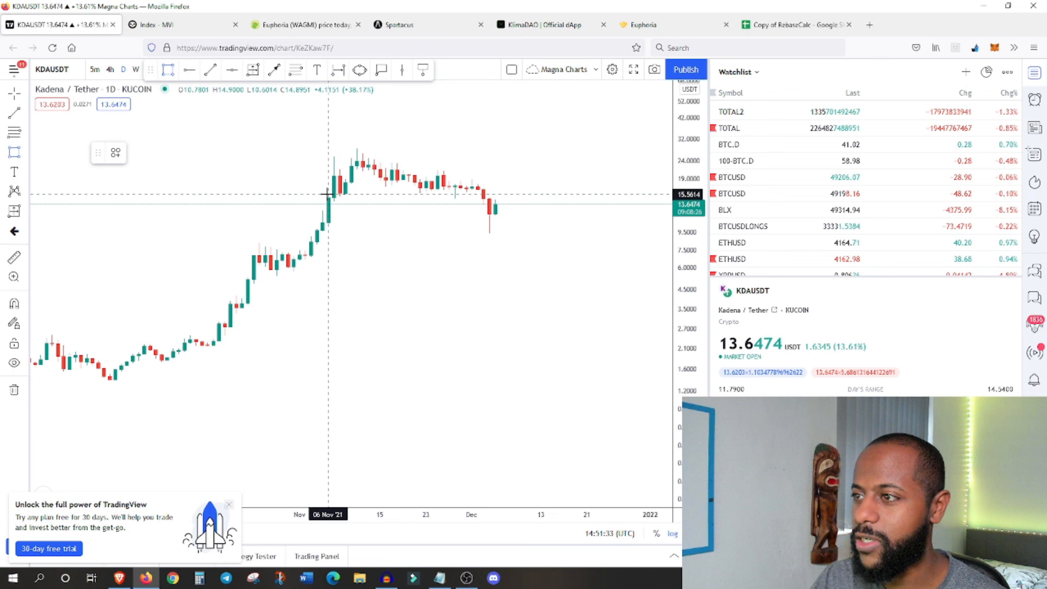
# Step: Draw a horizontal level near 16 on the KDA daily chart
pyautogui.moveTo(327, 192); pyautogui.dragTo(541, 192)
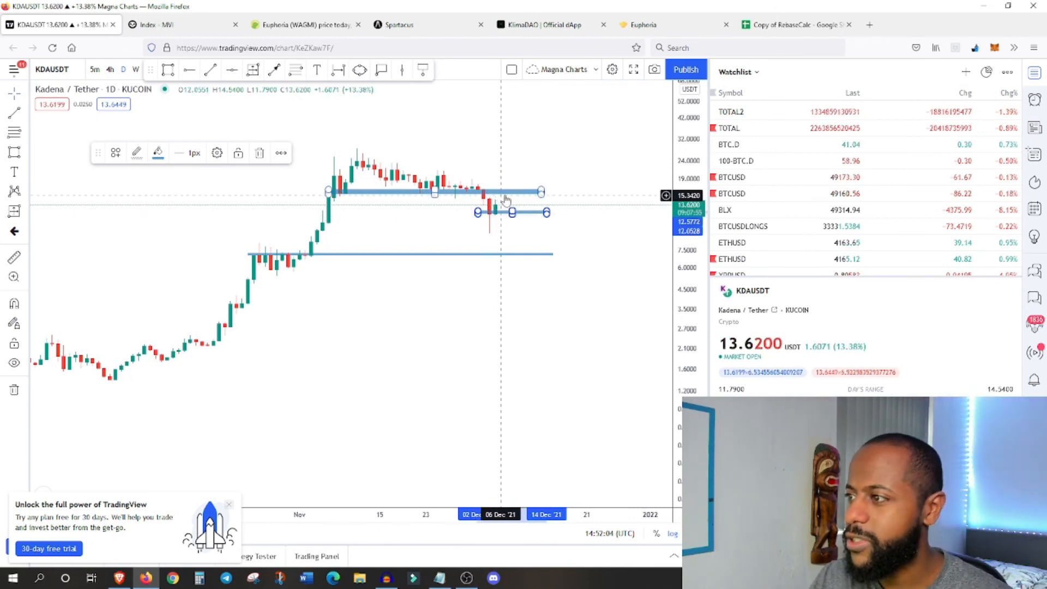
pyautogui.moveTo(481, 197)
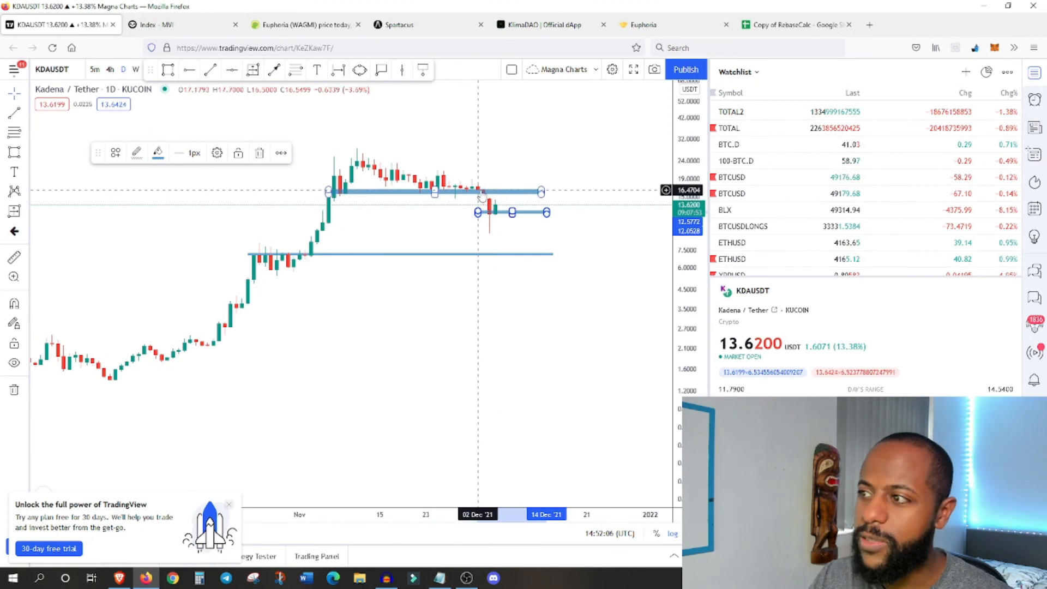